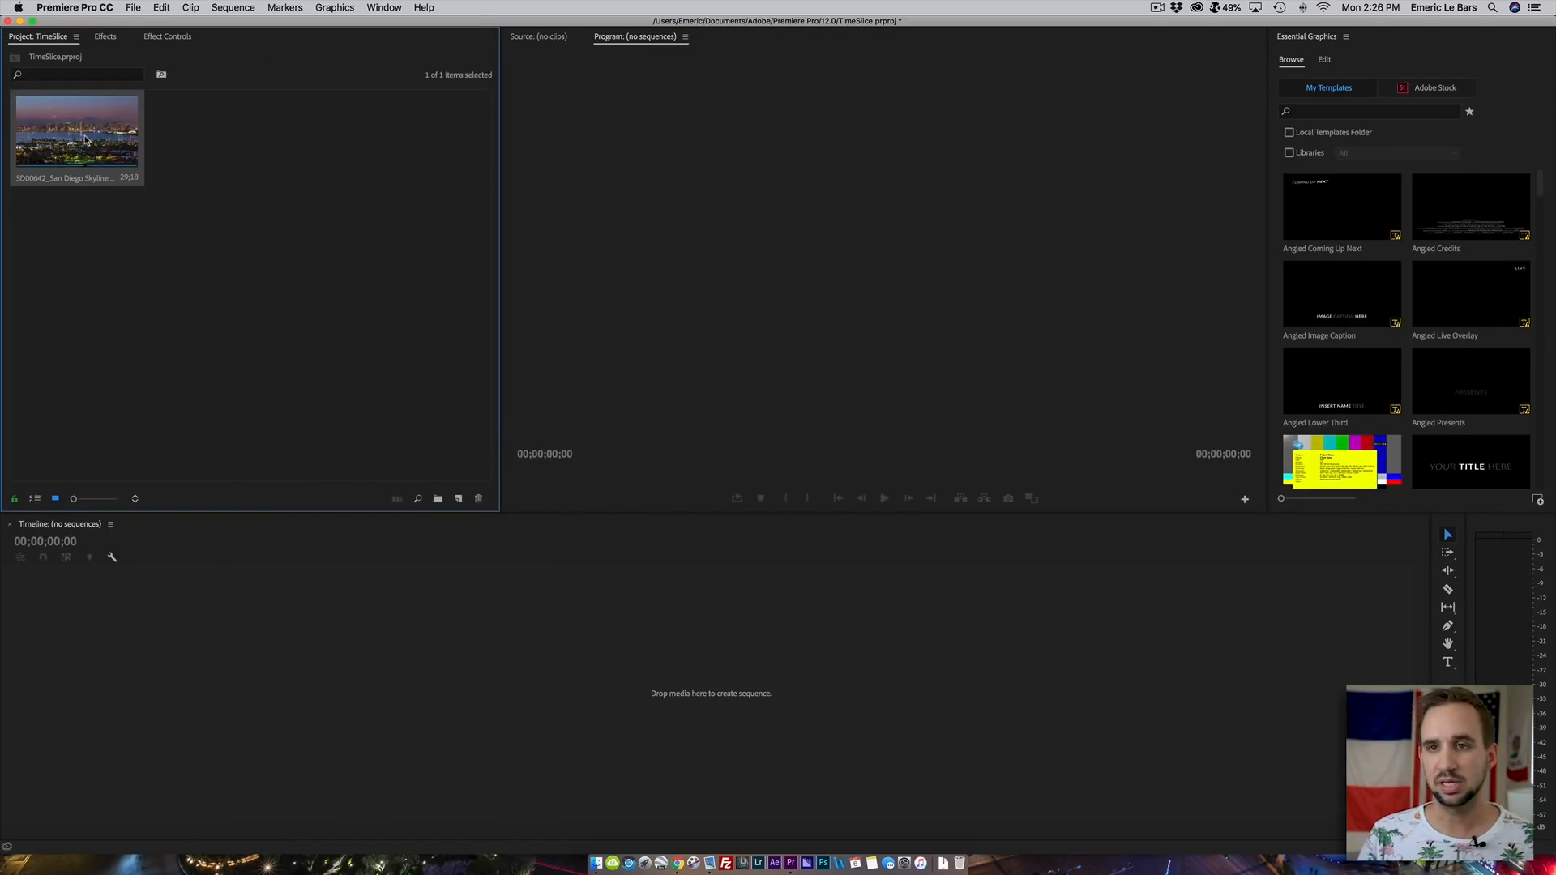
- Load the skyline clip in the Source Monitor and scrub from night through sunrise to the end
double_click(77, 129)
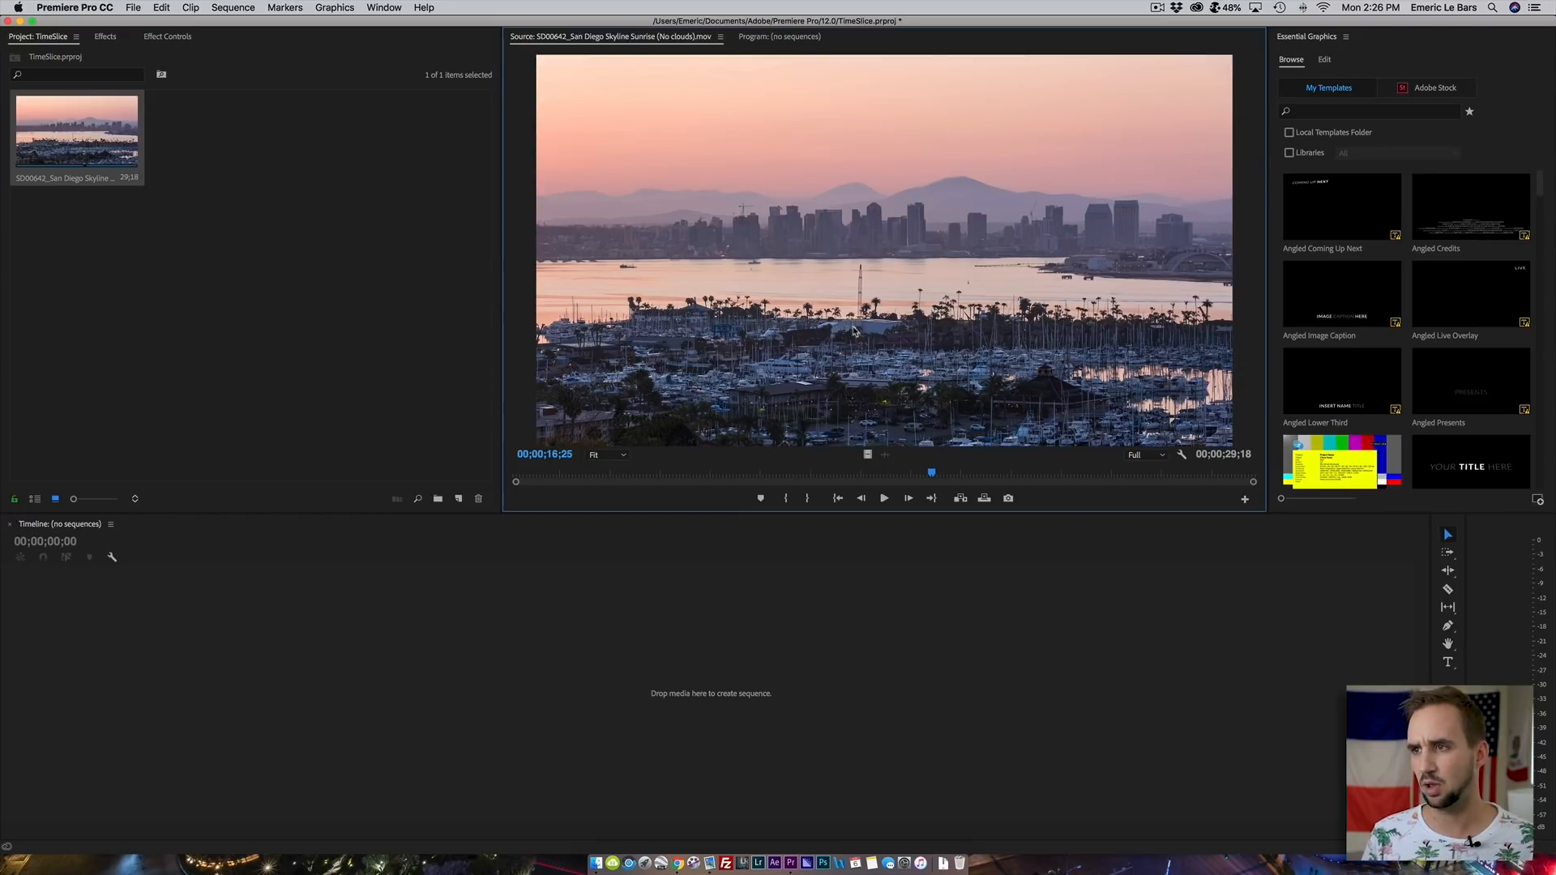
left_click(518, 473)
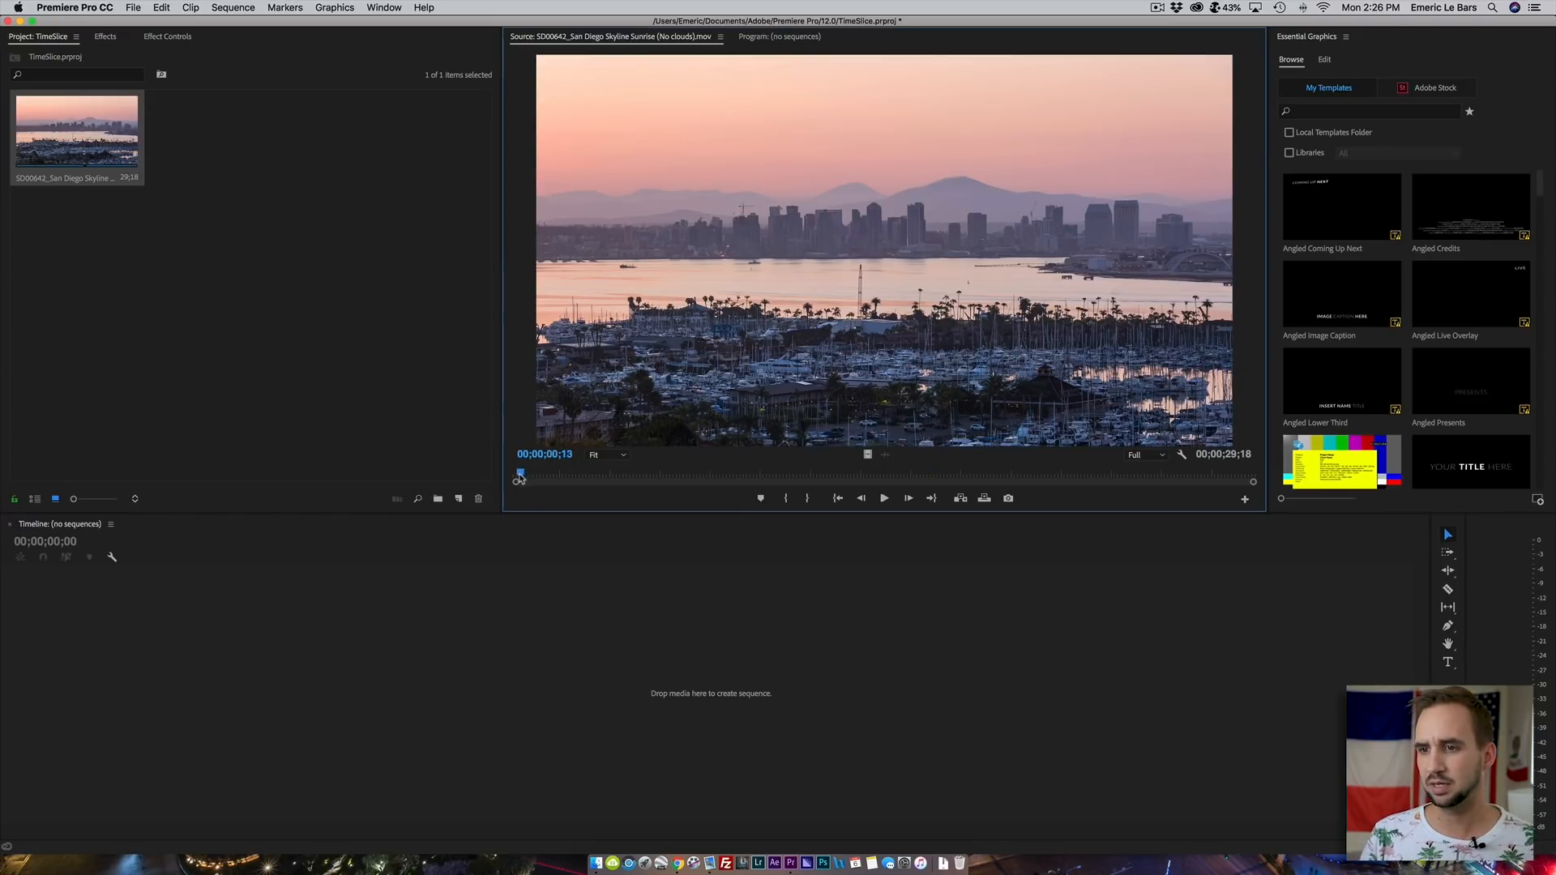
left_click_drag(520, 474, 515, 474)
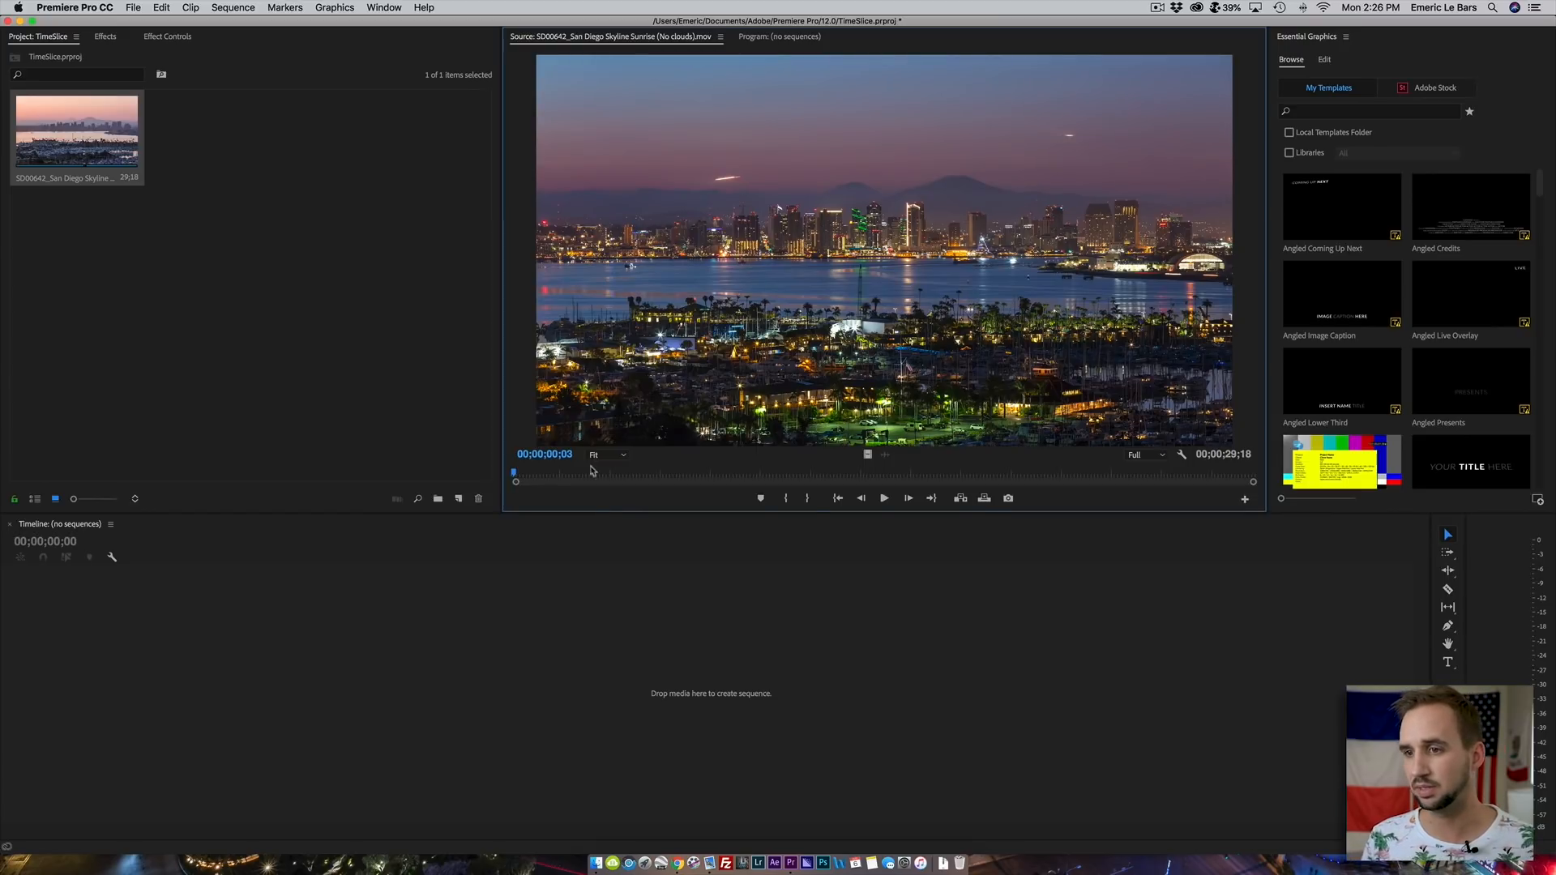
left_click_drag(514, 472, 675, 472)
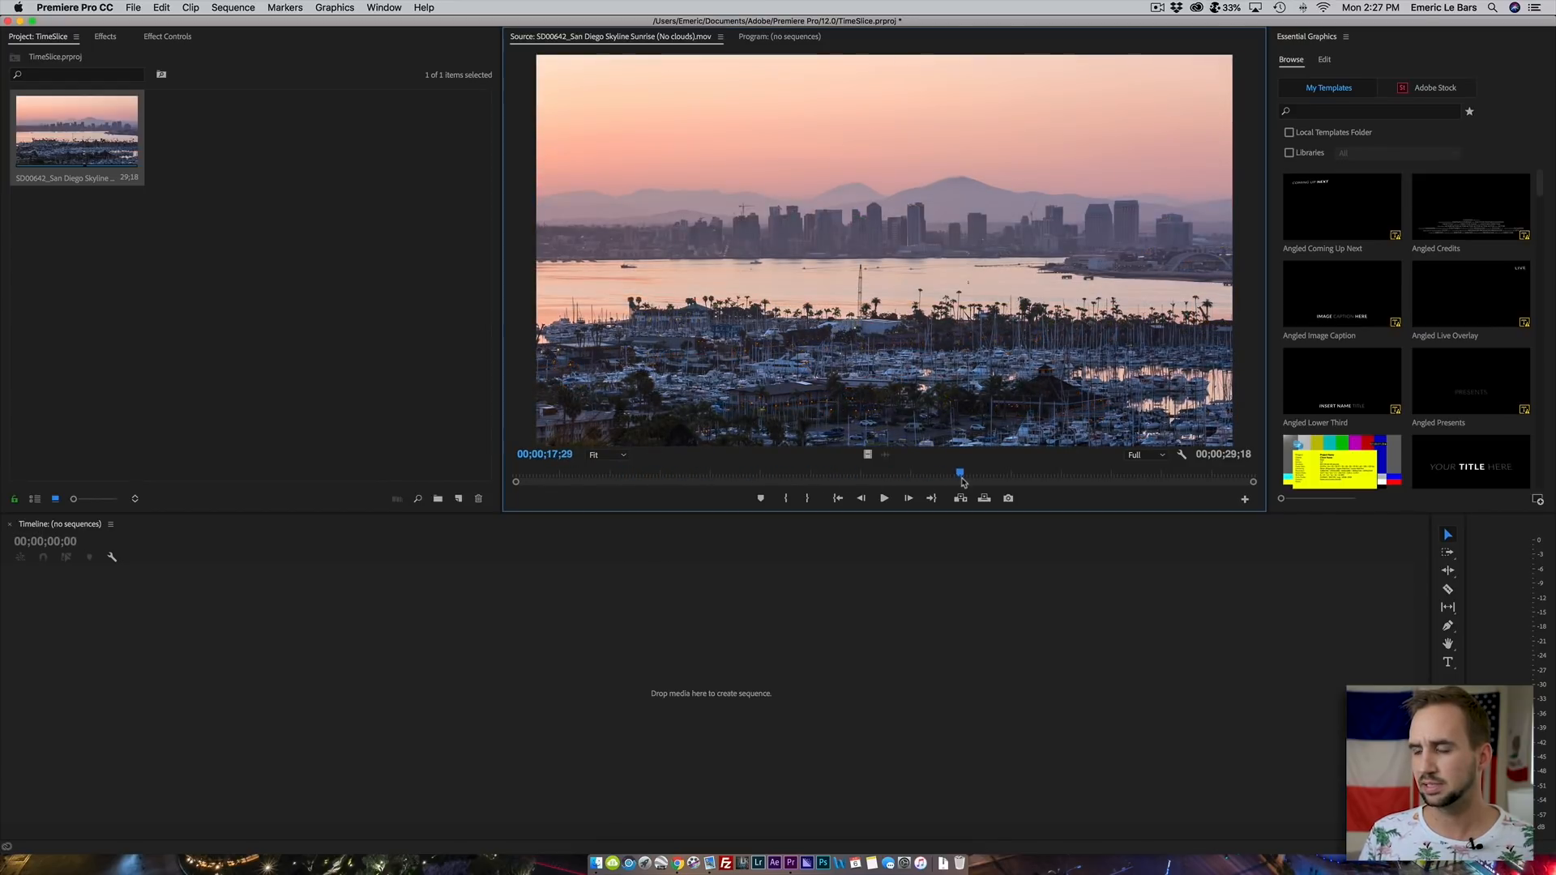
left_click_drag(960, 472, 1034, 472)
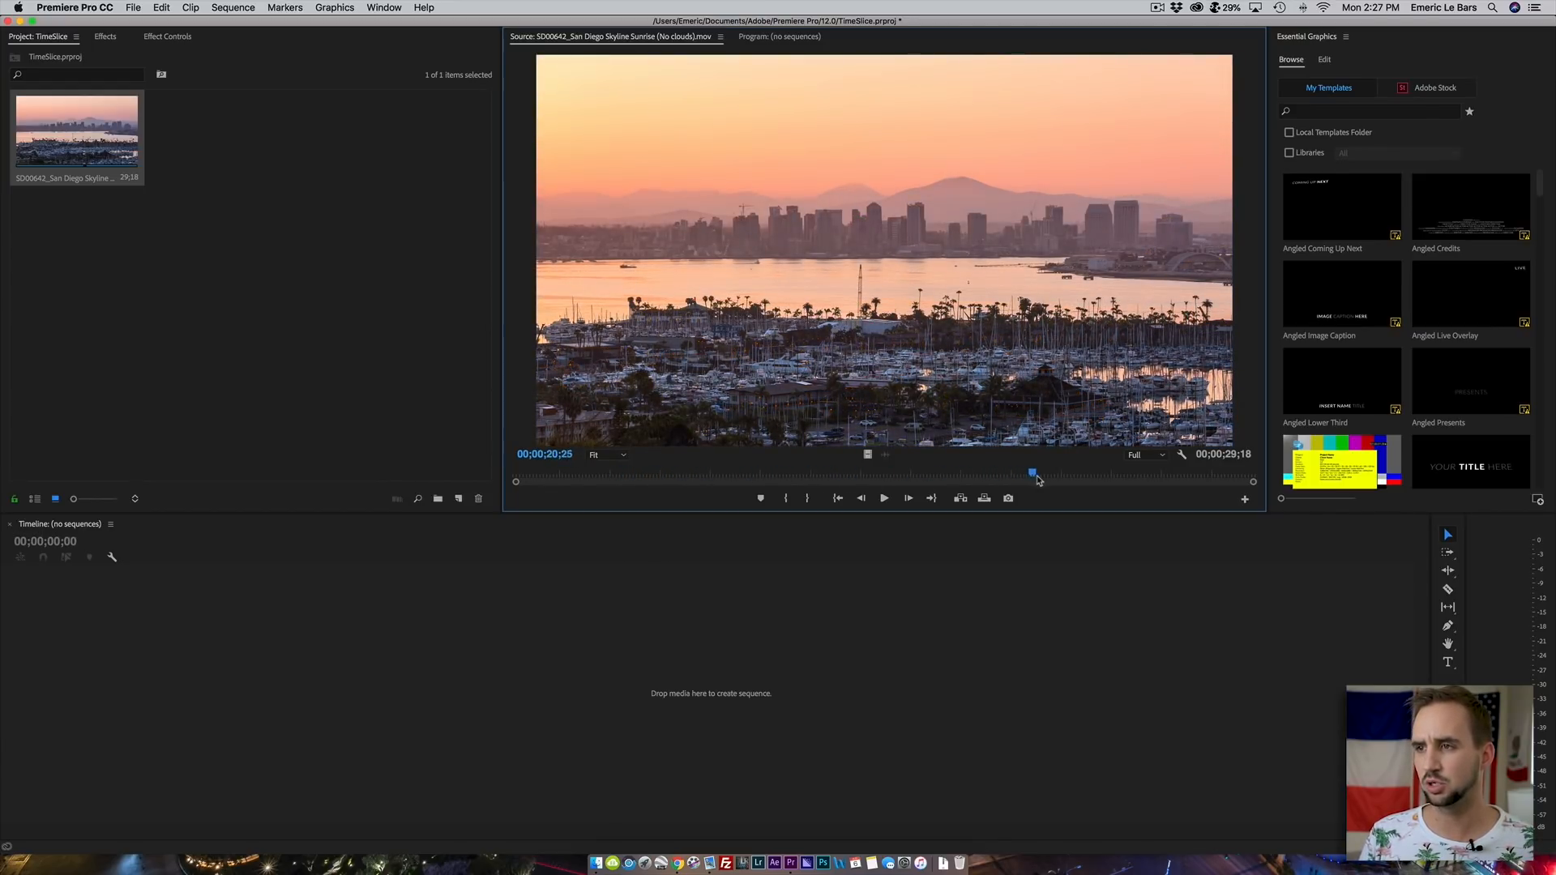
left_click_drag(1031, 473, 1128, 473)
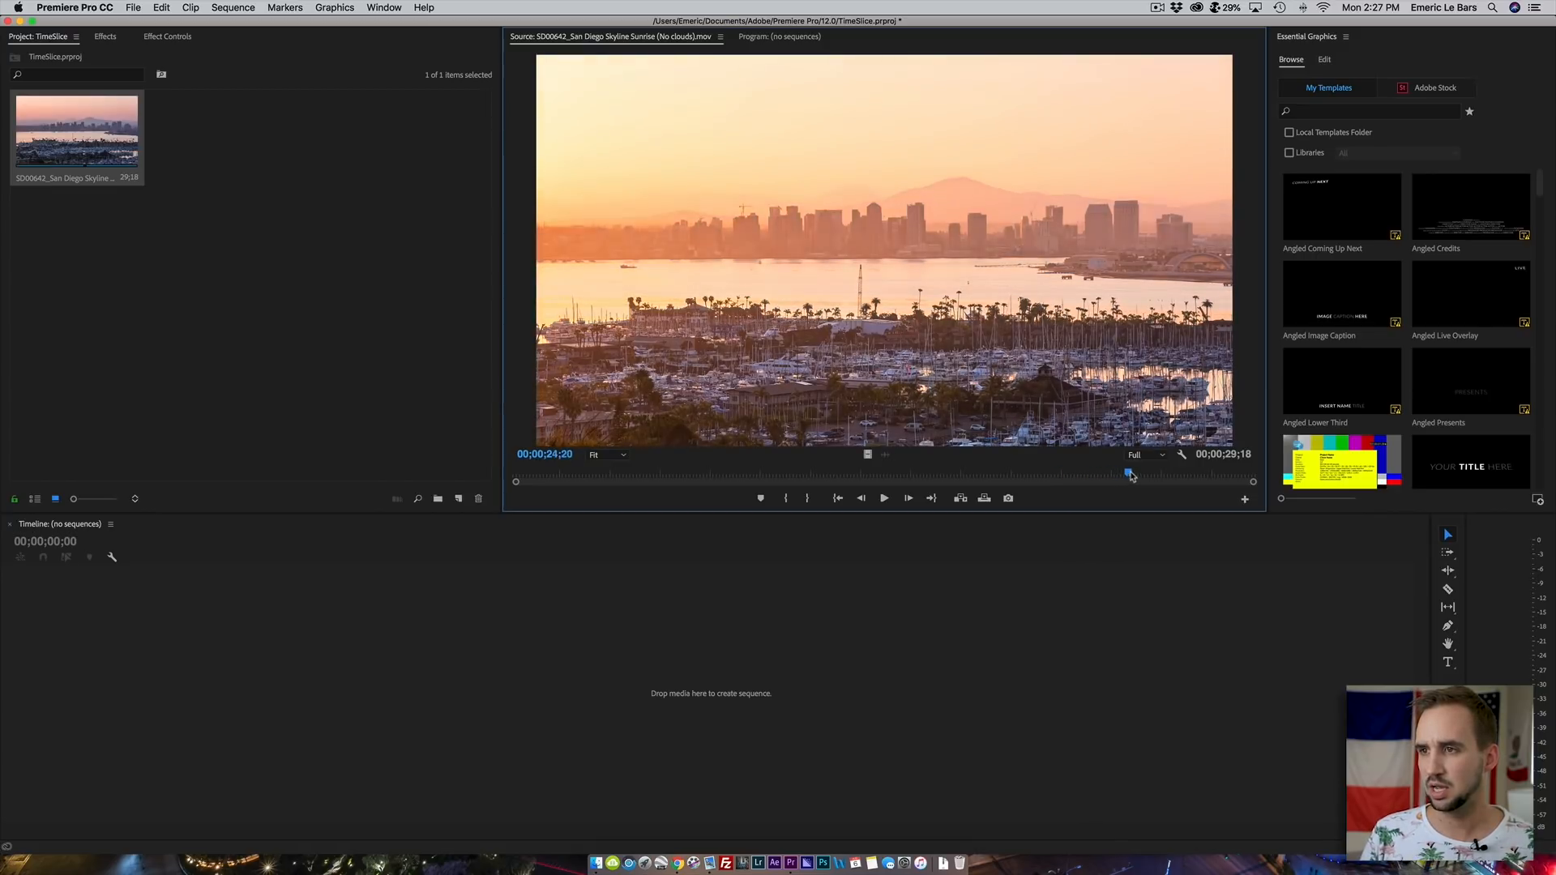
left_click_drag(1128, 474, 1230, 474)
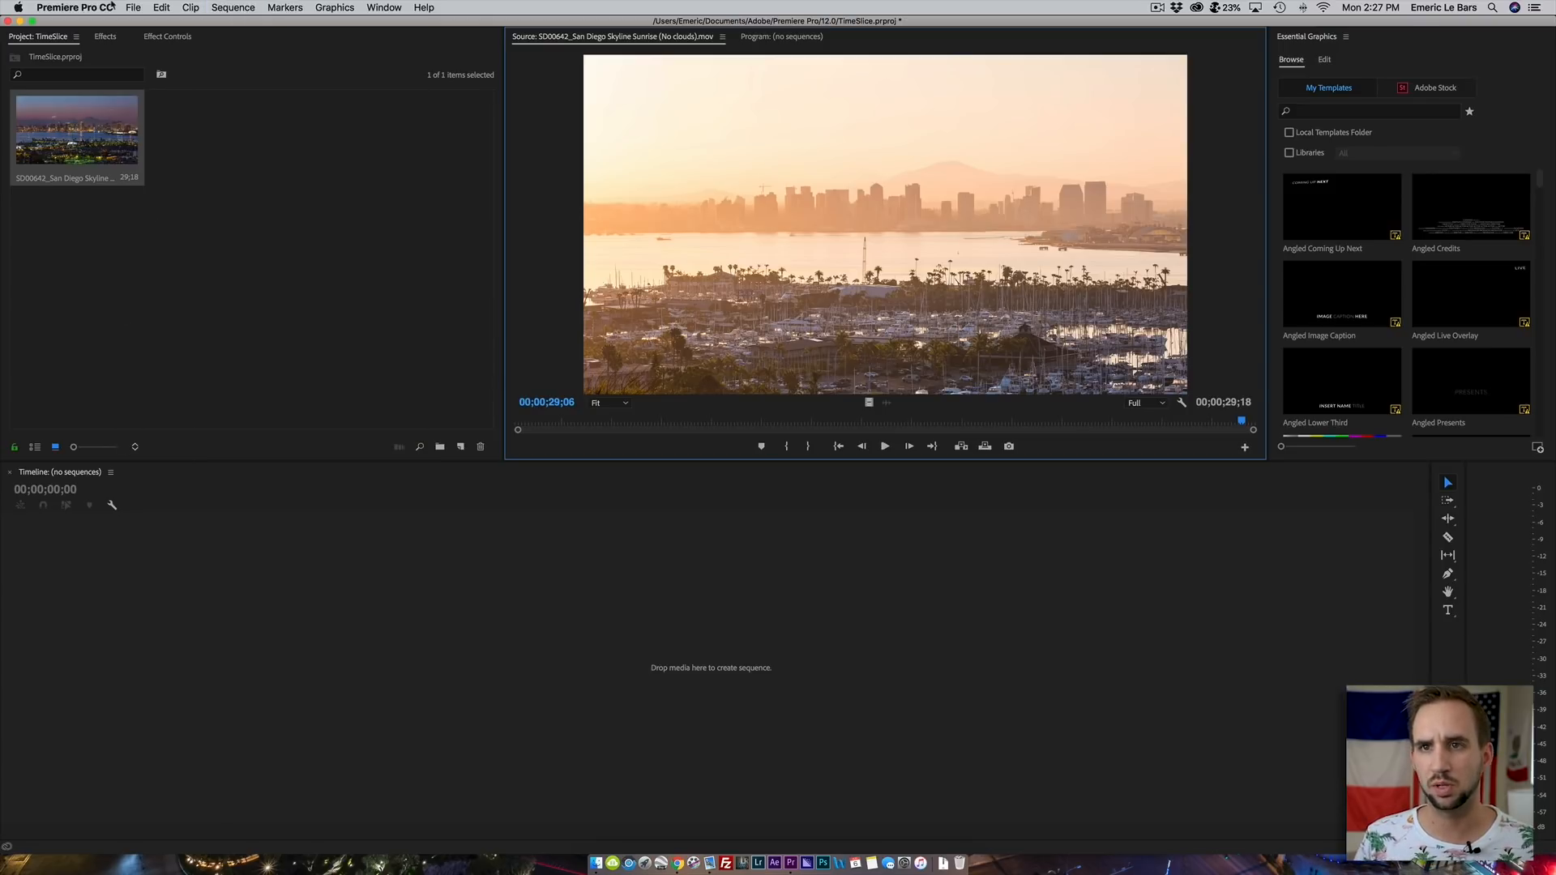
- Create a new 1920×1080 sequence at 29.97 fps named TimeSlice
left_click(132, 7)
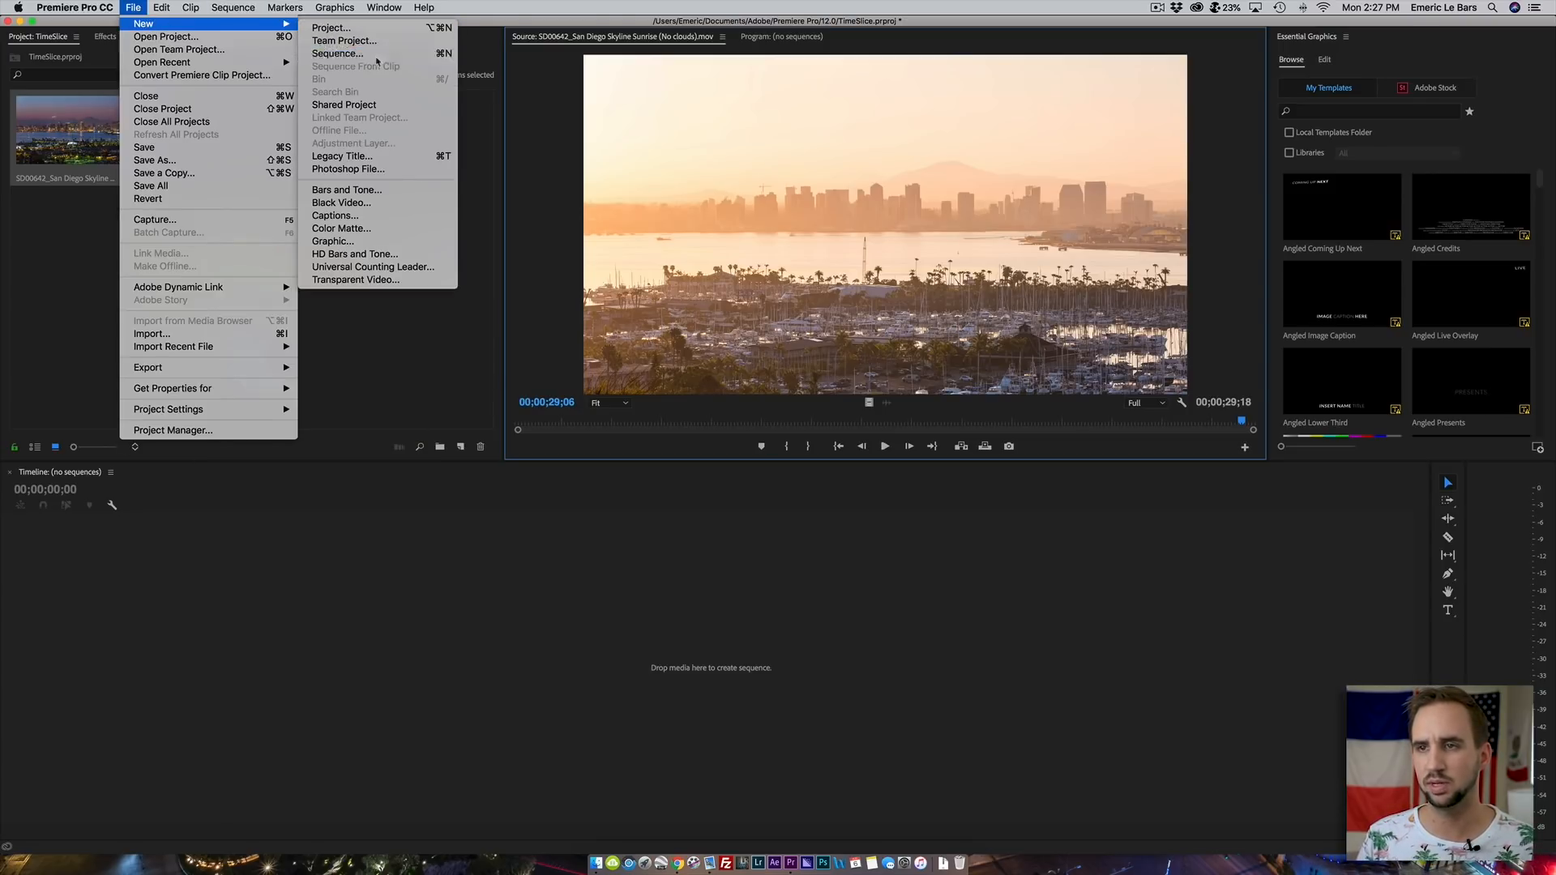
left_click(337, 53)
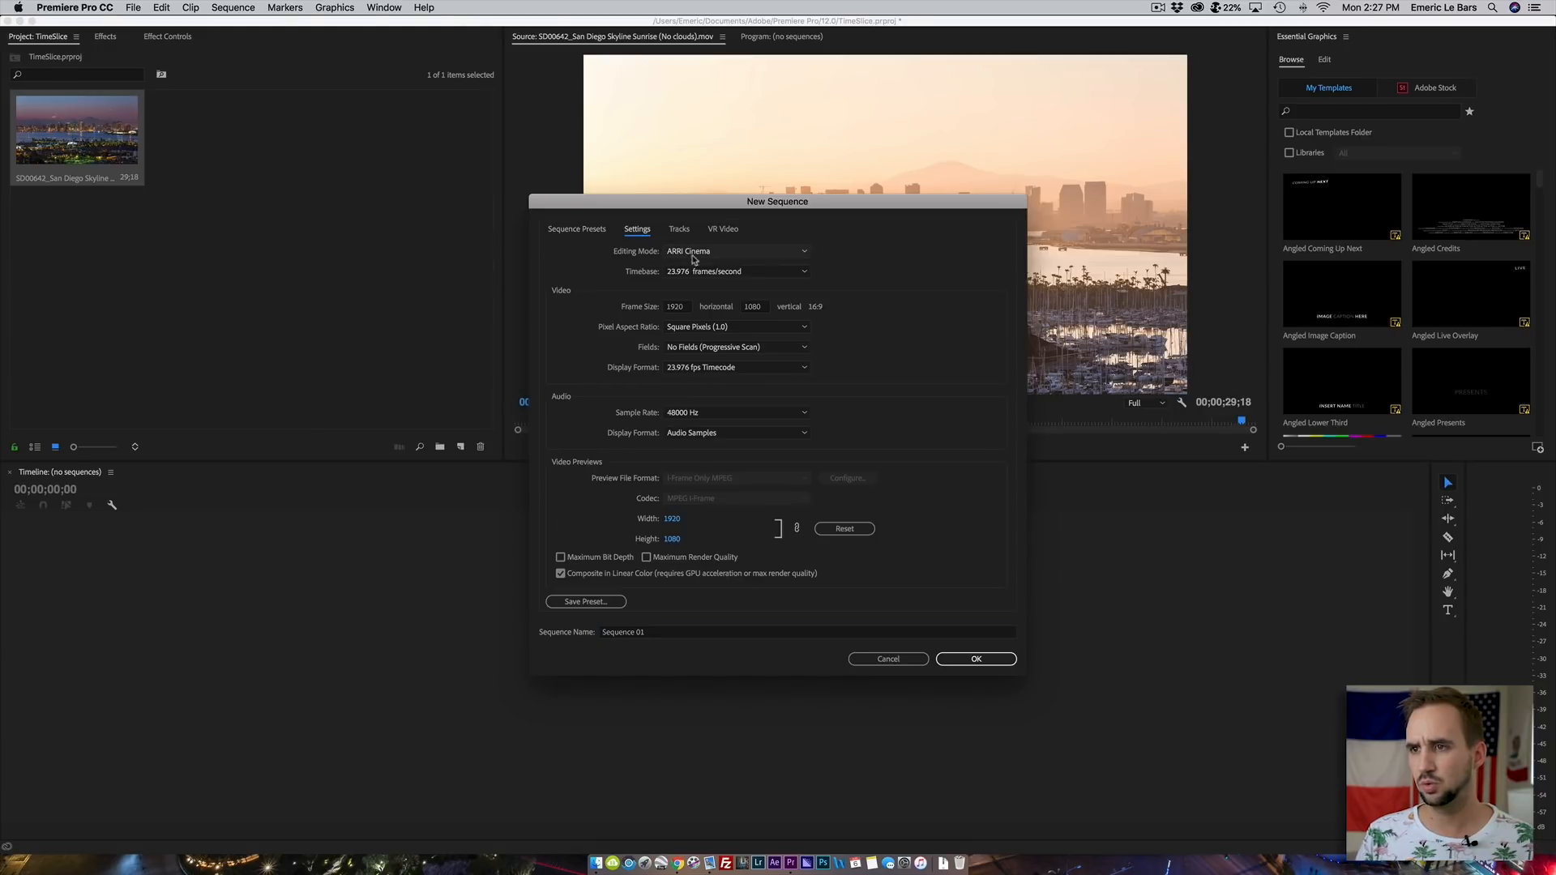
left_click(737, 271)
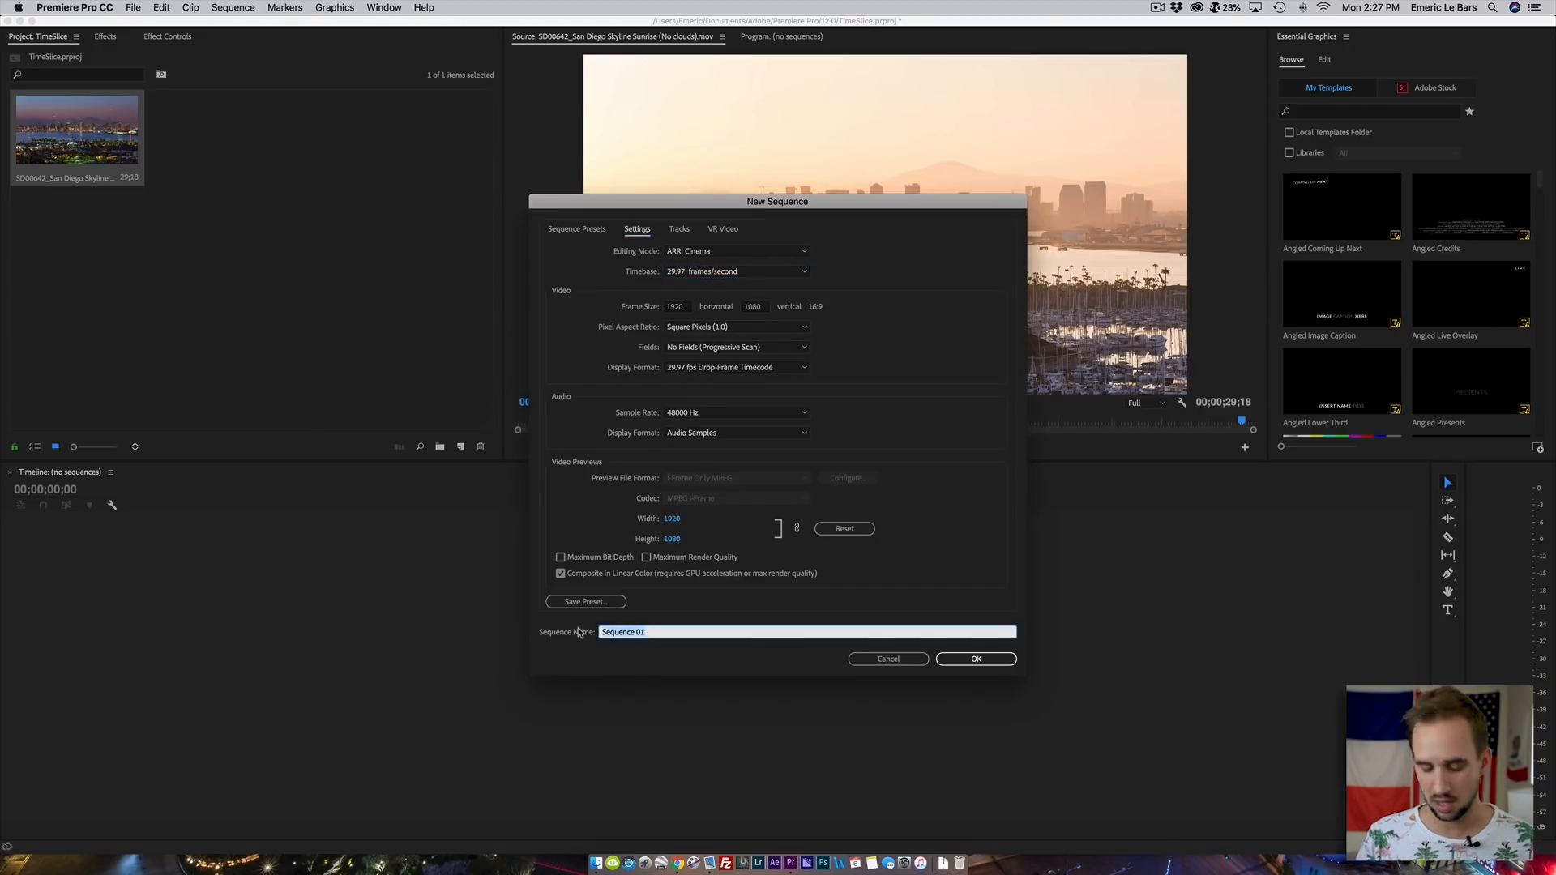
type("T")
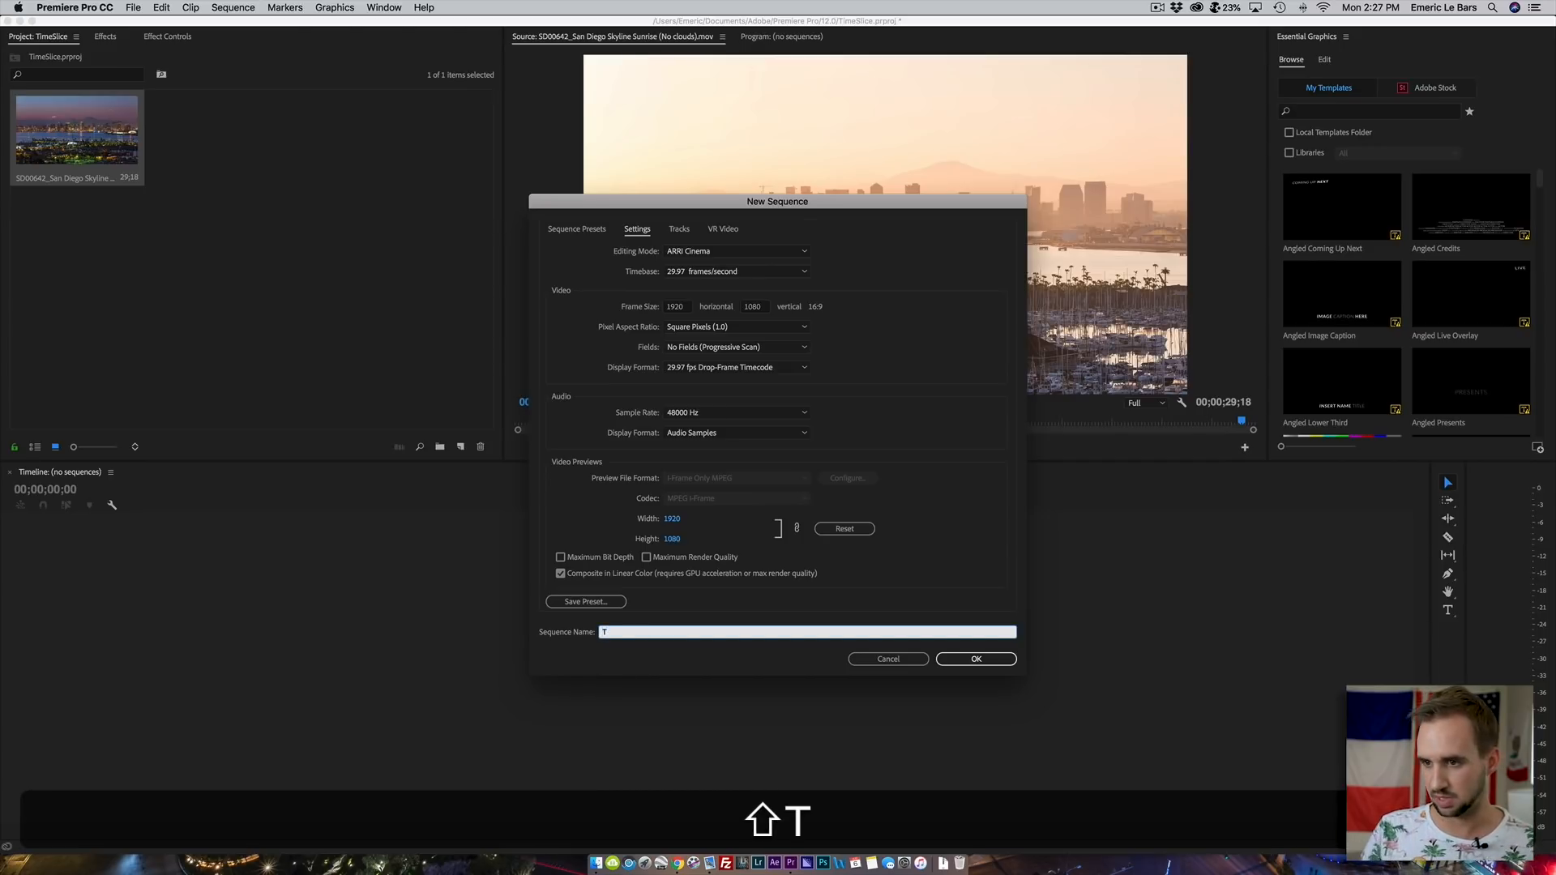
type("ime")
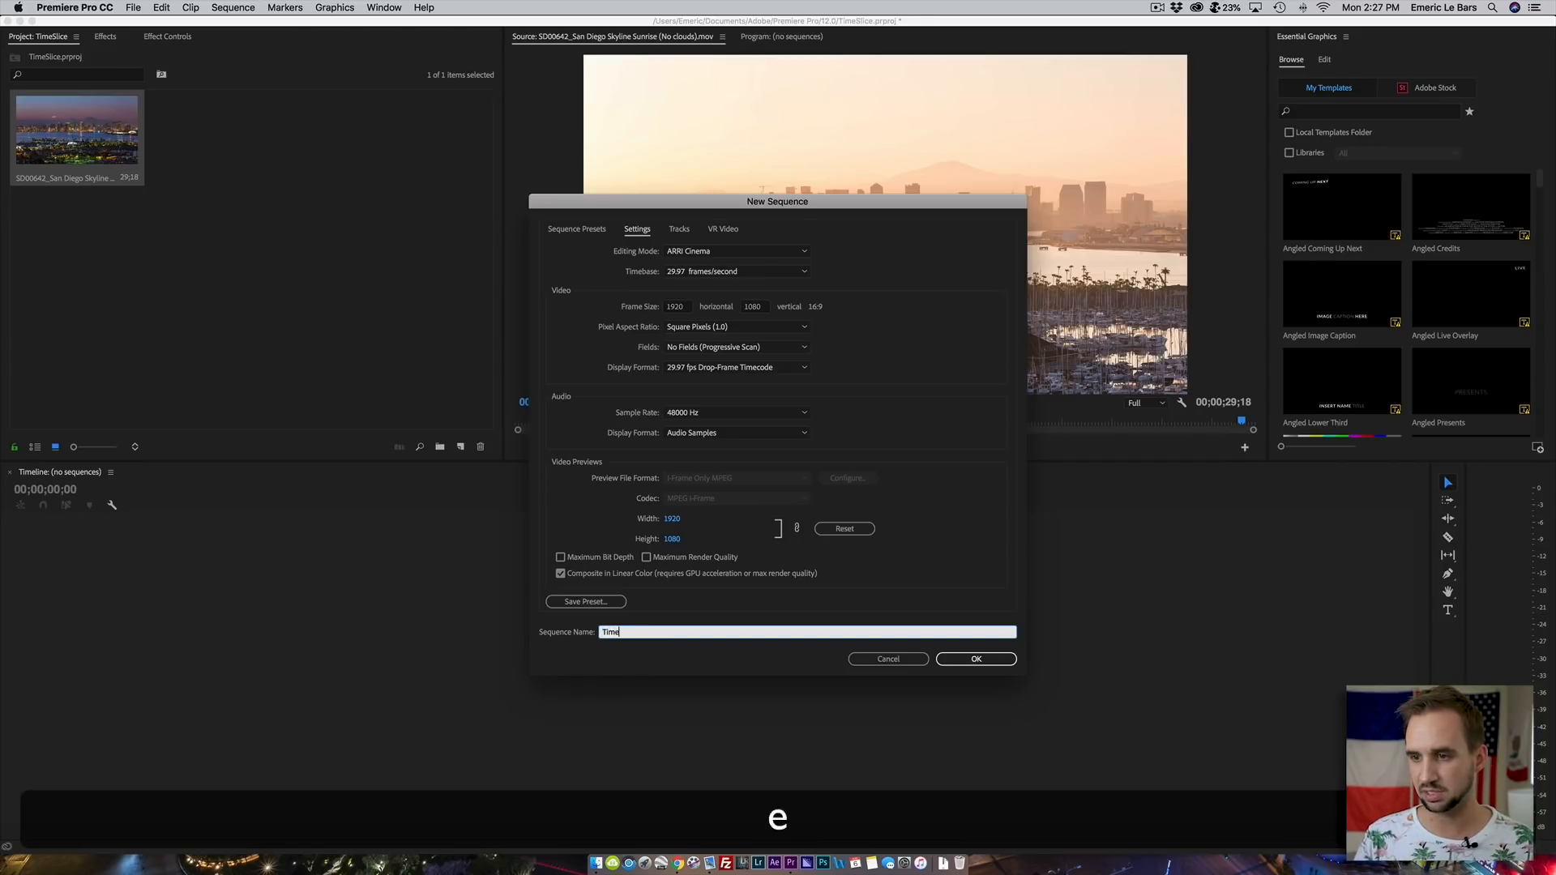
left_click(974, 659)
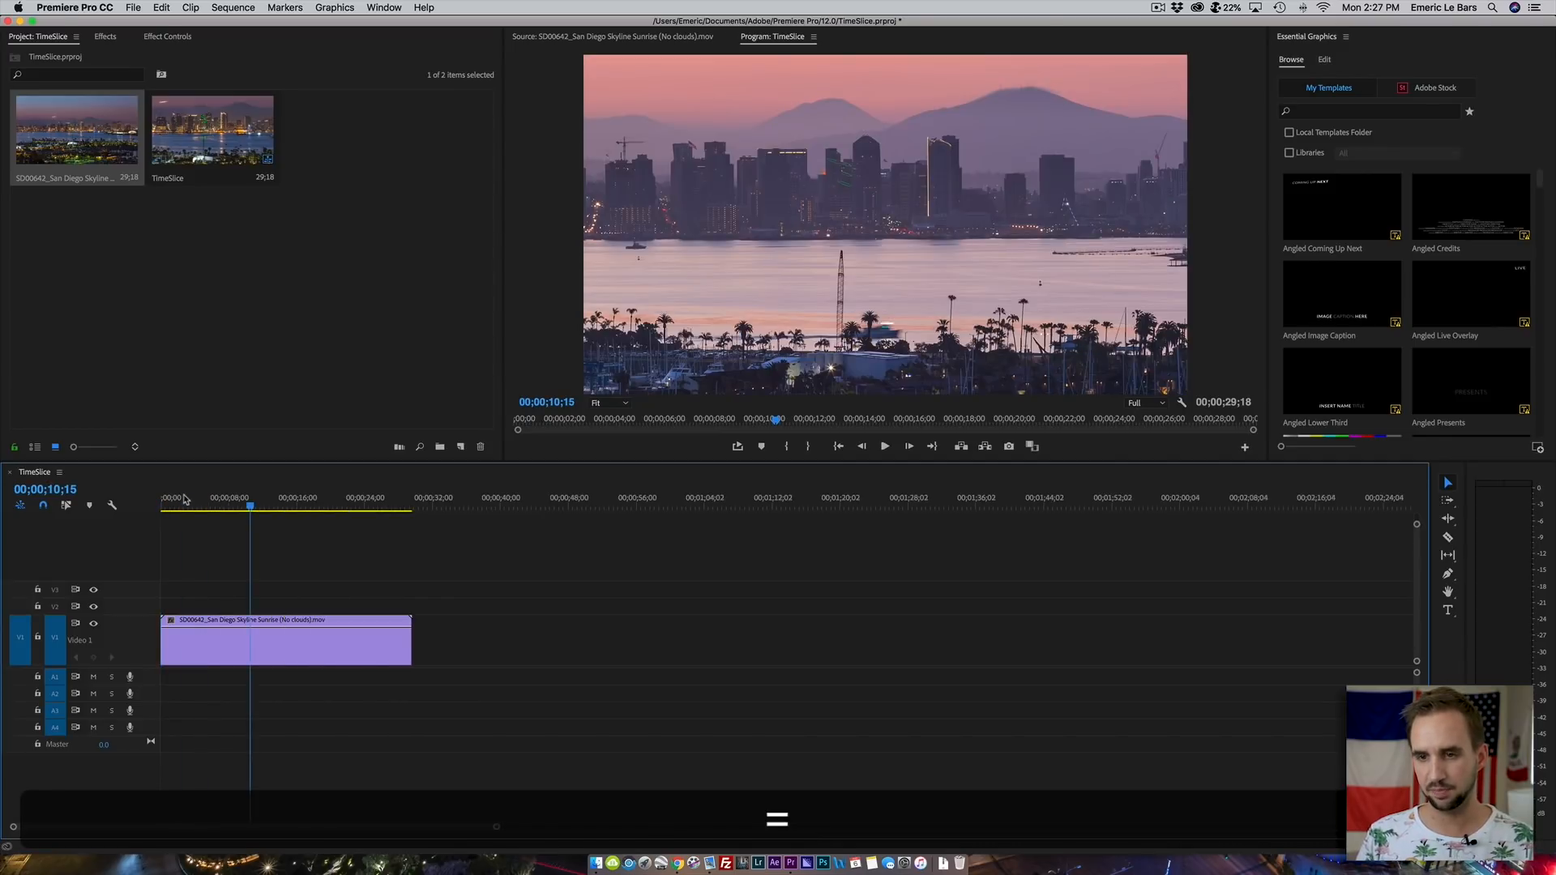
- Set the clip to frame size and stack an offset duplicate on V2
right_click(286, 640)
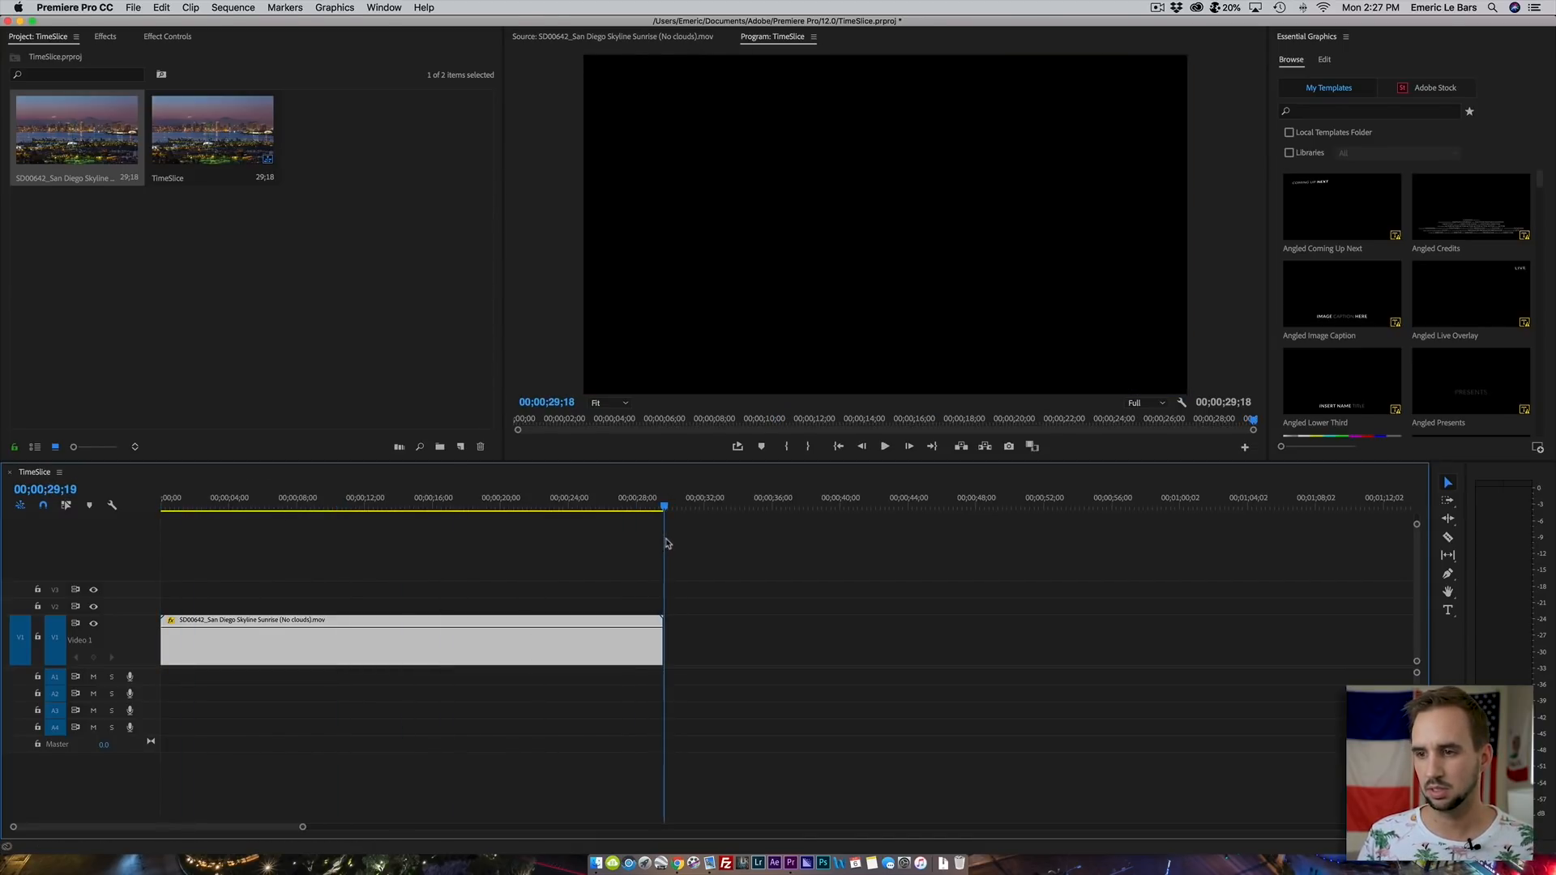
left_click(185, 506)
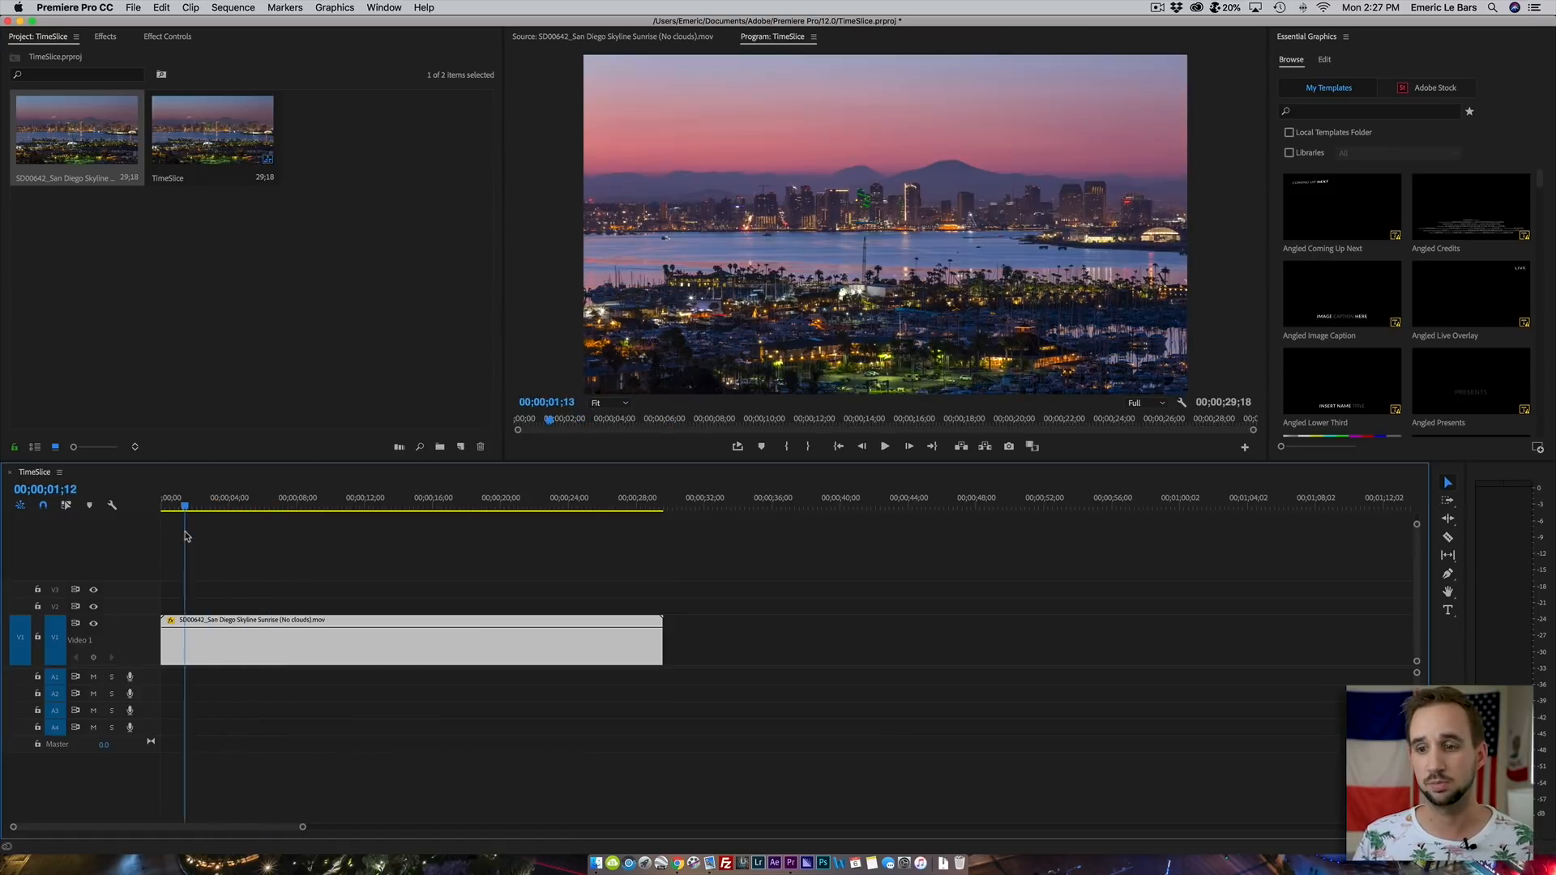
left_click(167, 36)
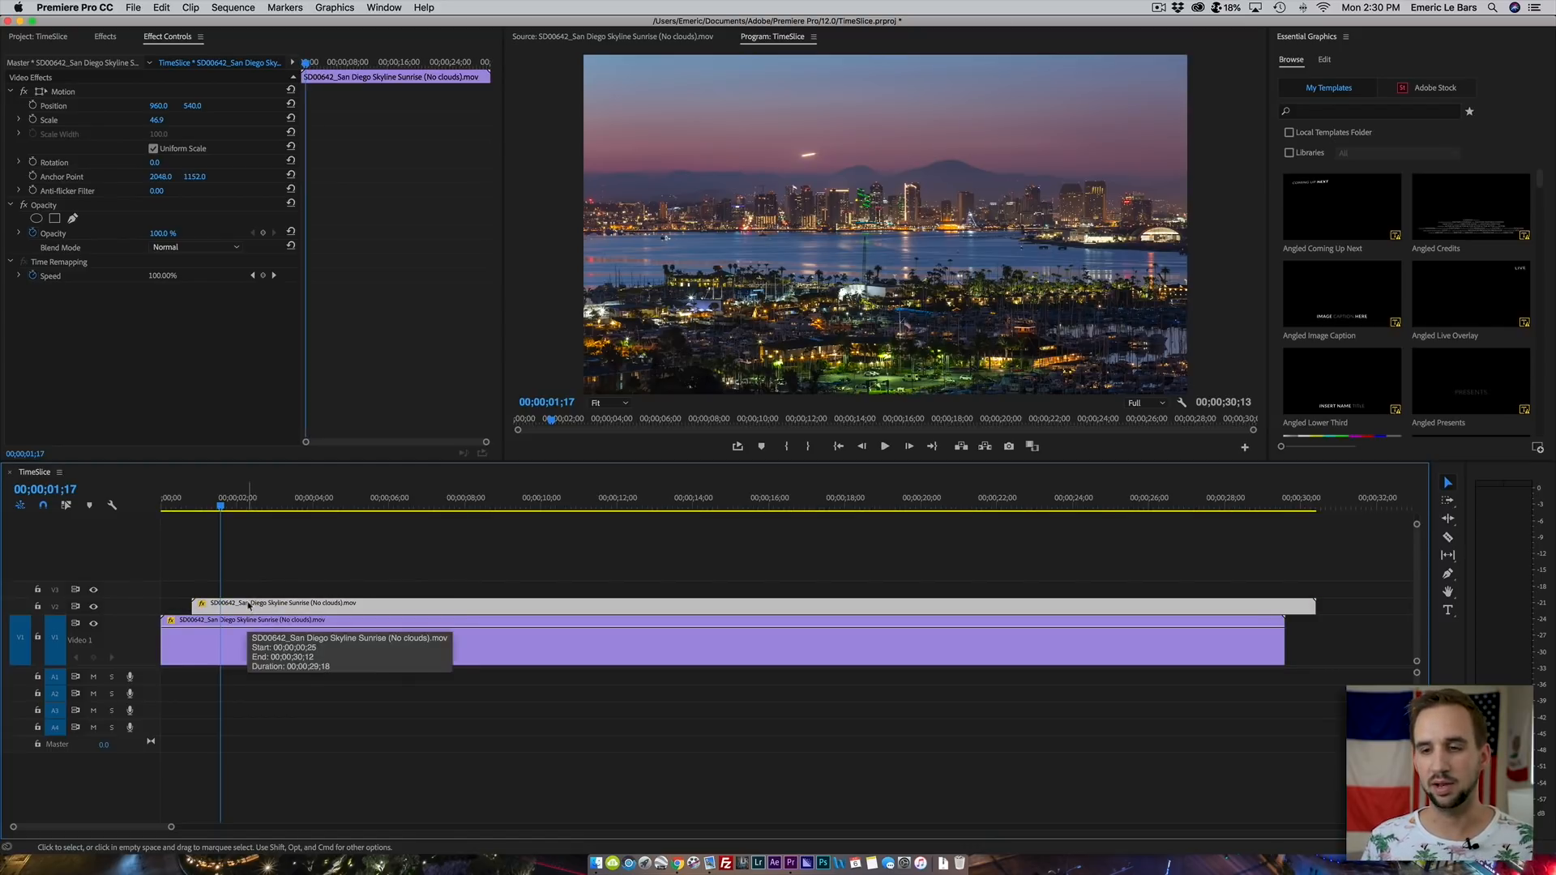
- Apply a Crop effect to the V2 clip with Left set to 5.0%
left_click(105, 37)
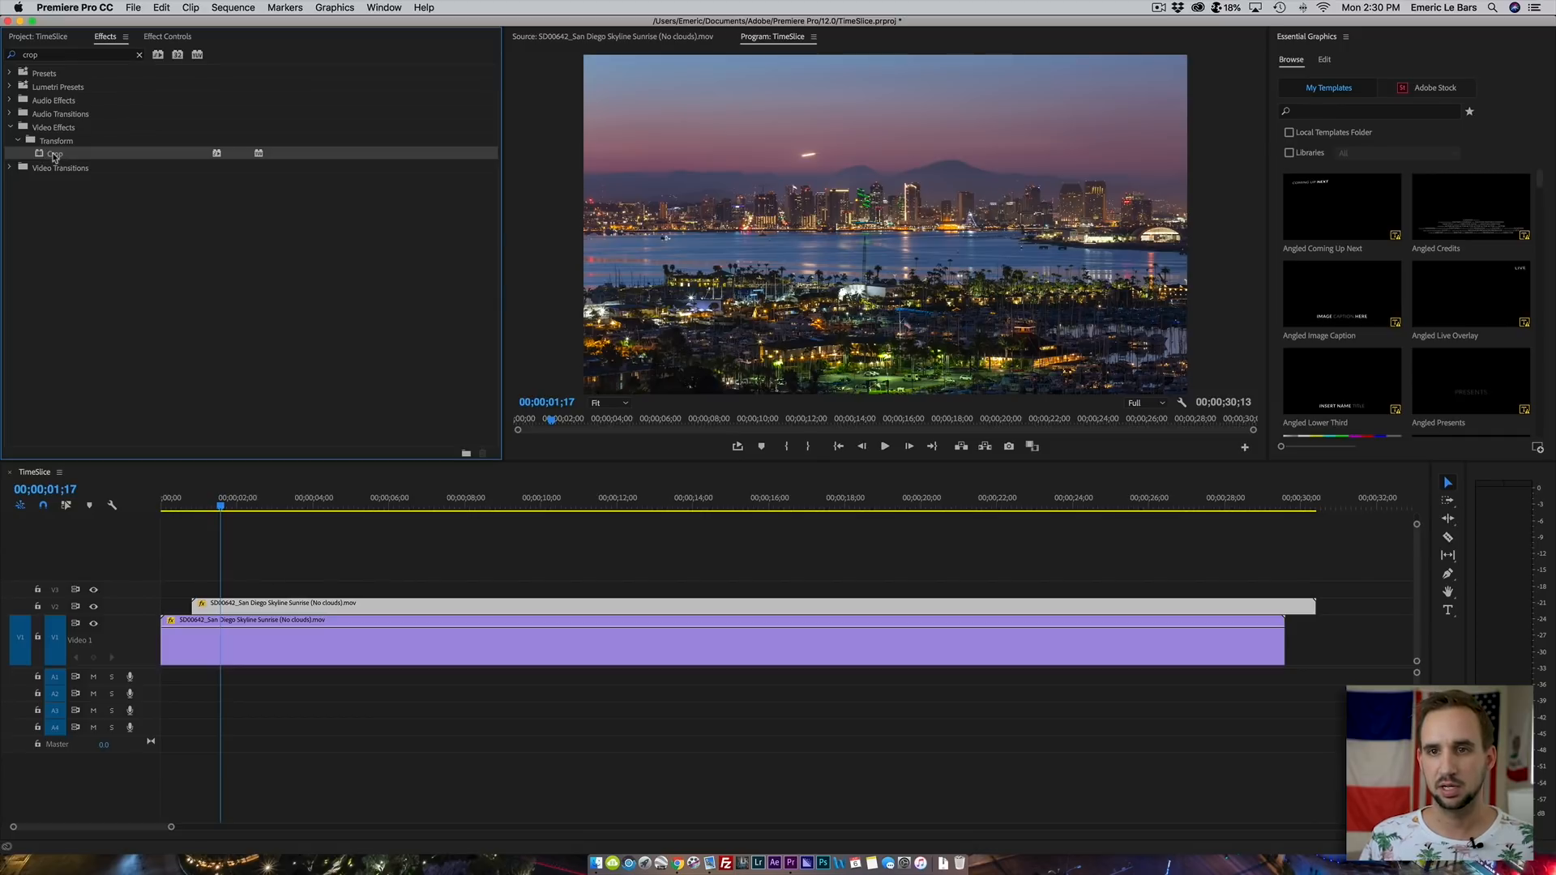
left_click(167, 37)
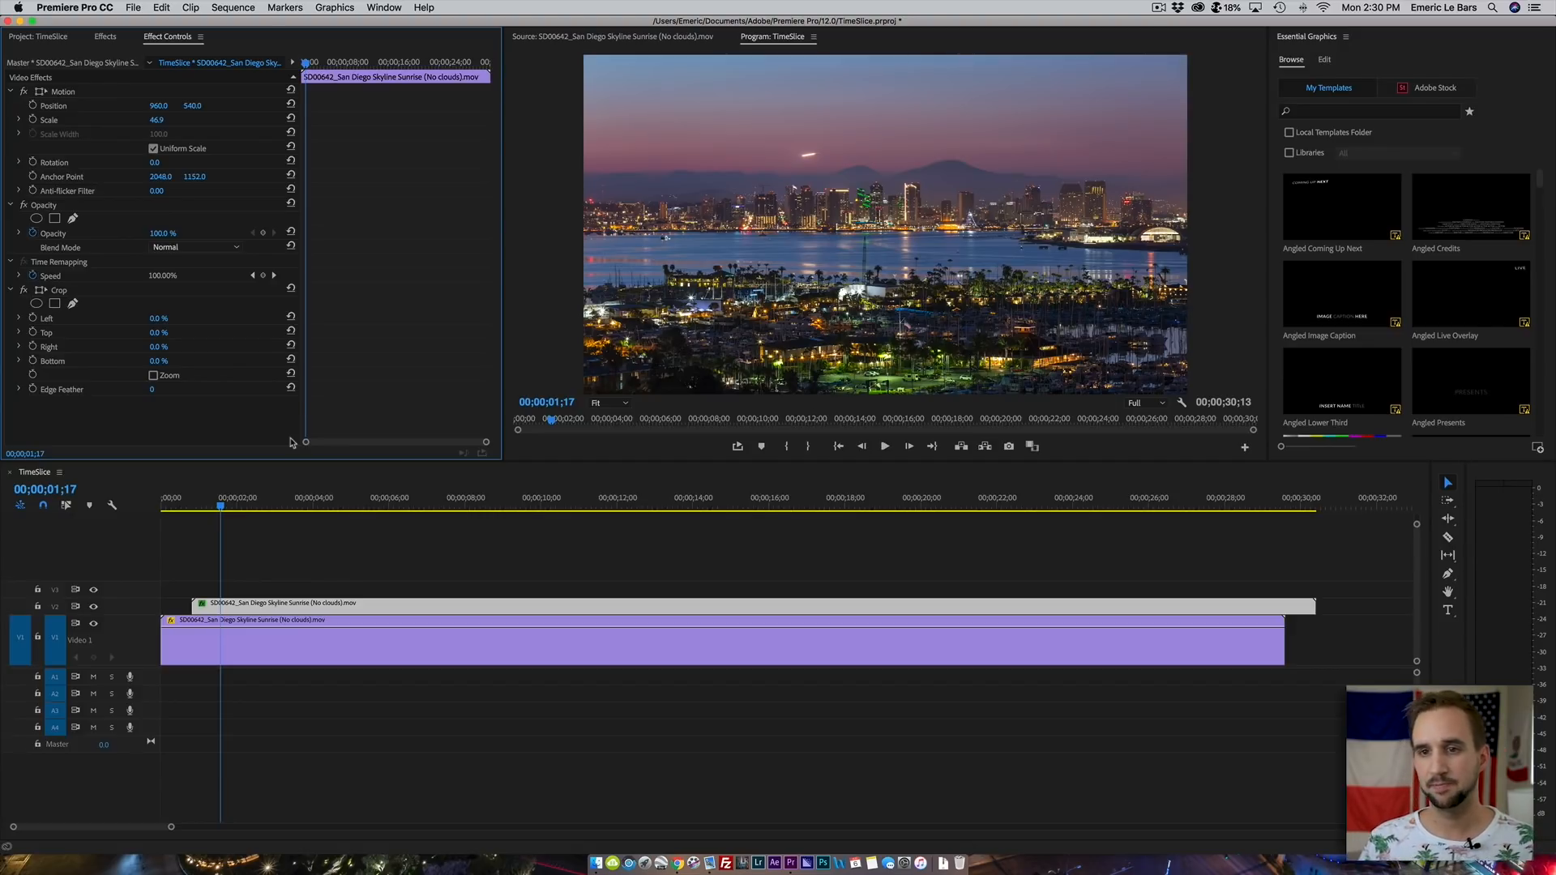
left_click(166, 318)
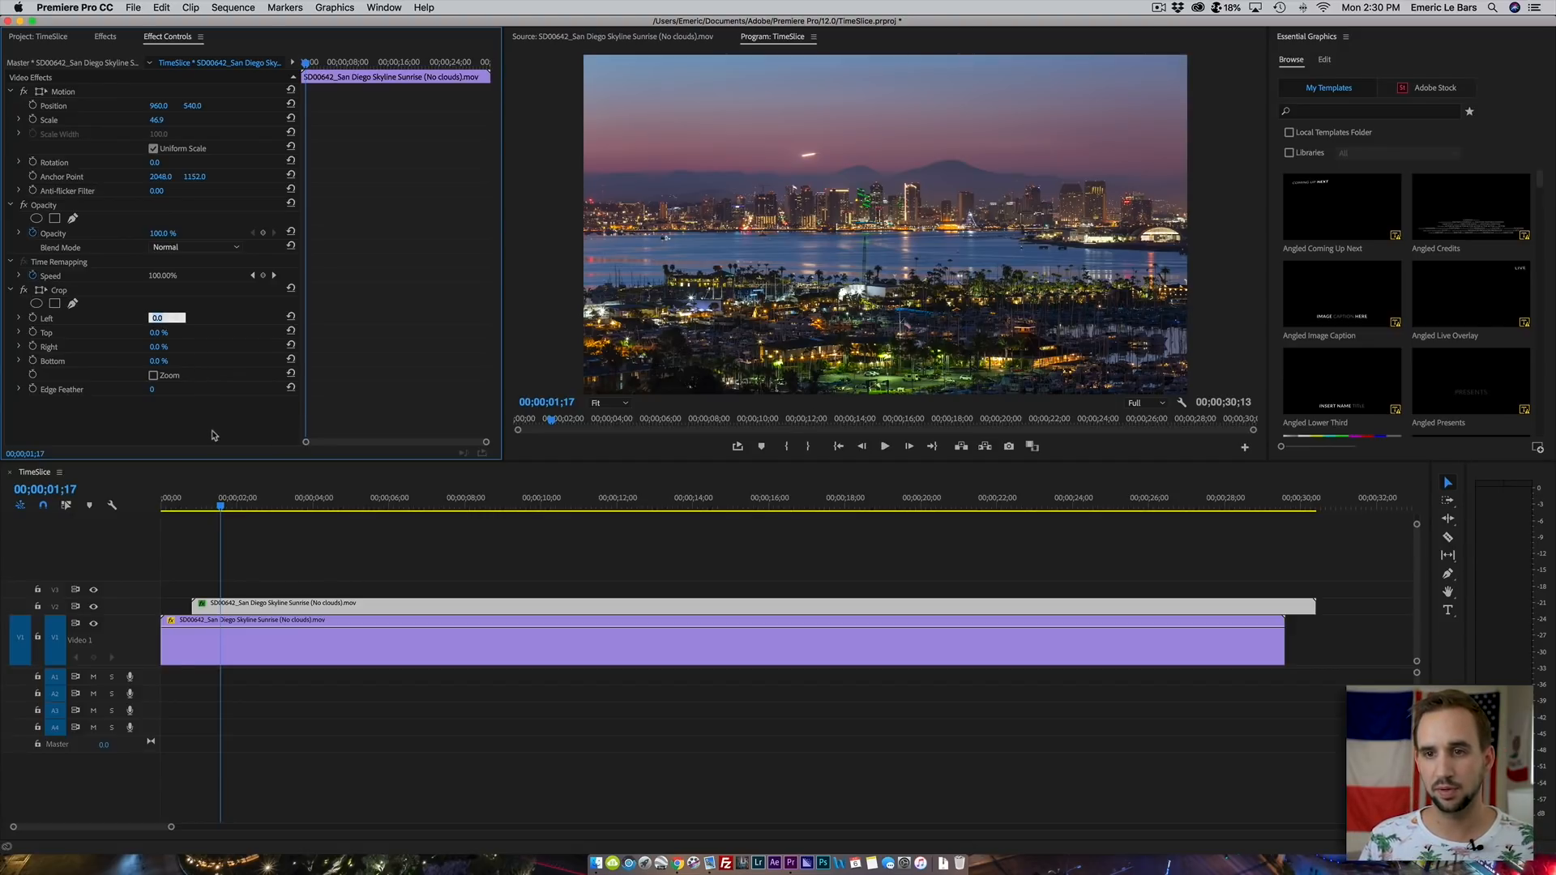
type("5.0")
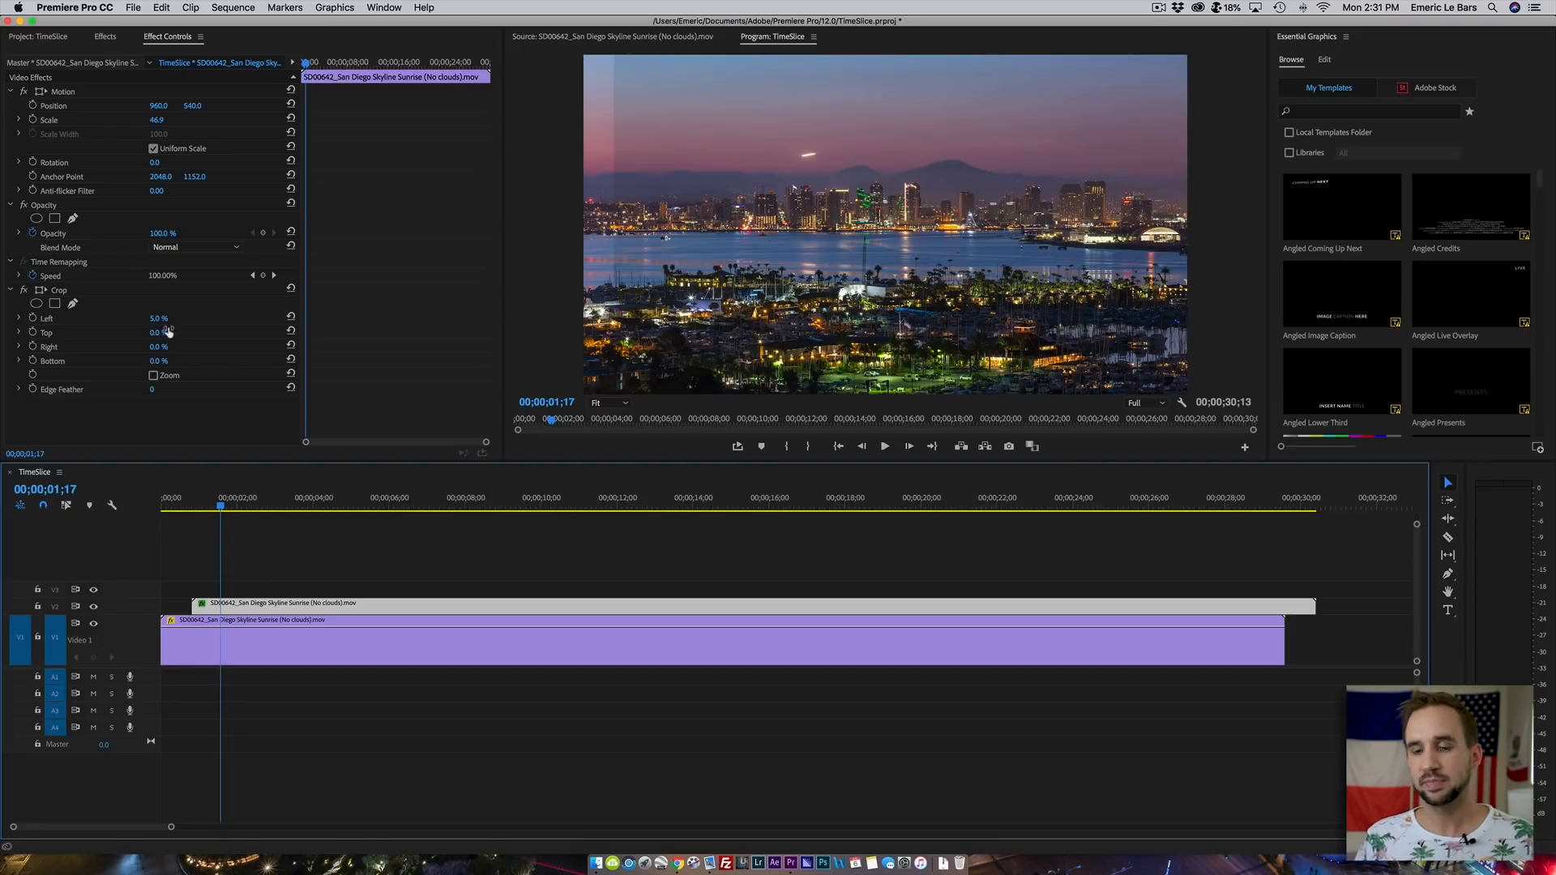
- Duplicate the top clip to a new track, raise its left crop, and preview it solo then stacked
double_click(156, 318)
type("10")
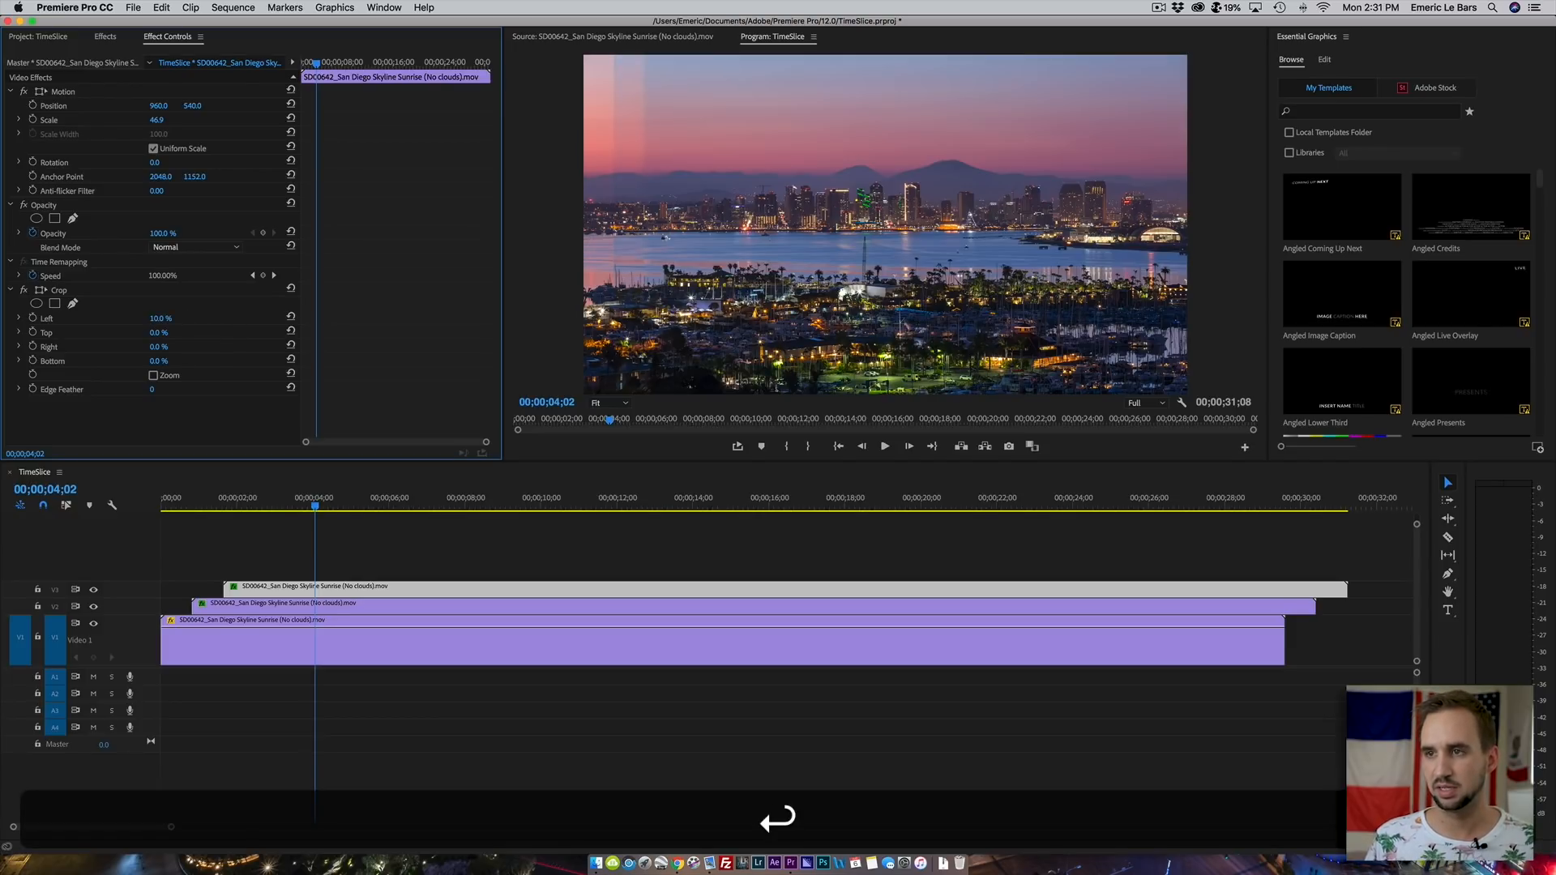
left_click(574, 497)
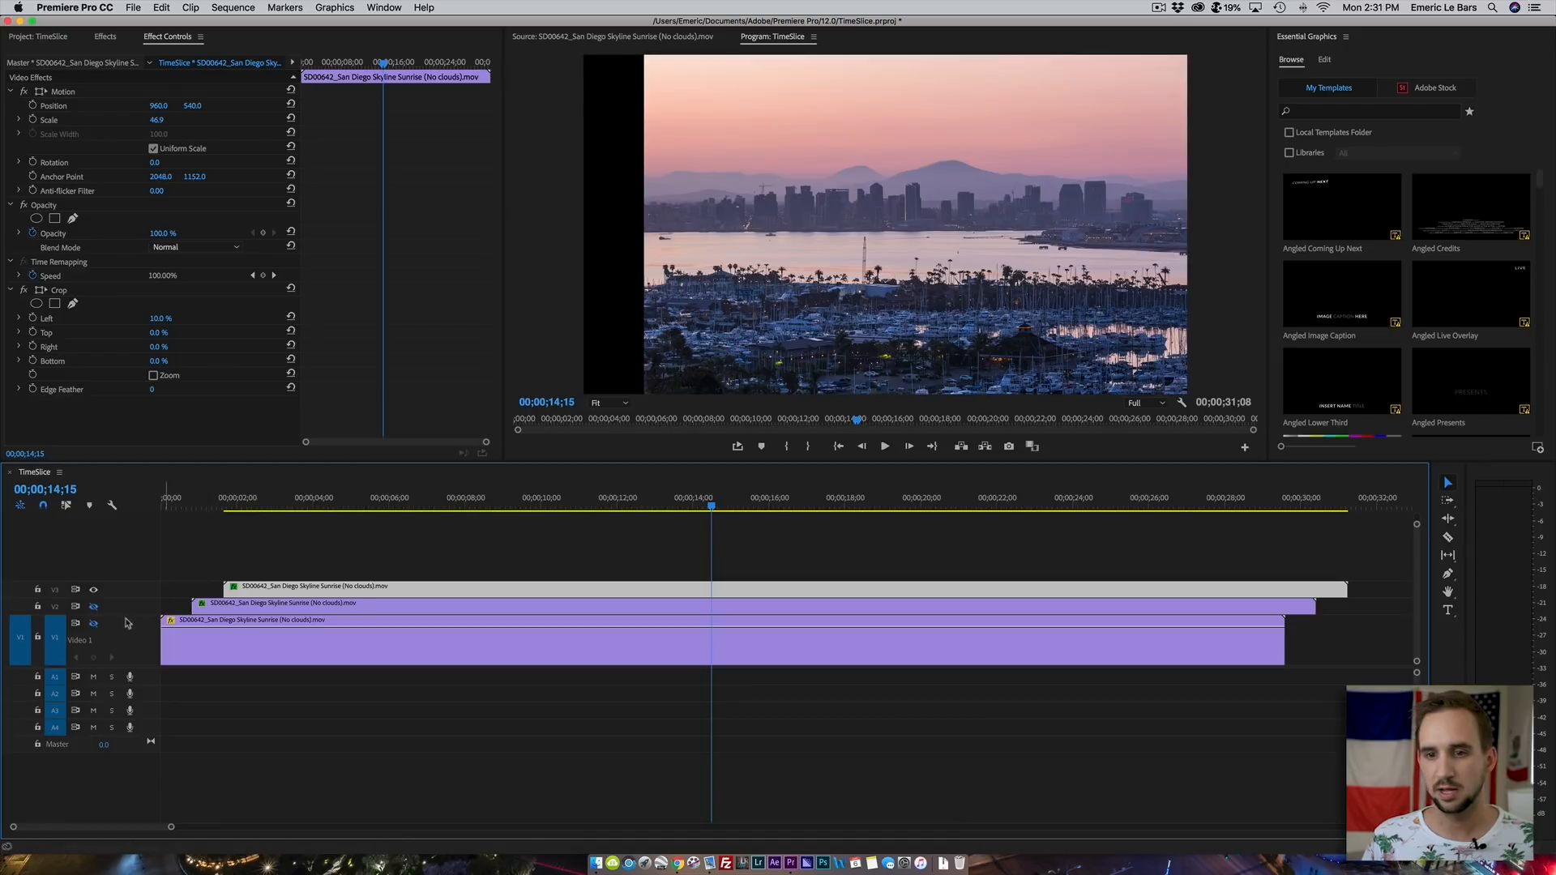
left_click(94, 606)
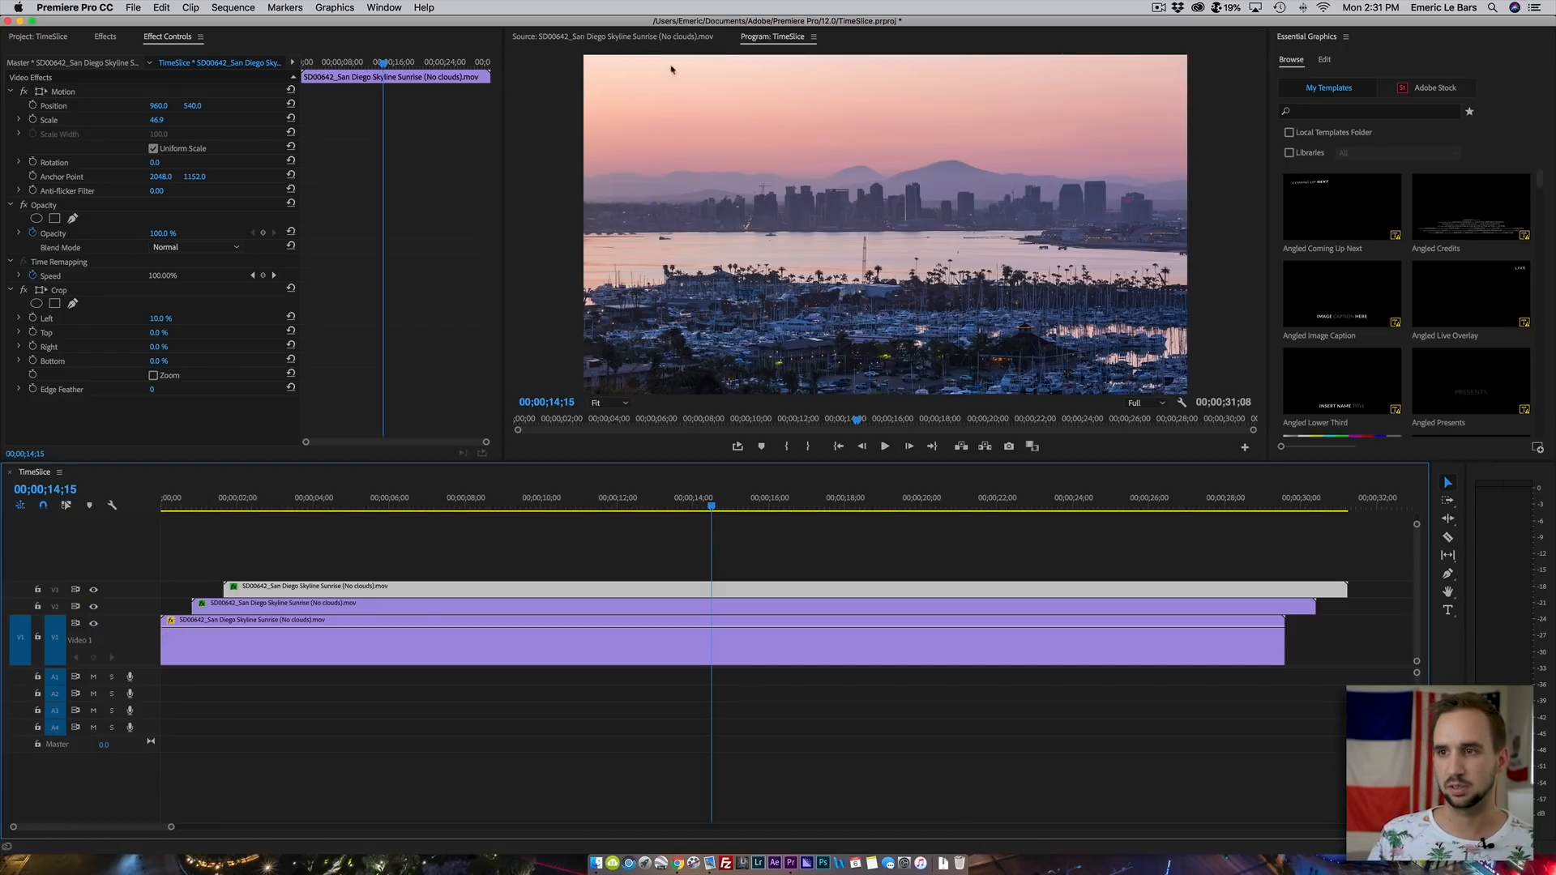
mouse_move(584, 163)
type("15")
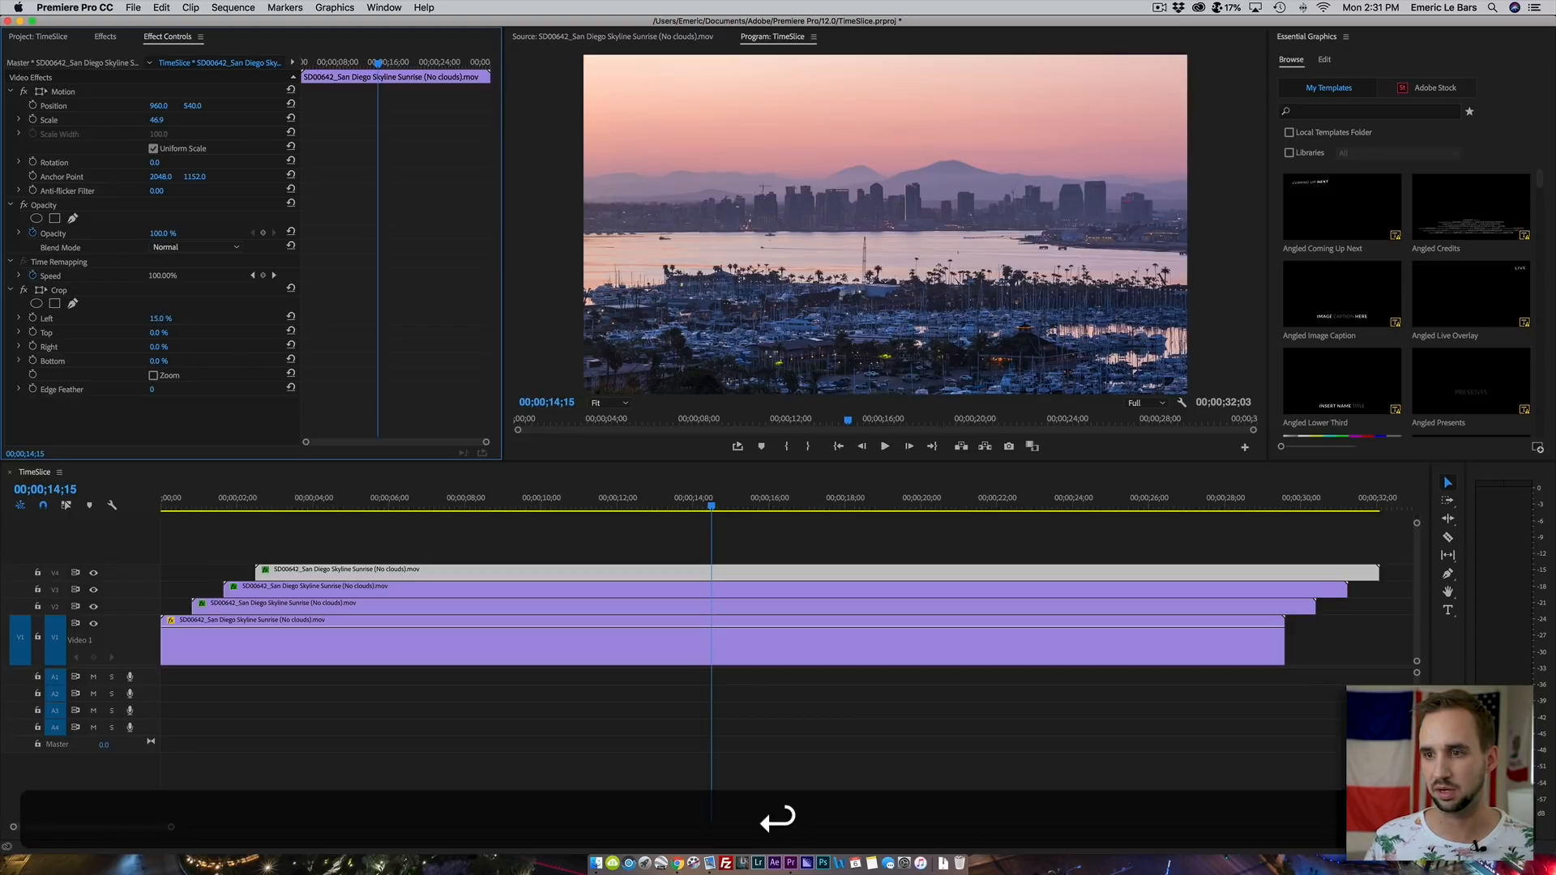
- Add another offset copy on a new track and start increasing its left crop
left_click(315, 497)
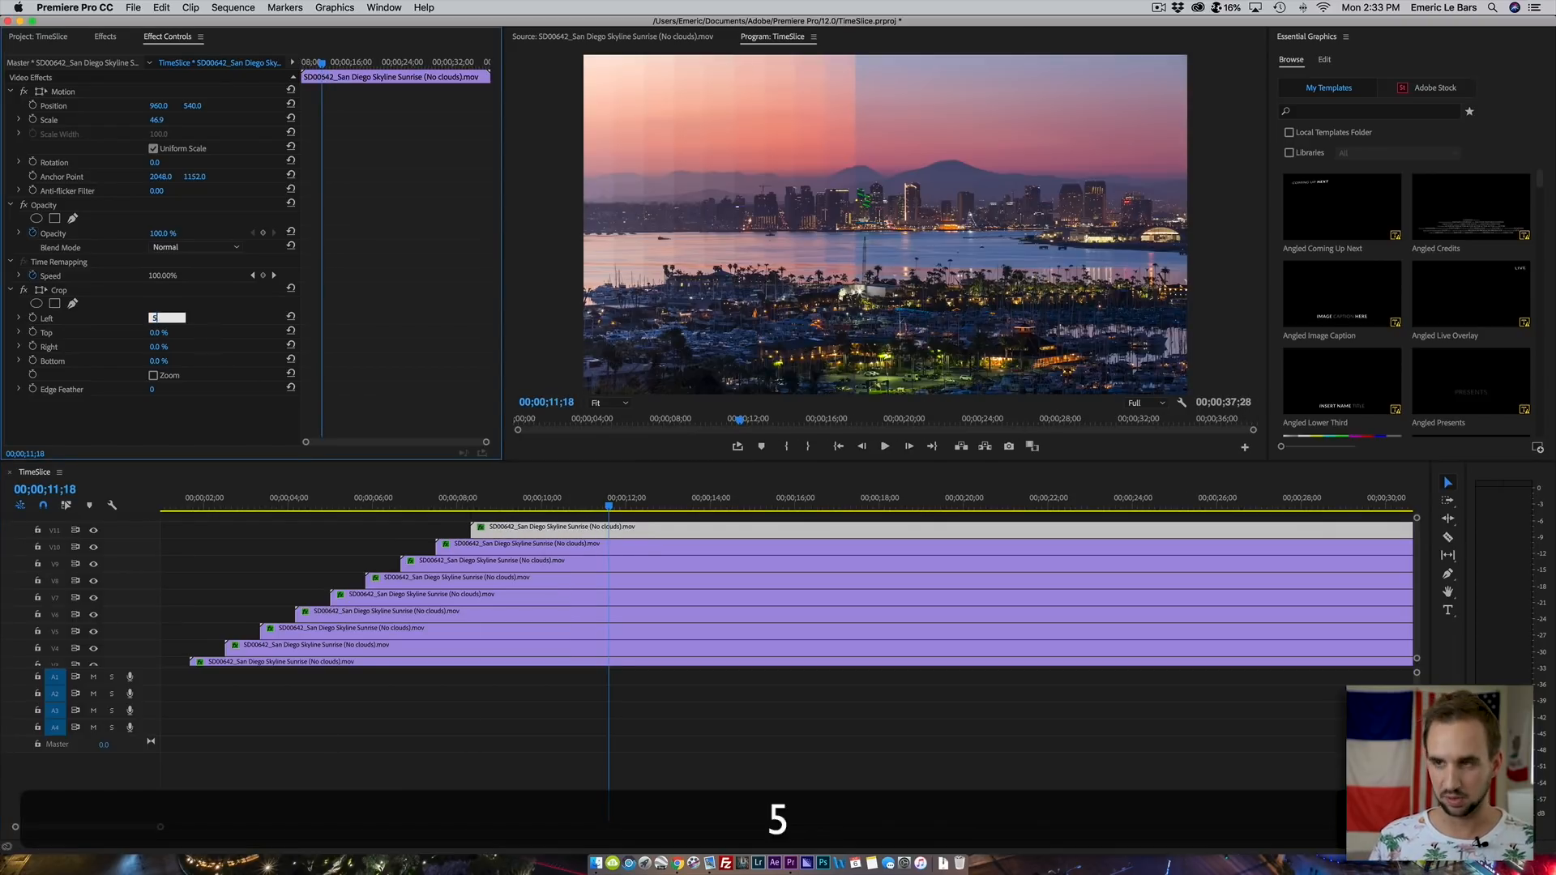
- Continue the staircase up to a 95% left crop, then select every clip in it
type("50")
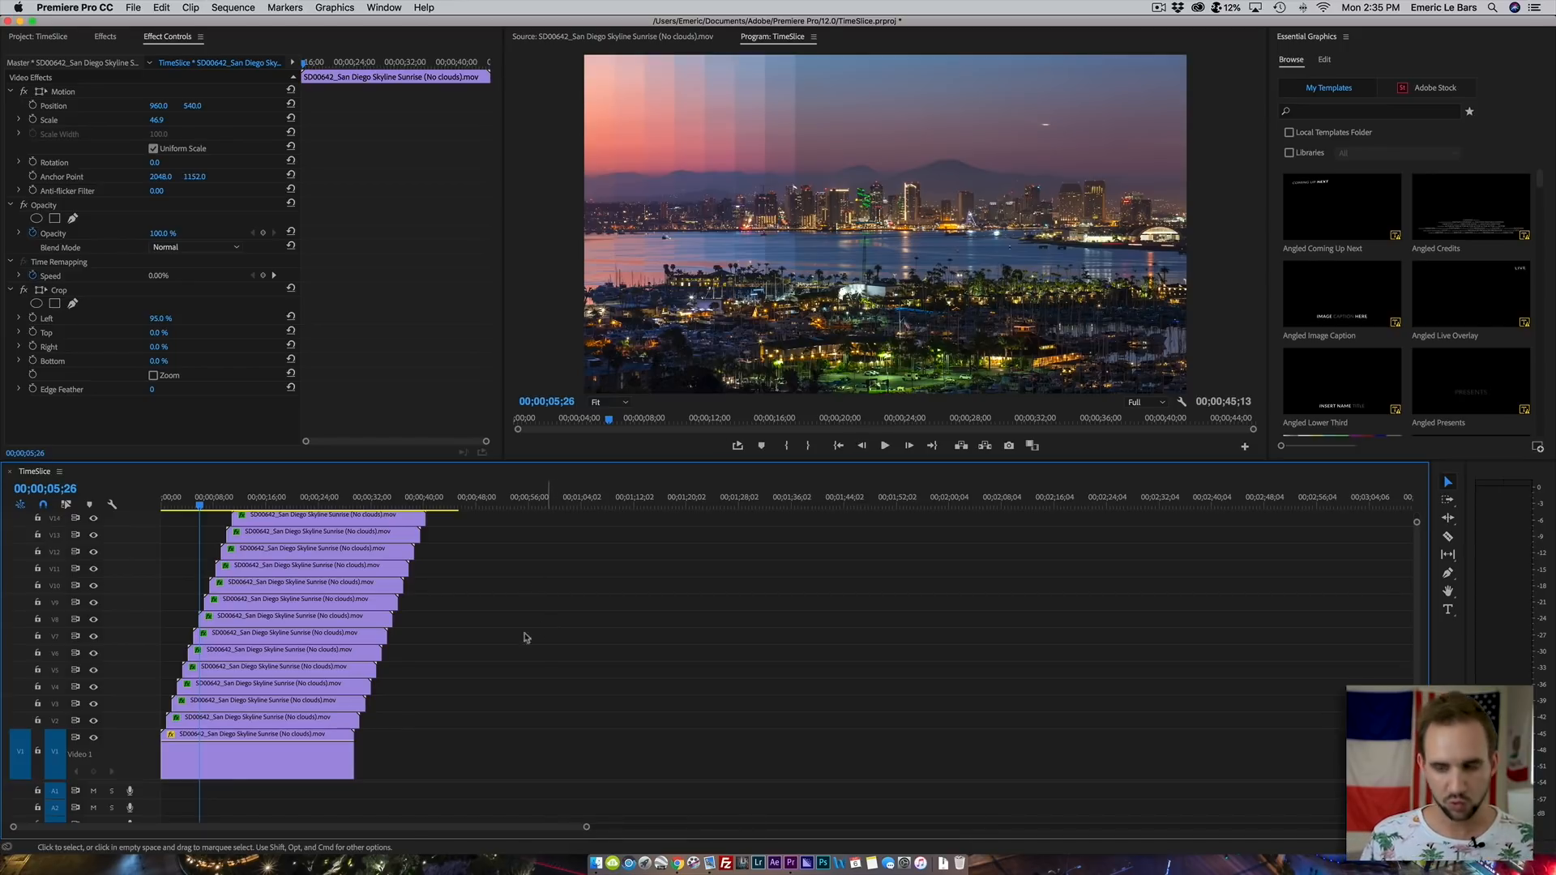
key("cmd+a")
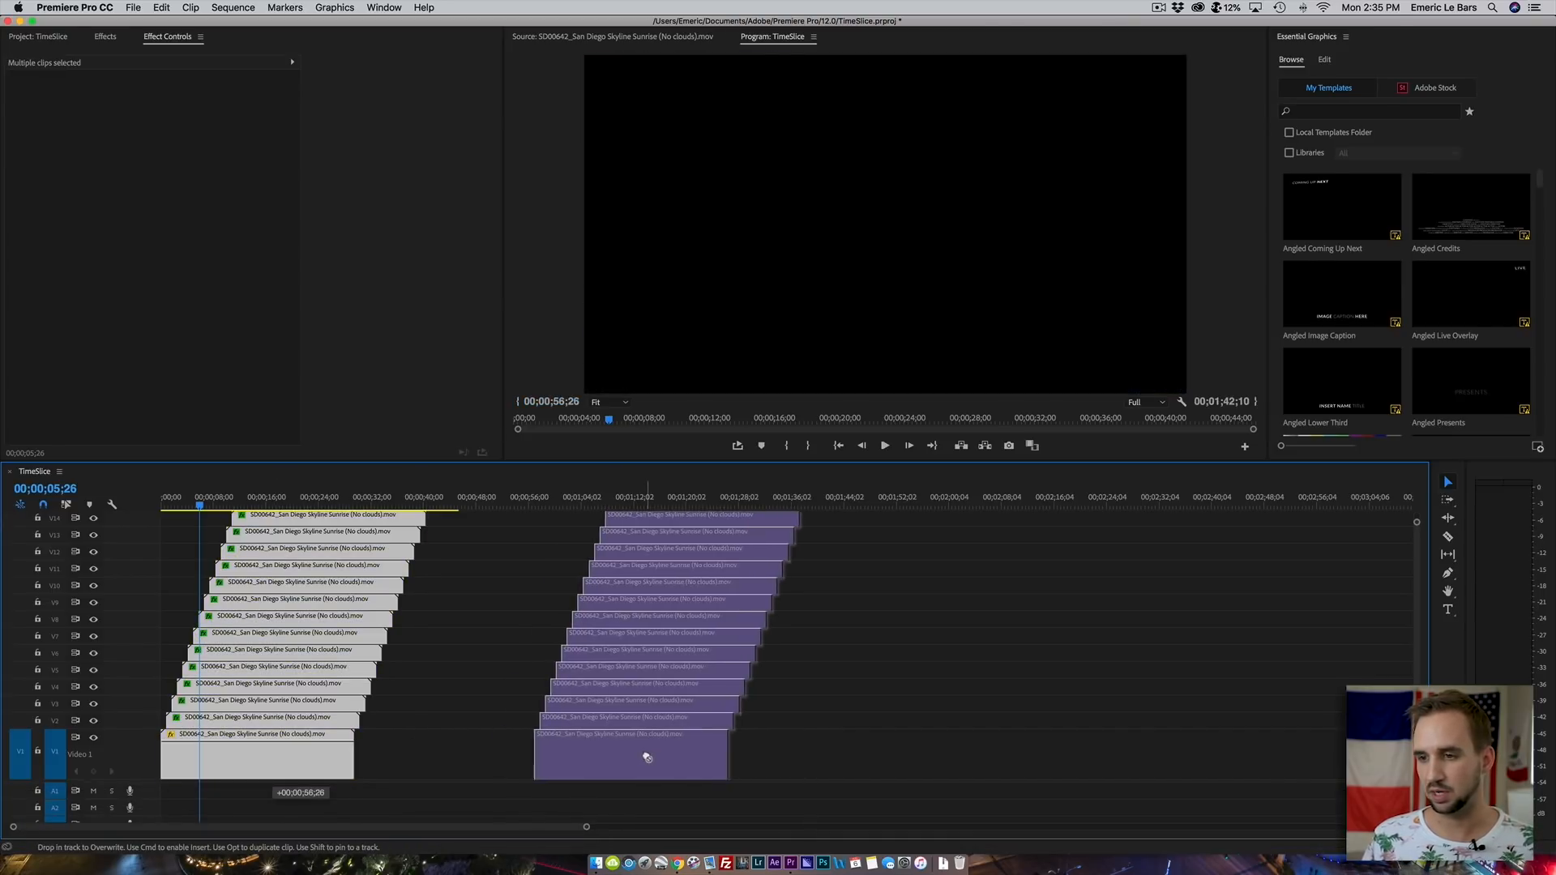
- Copy the whole fourteen-track staircase and paste a duplicate after it
key("cmd+c")
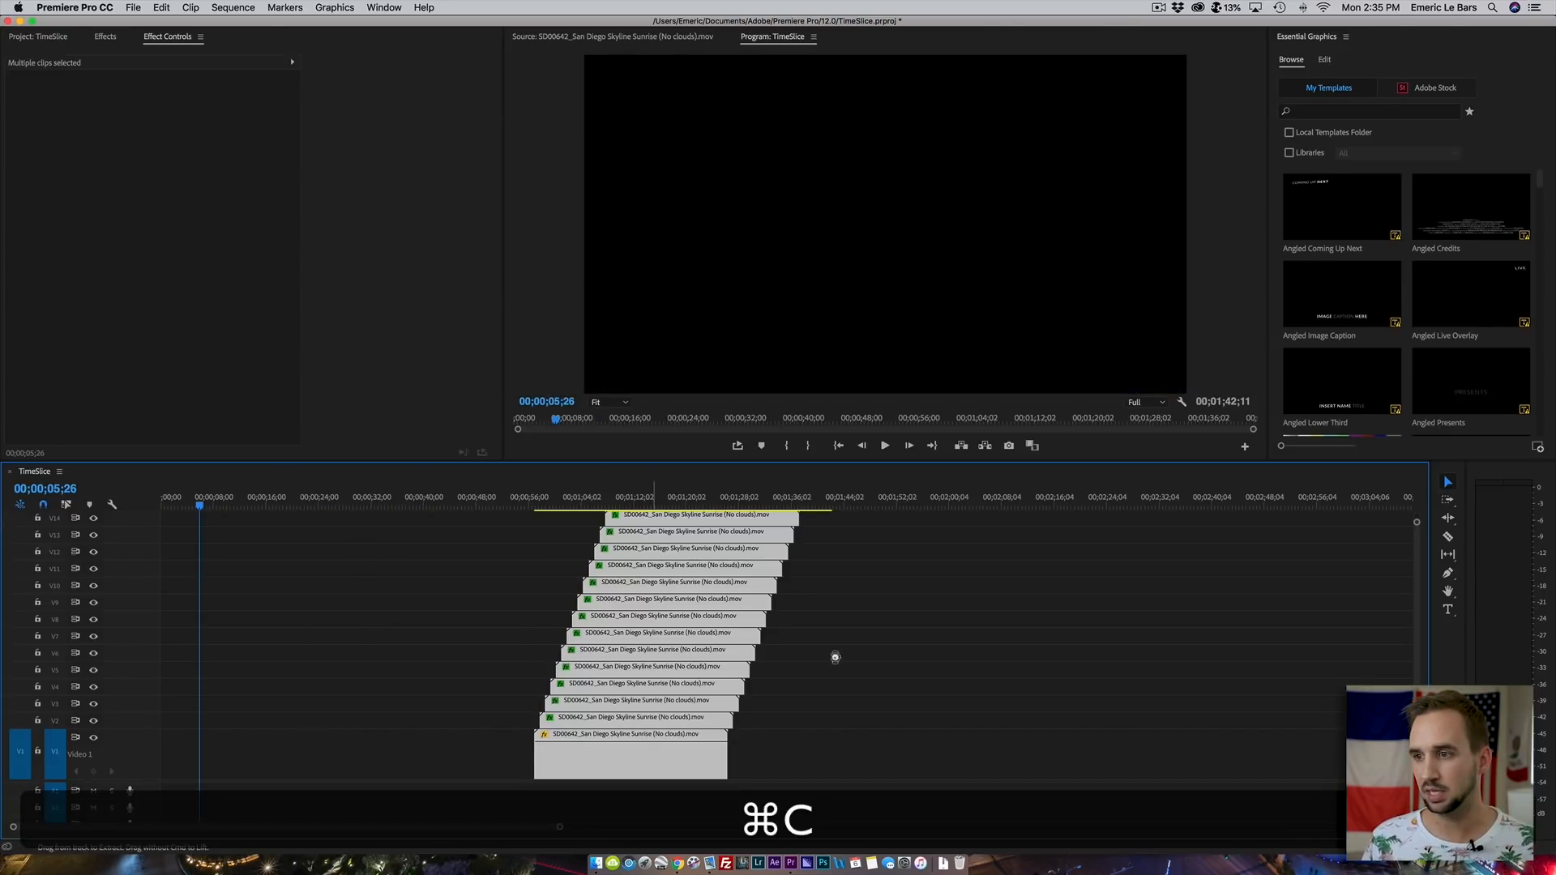
key("cmd+v")
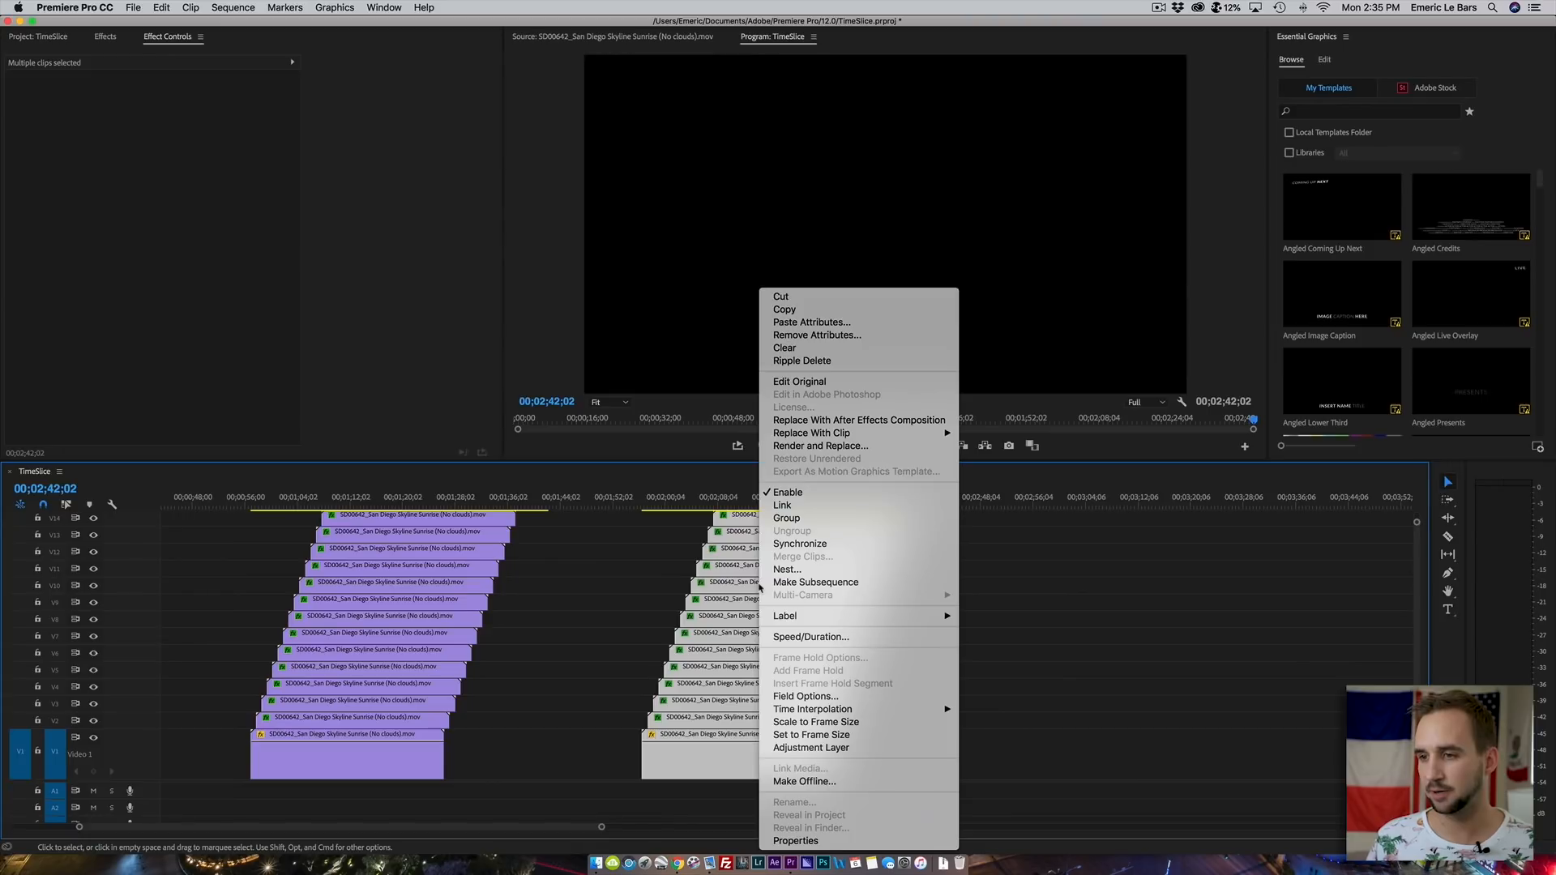
mouse_move(810, 636)
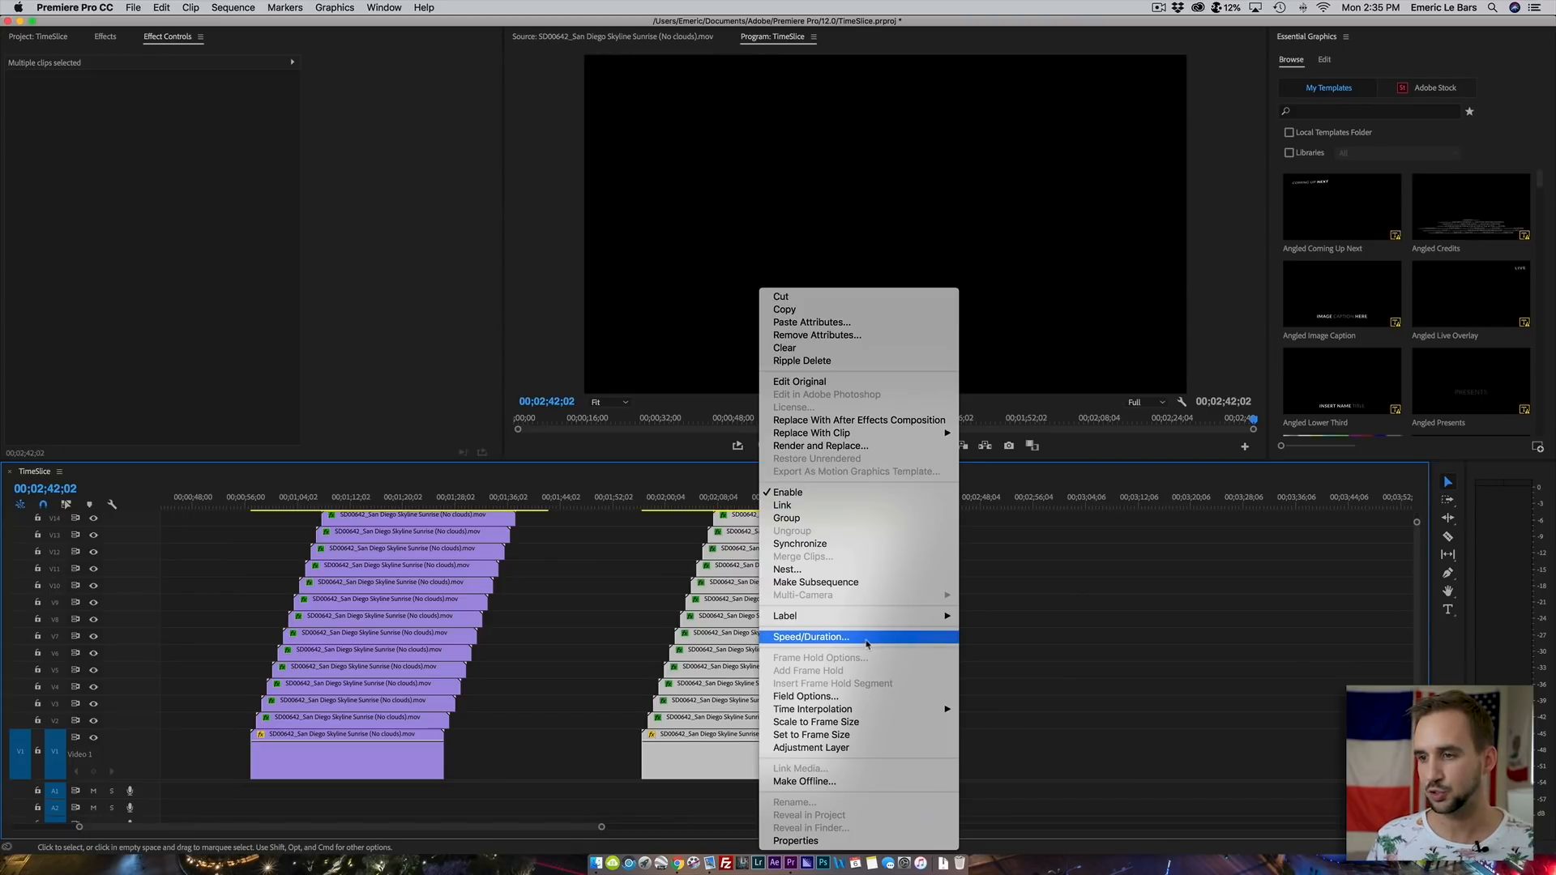
- Set the pasted staircase to Reverse Speed at 100% via Speed/Duration
left_click(810, 636)
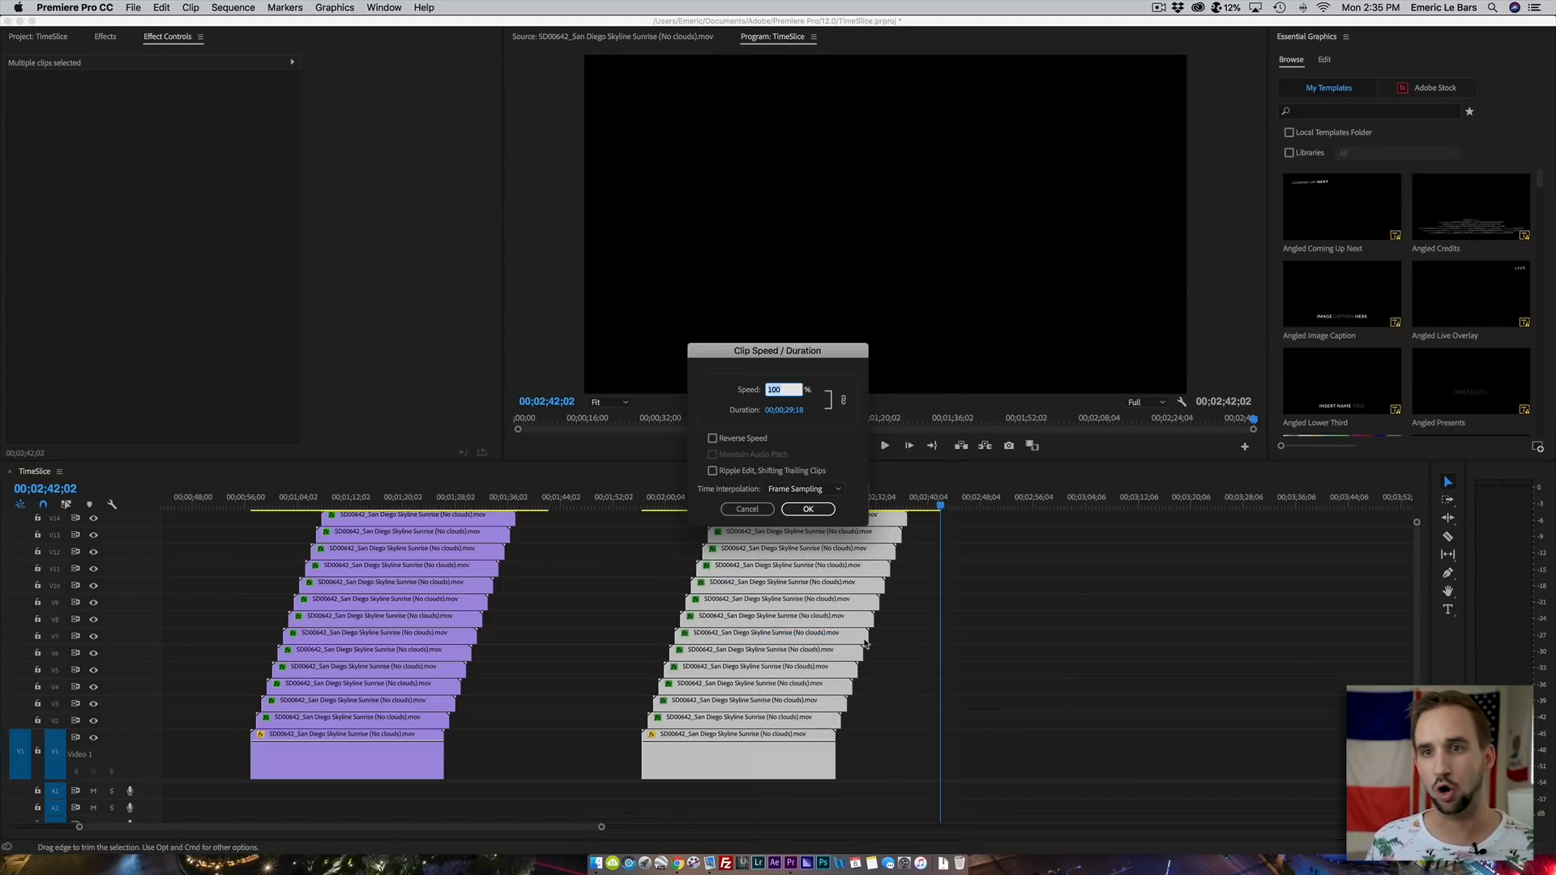
left_click(711, 437)
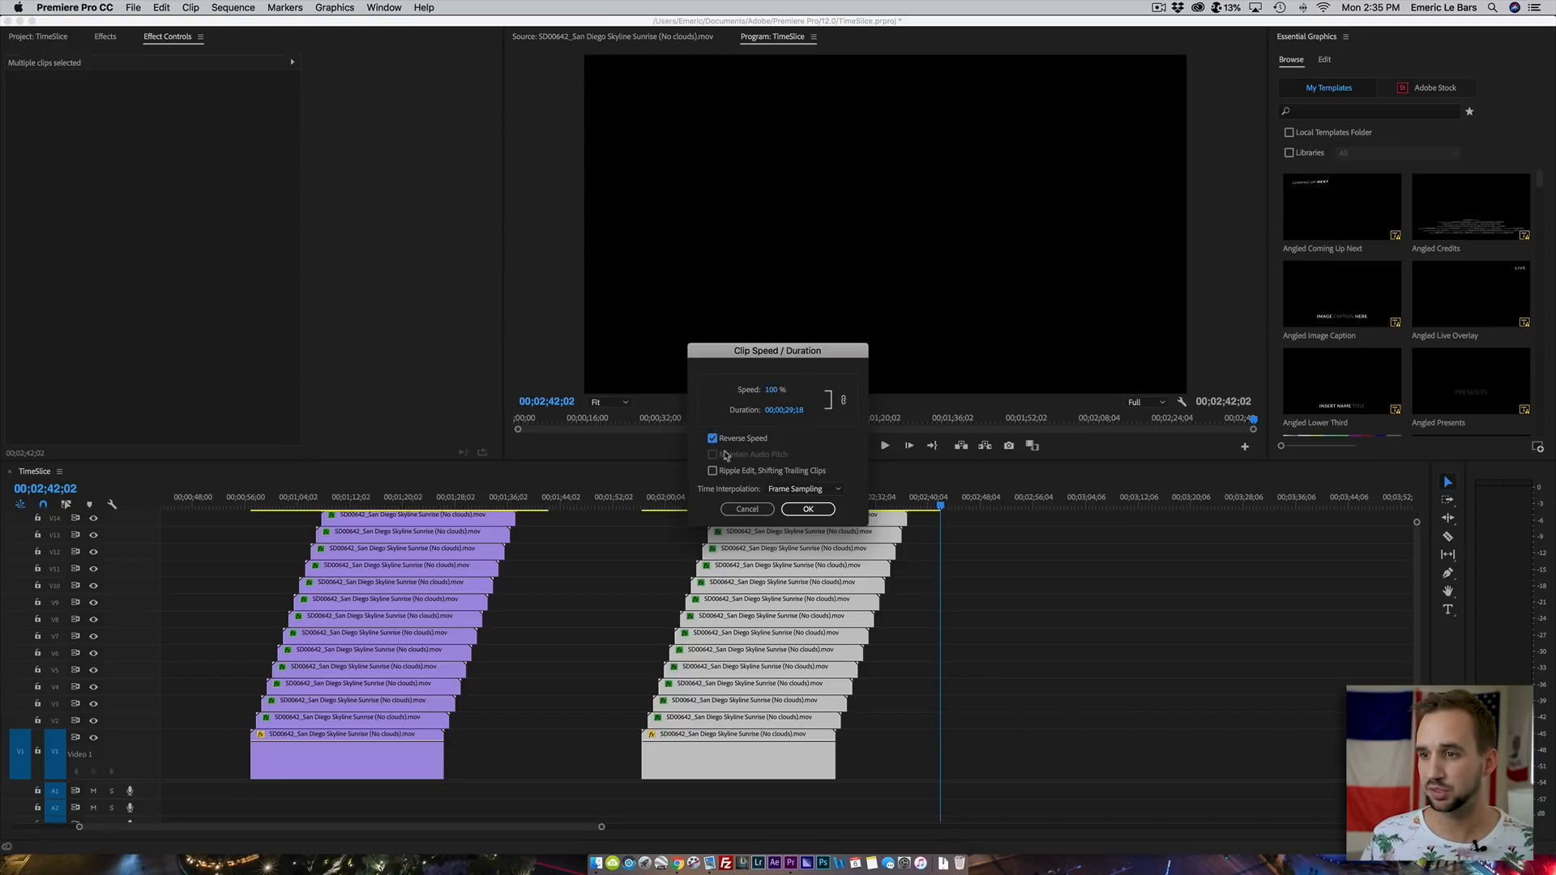
left_click(807, 508)
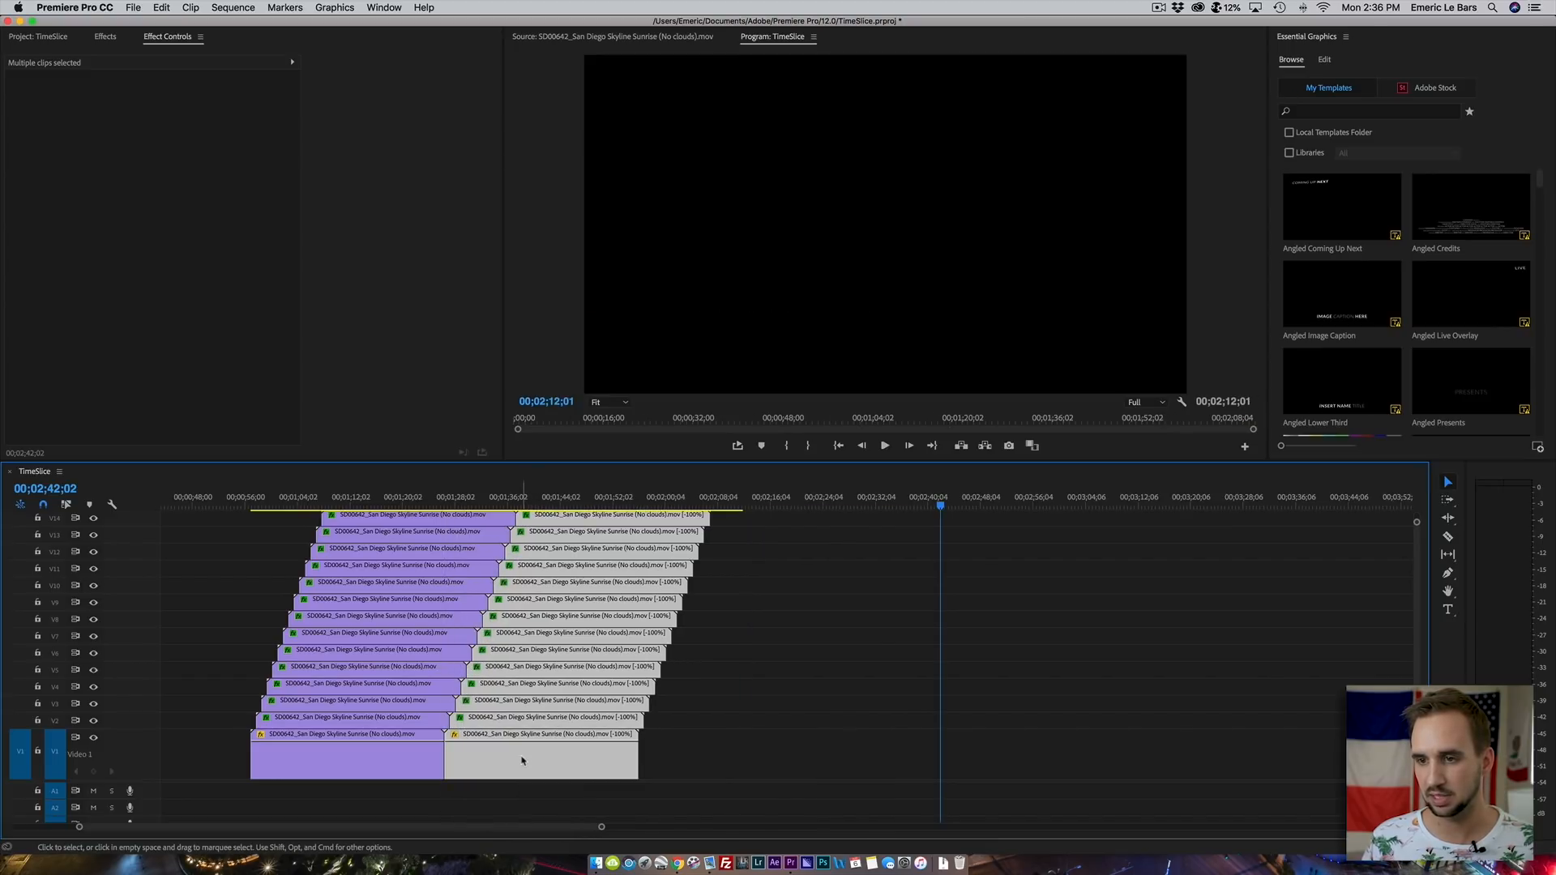
- Butt the reversed clips against the originals, save, and check the joins on the timeline
left_click(433, 498)
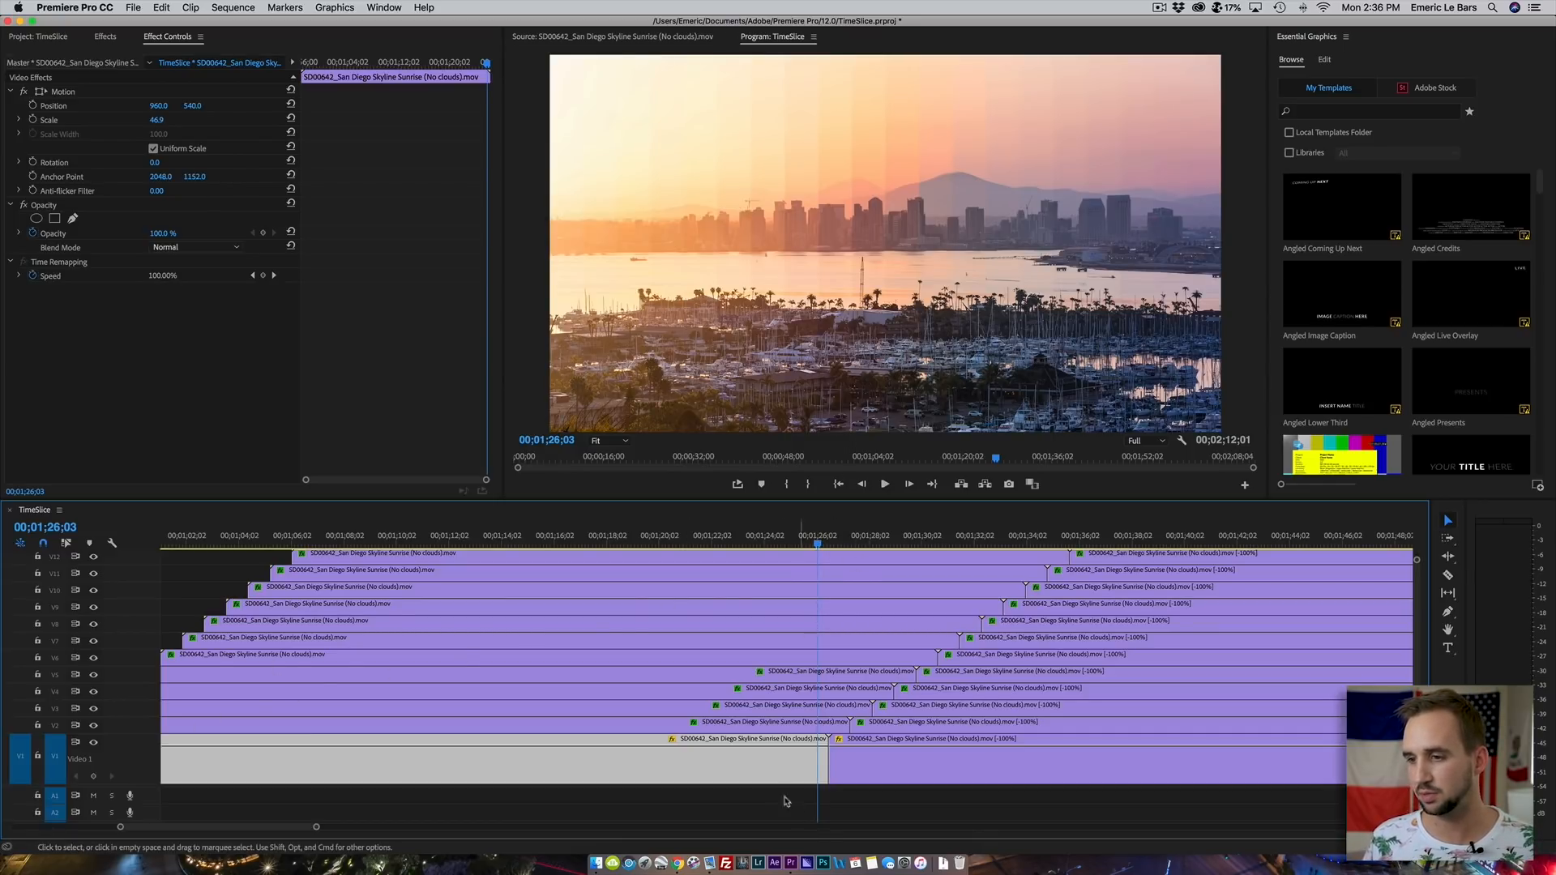
key("cmd+s")
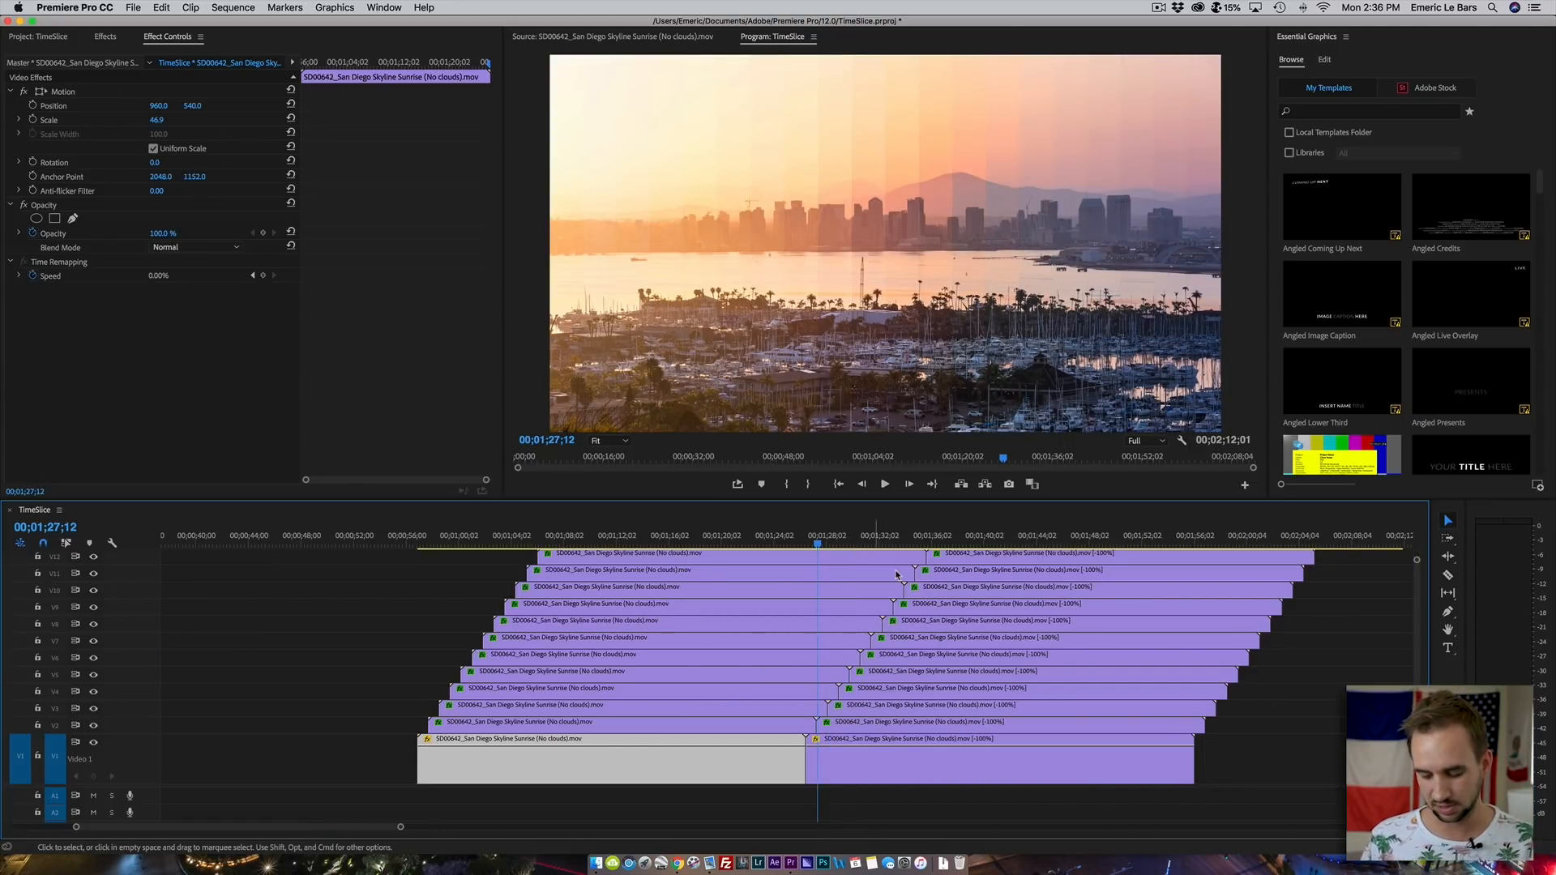
scroll("down", 3)
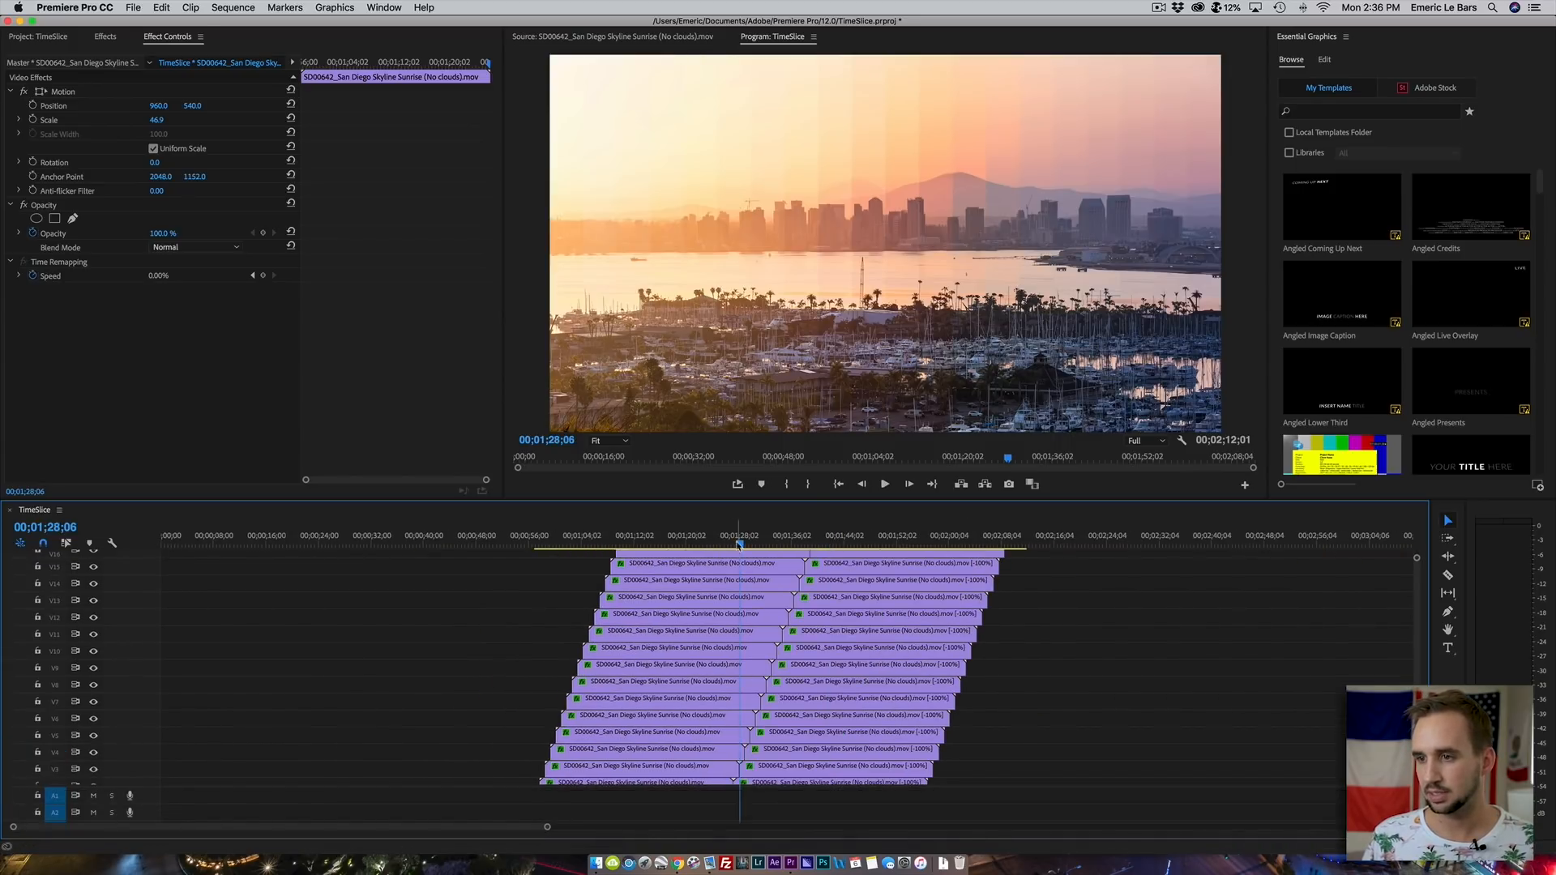
left_click(832, 535)
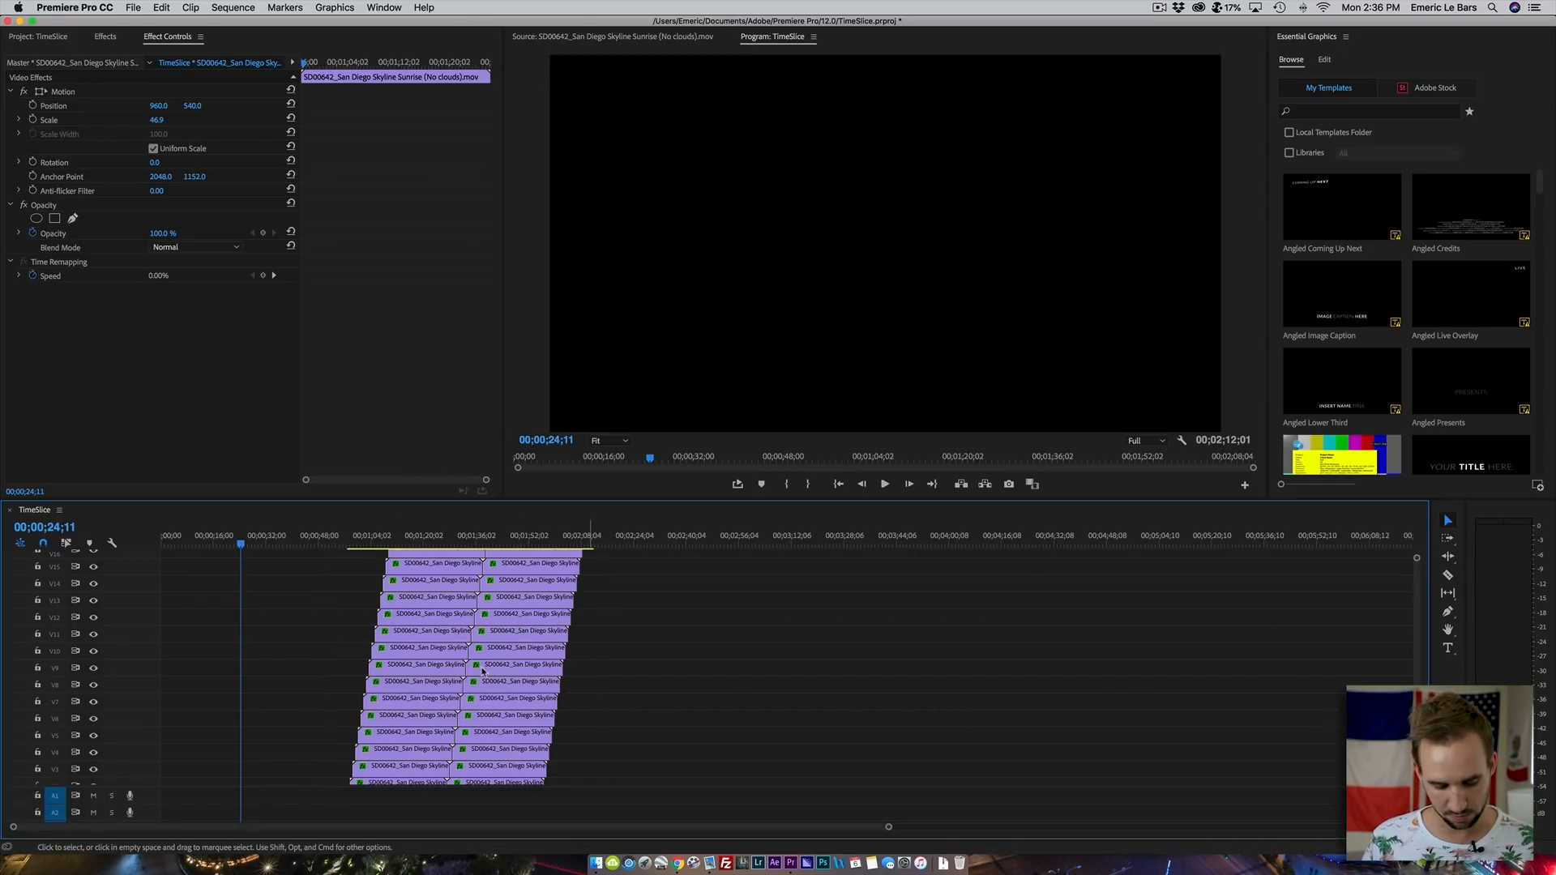
- Paste another copy of the forward-and-reverse clip stack and reverse it to extend the staircase
left_click_drag(457, 664, 704, 675)
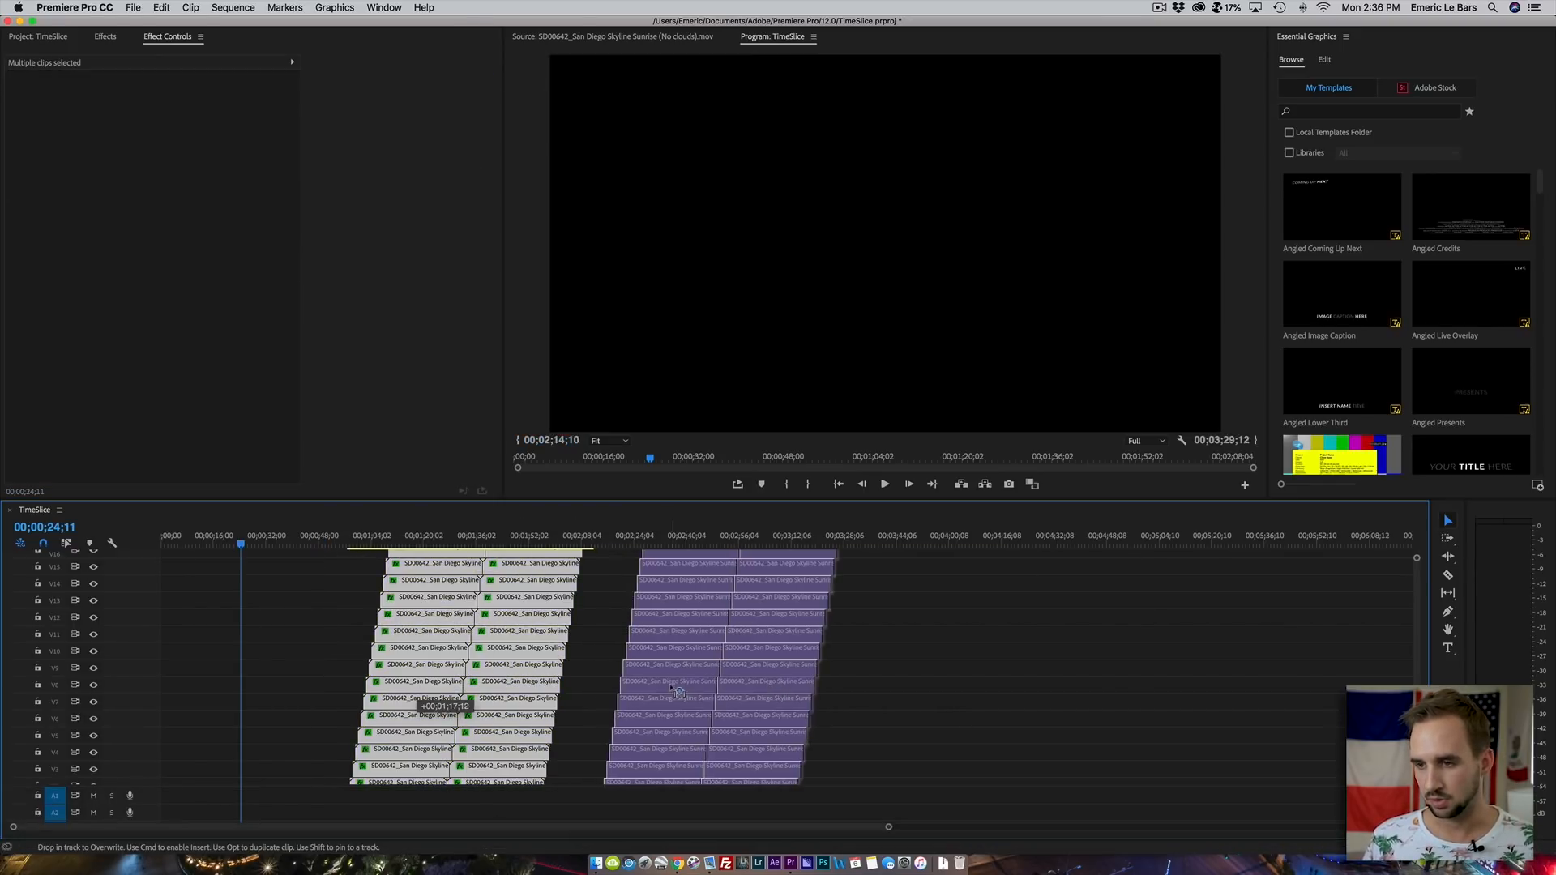
key("cmd+v")
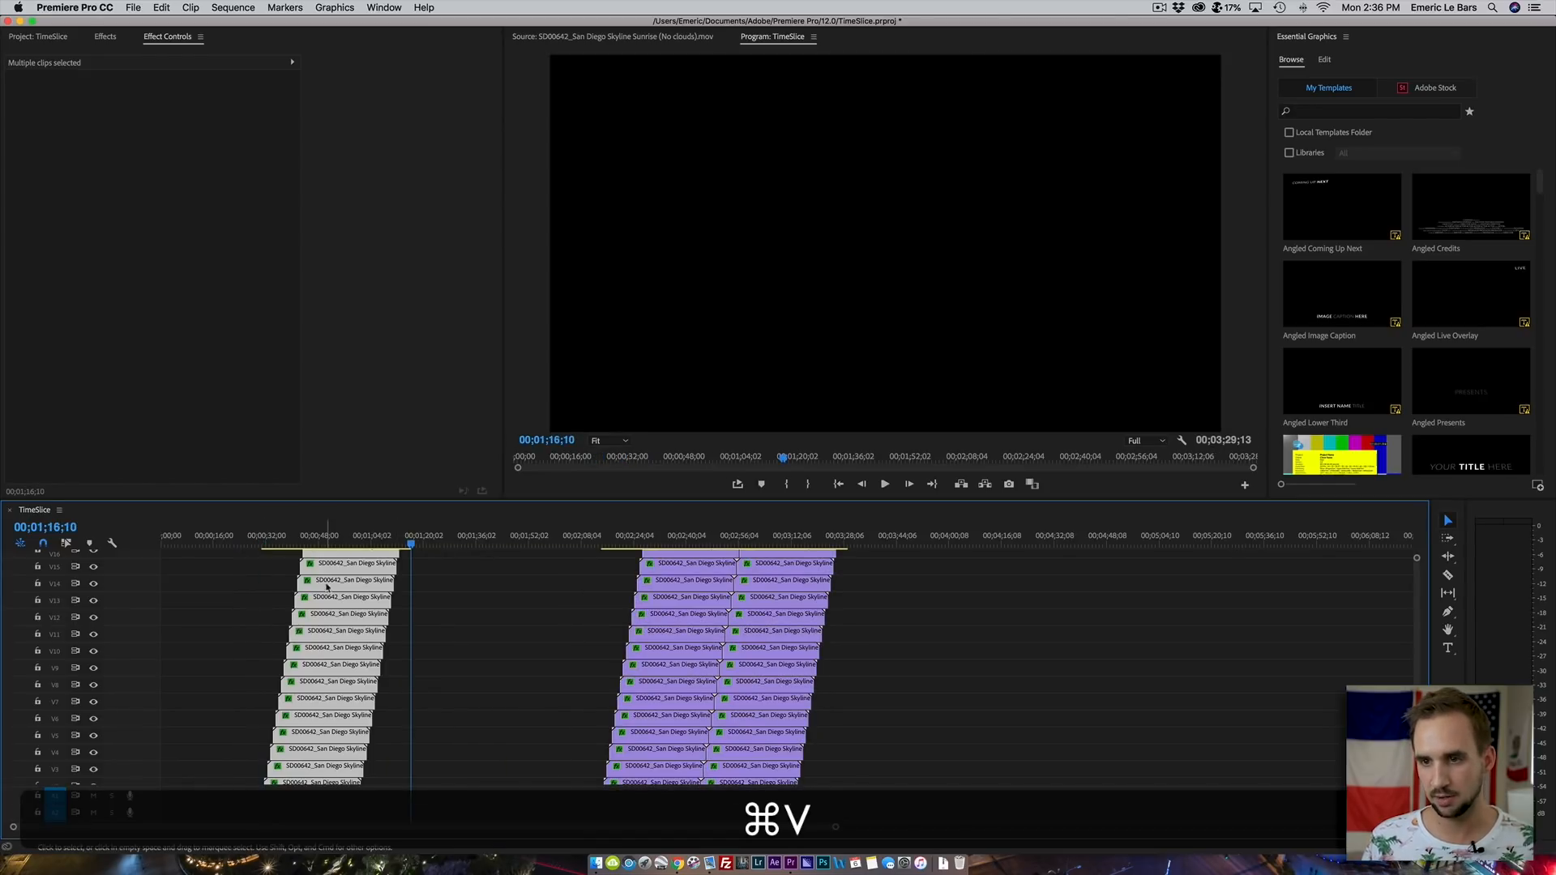
right_click(328, 585)
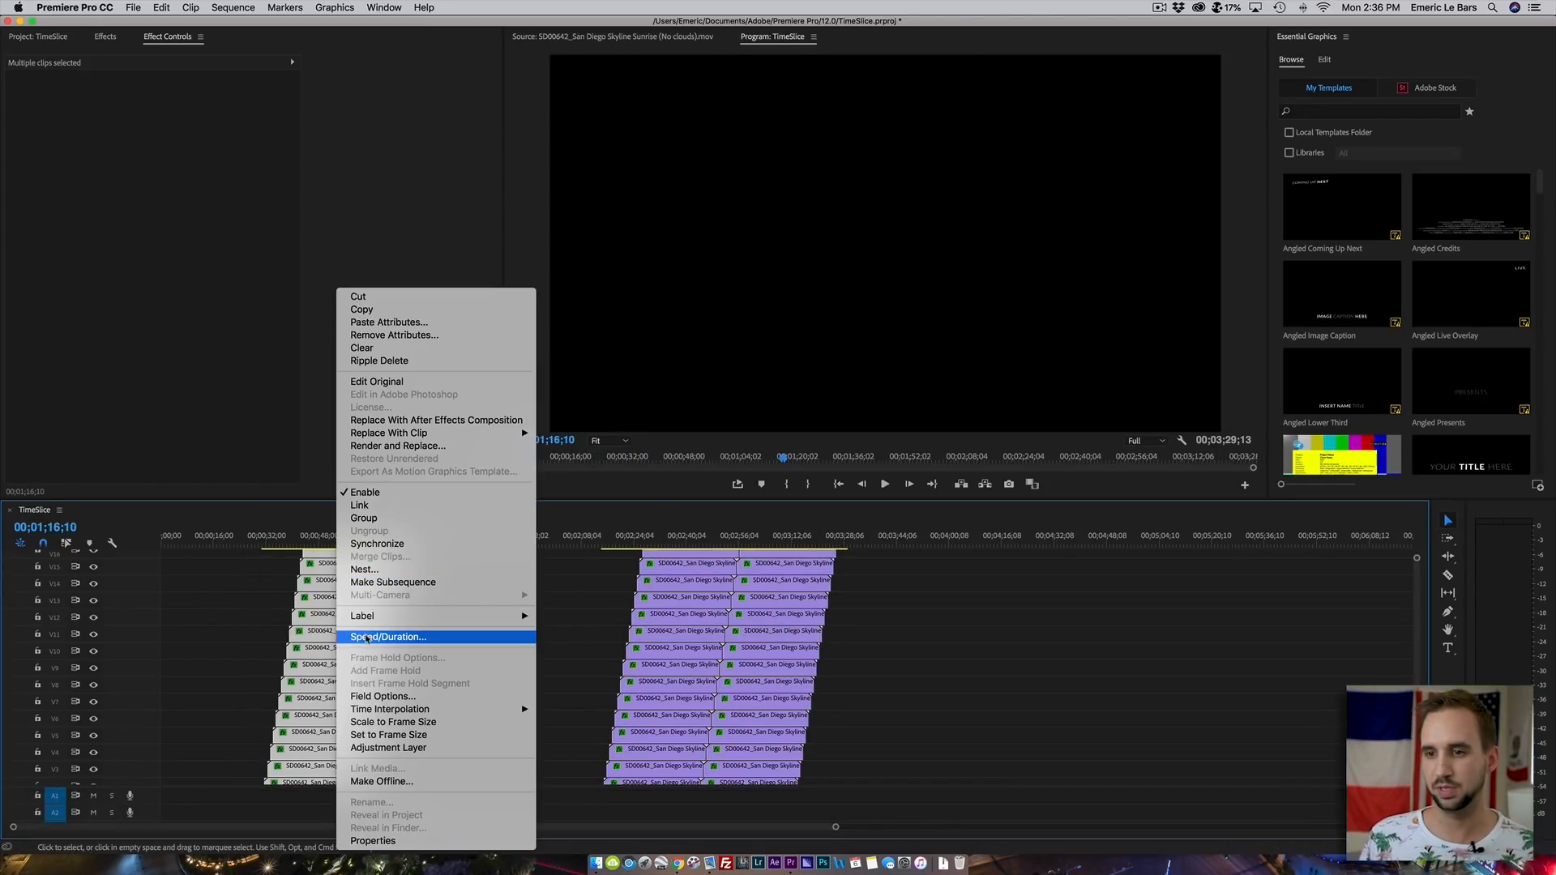
left_click(388, 636)
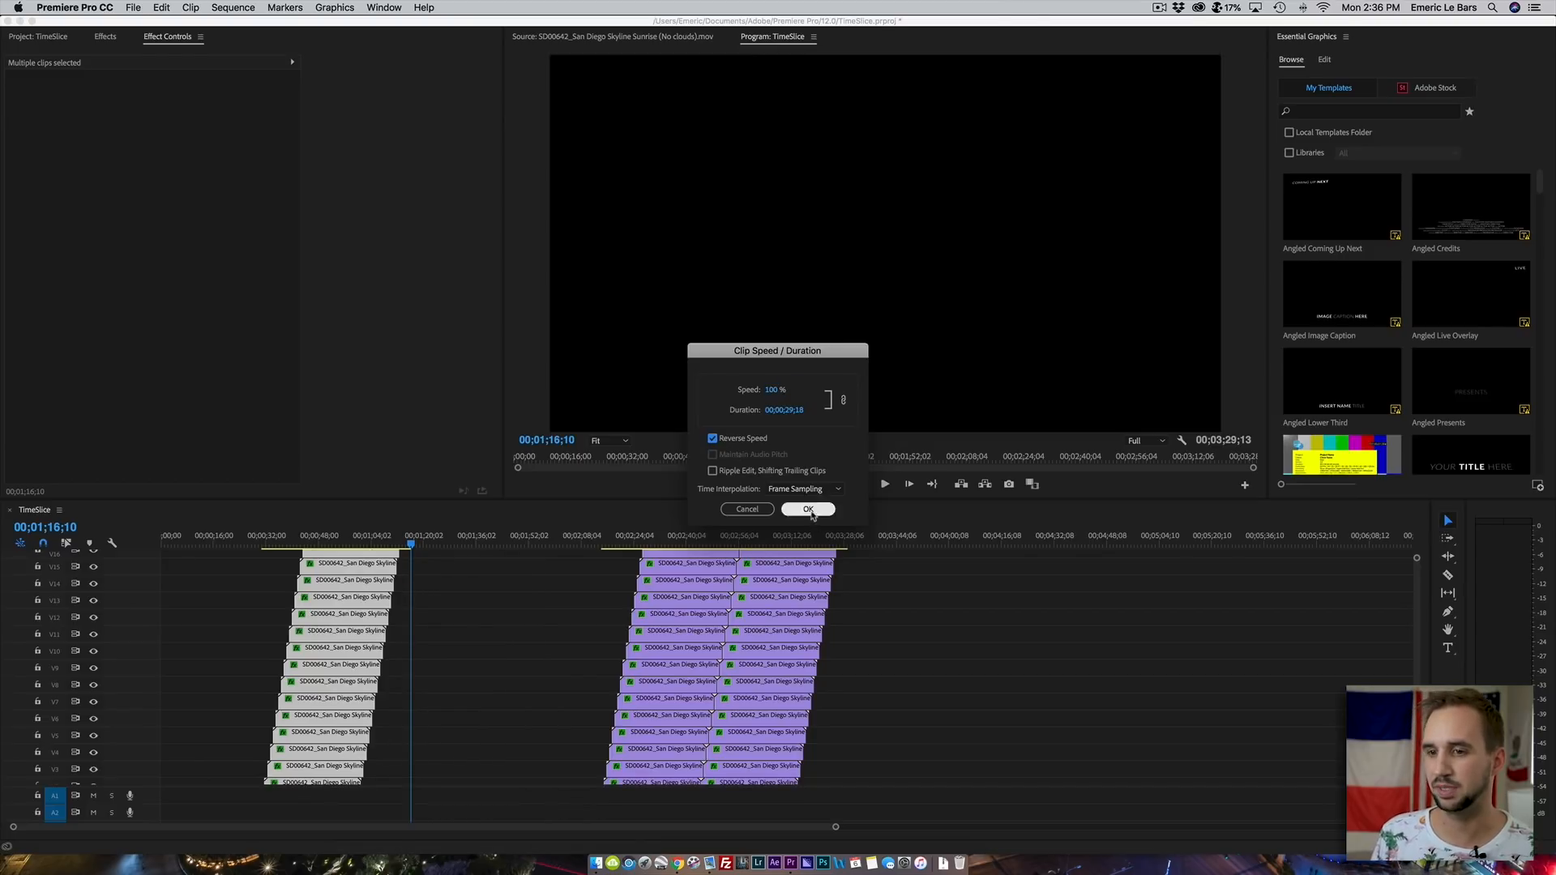
left_click(807, 509)
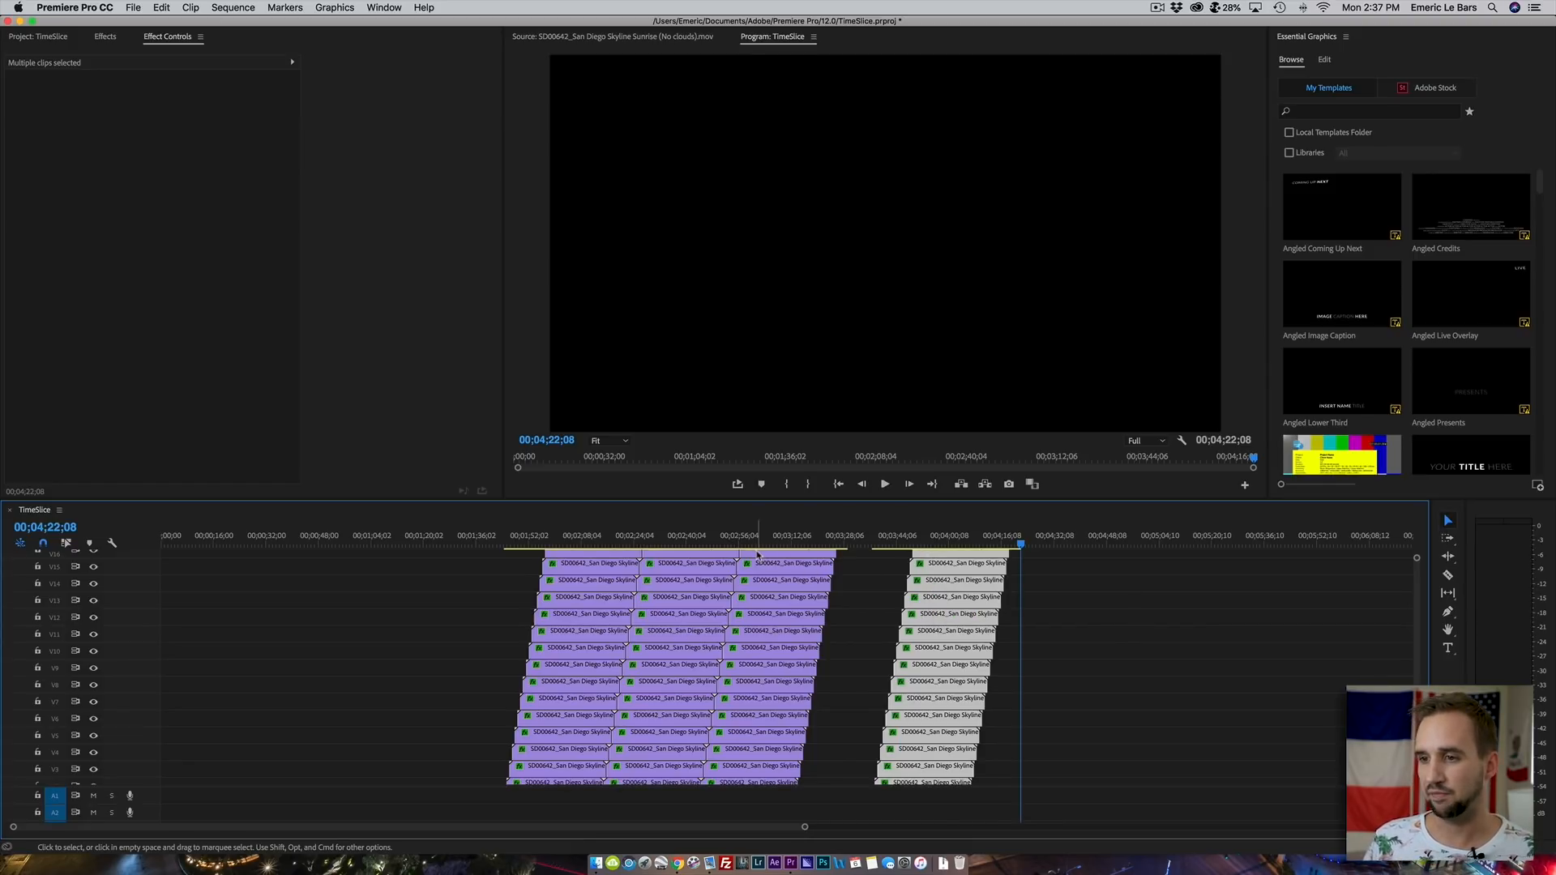
left_click(683, 597)
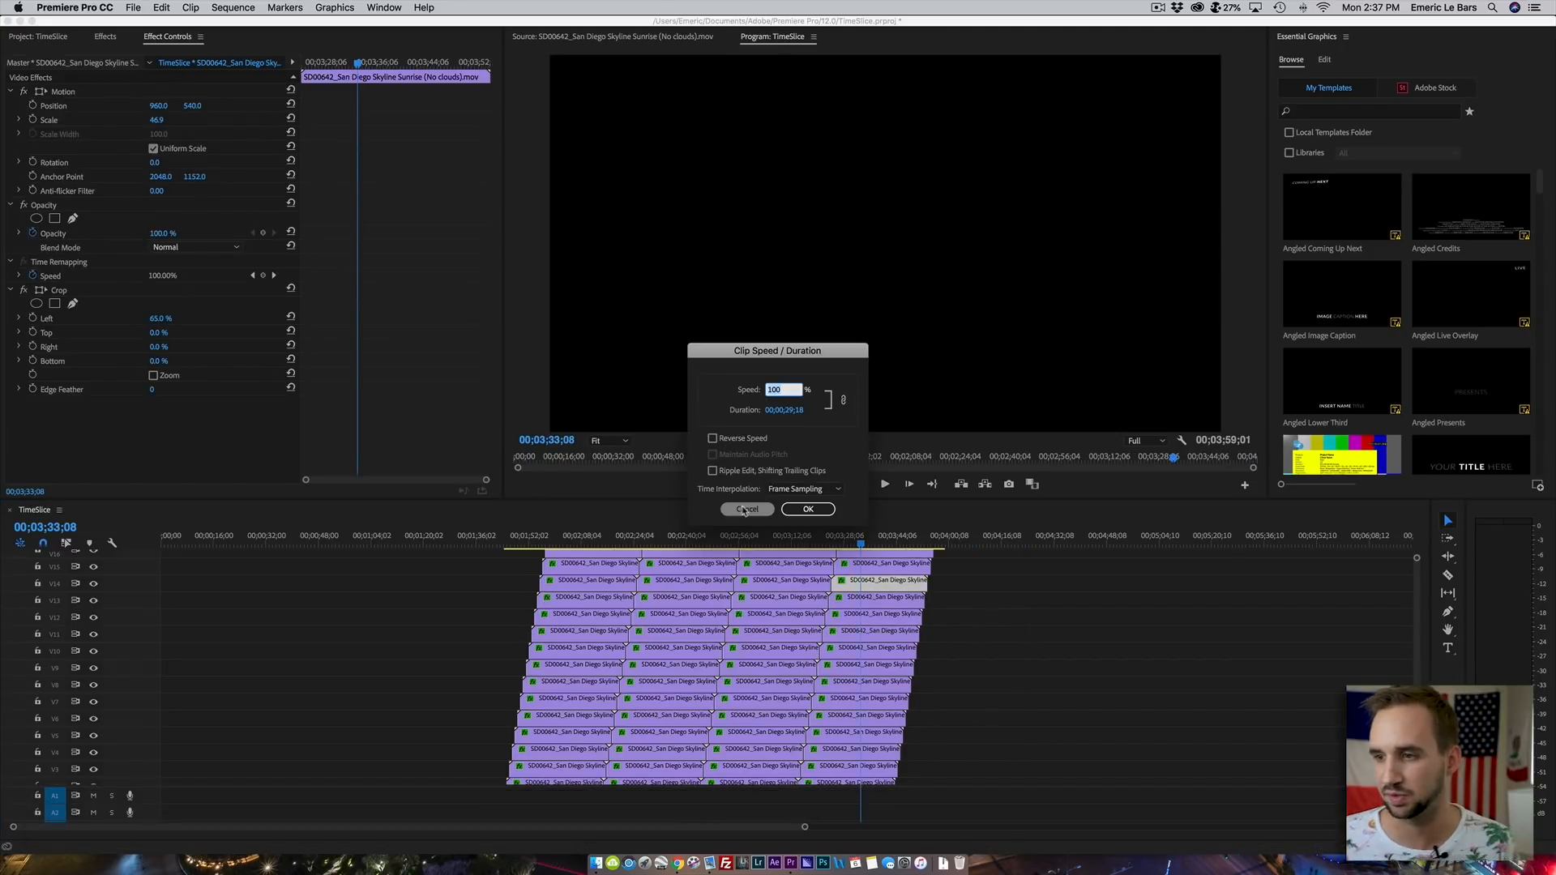
- Dismiss the speed dialog unchanged and paste the trimmed staircase clips at the sequence start 00:00
left_click(745, 508)
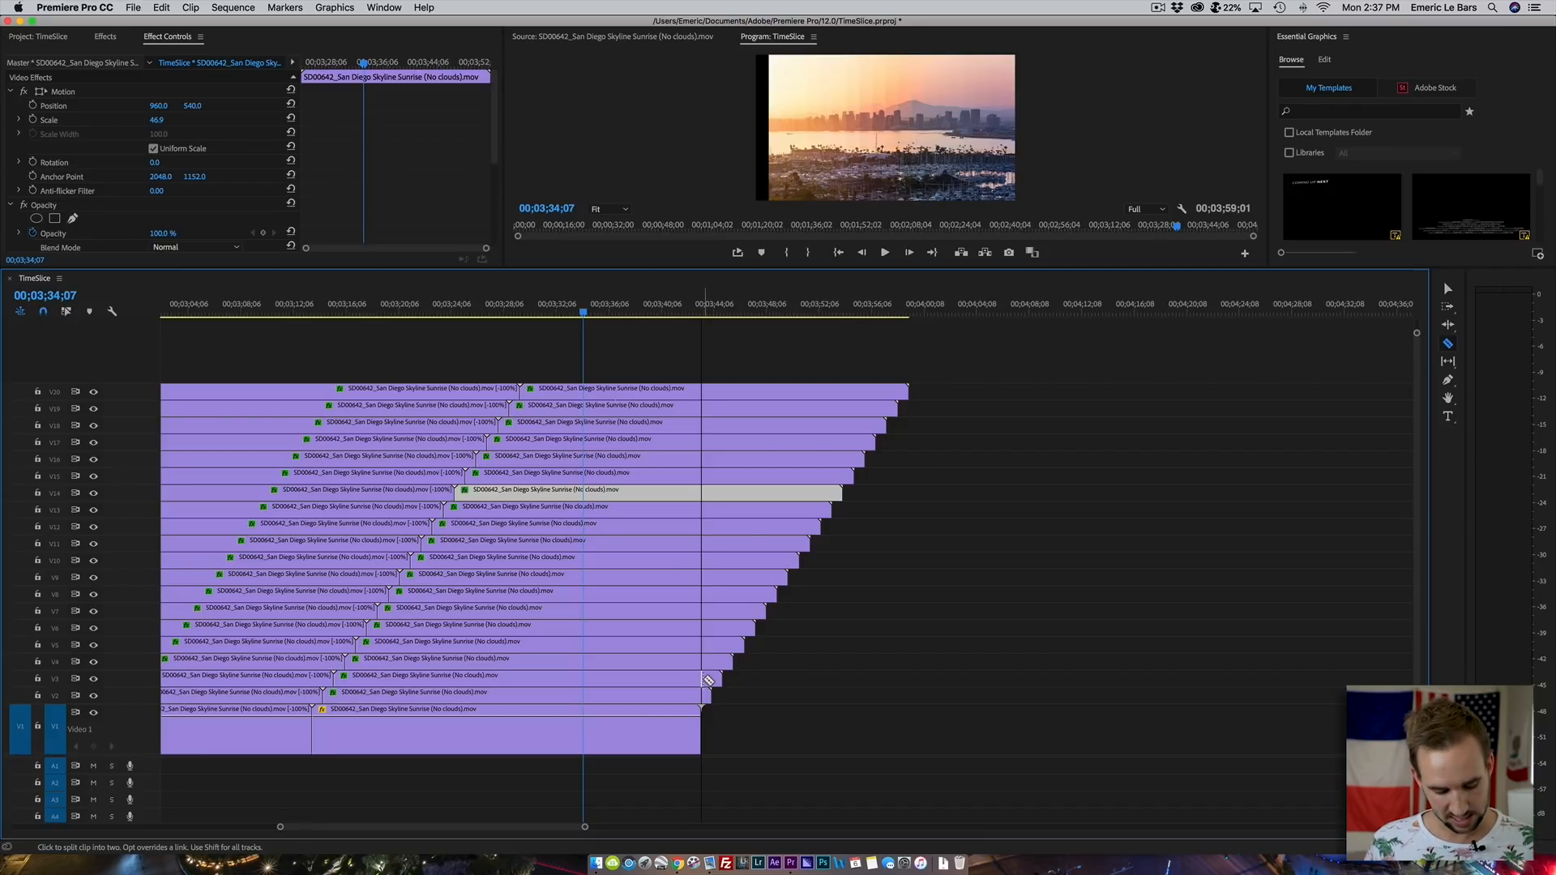
mouse_move(707, 681)
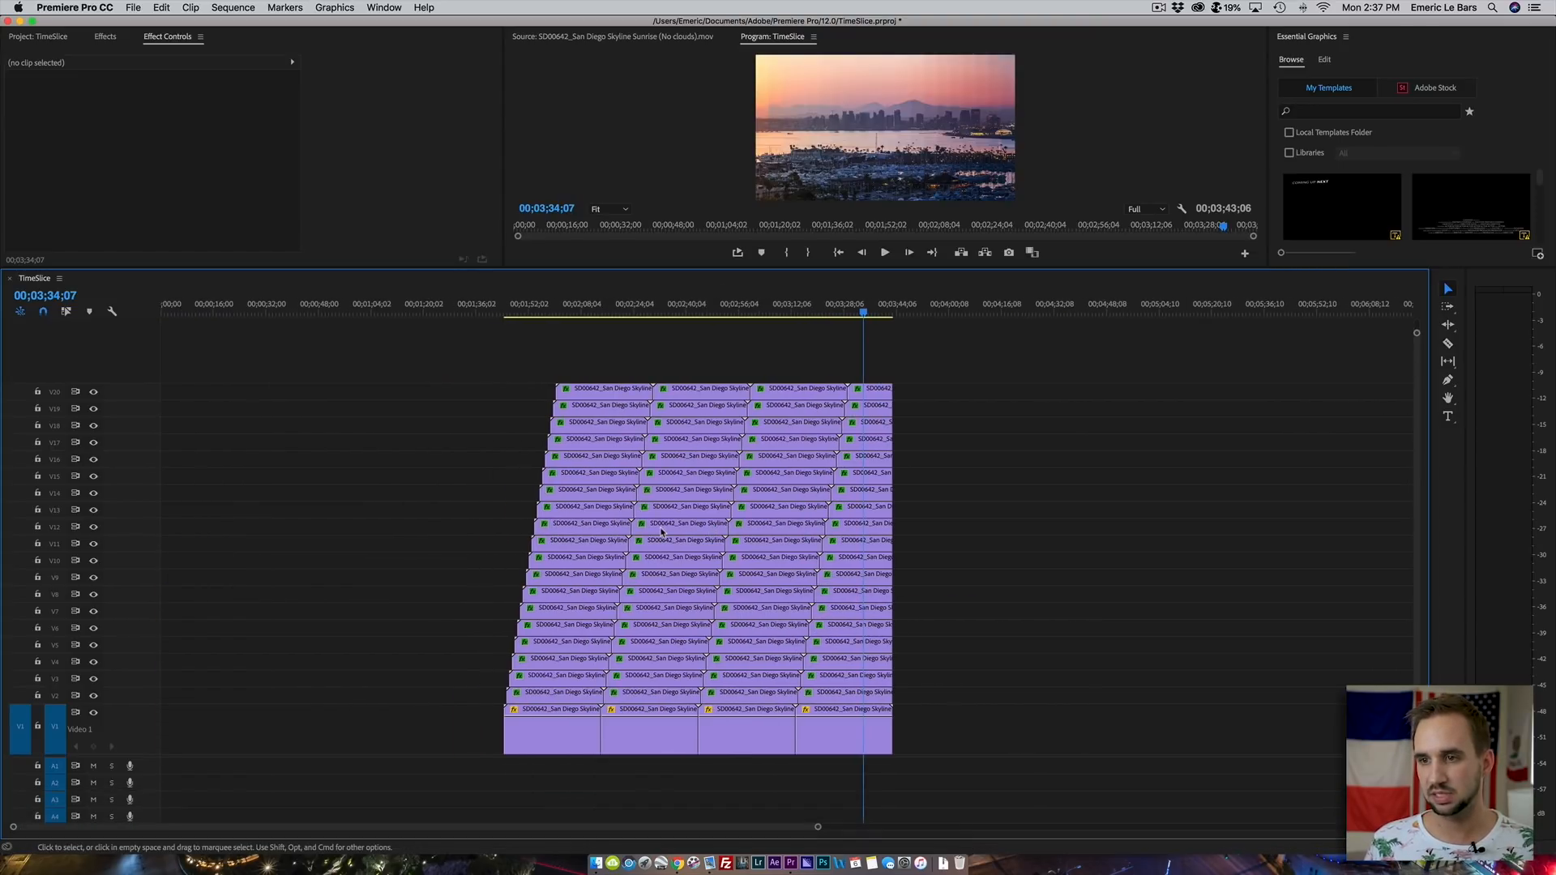
key("cmd+v")
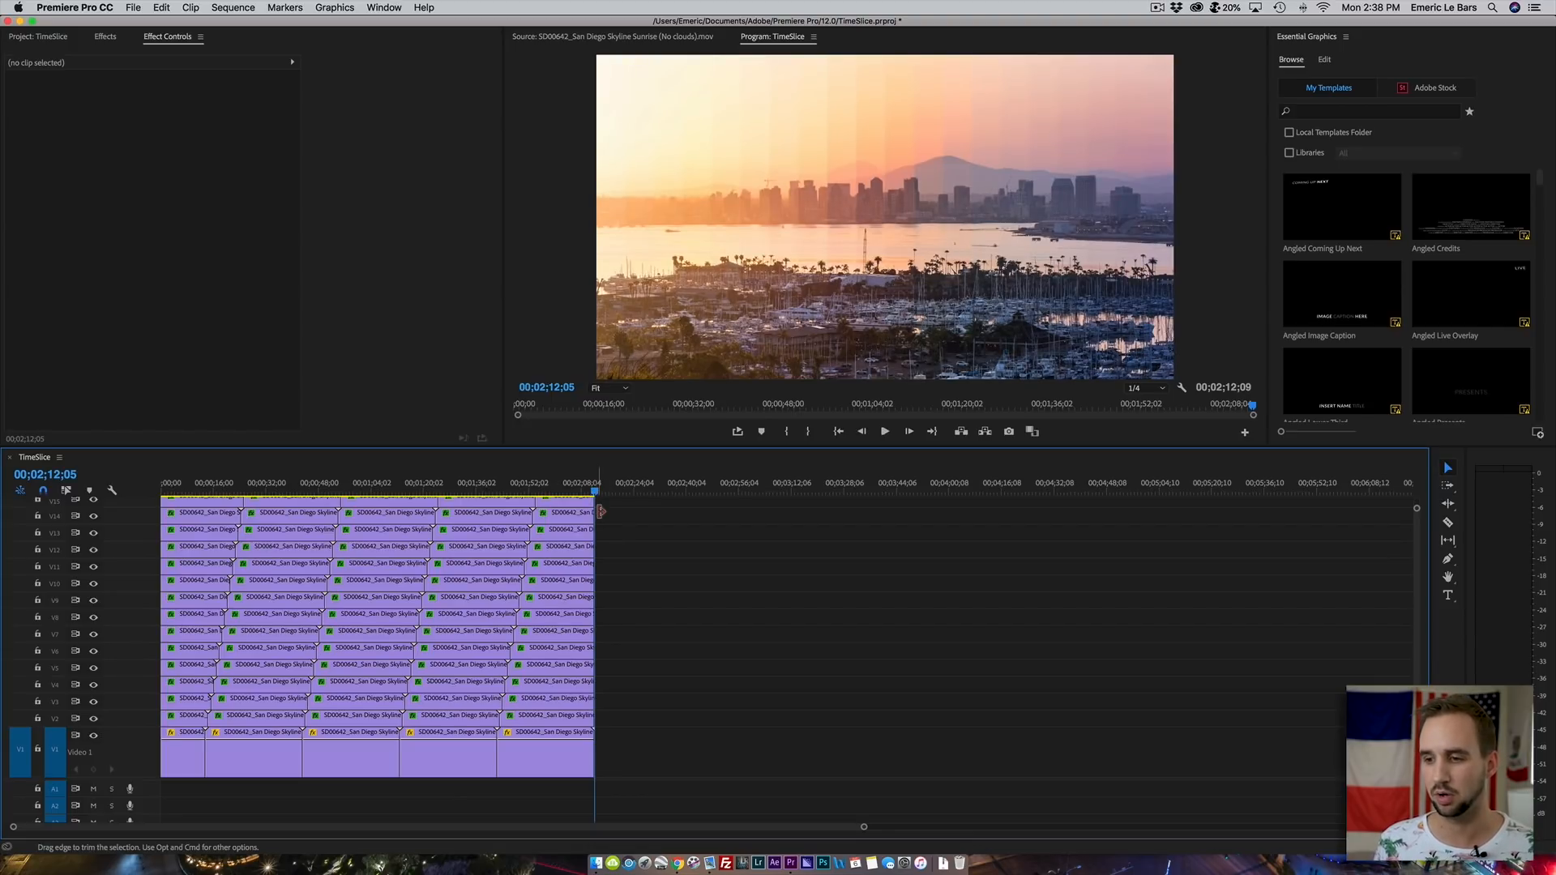
- Render the TimeSlice sequence to an H.264 file with Maximum Bitrate raised to 50 Mbps
key("cmd")
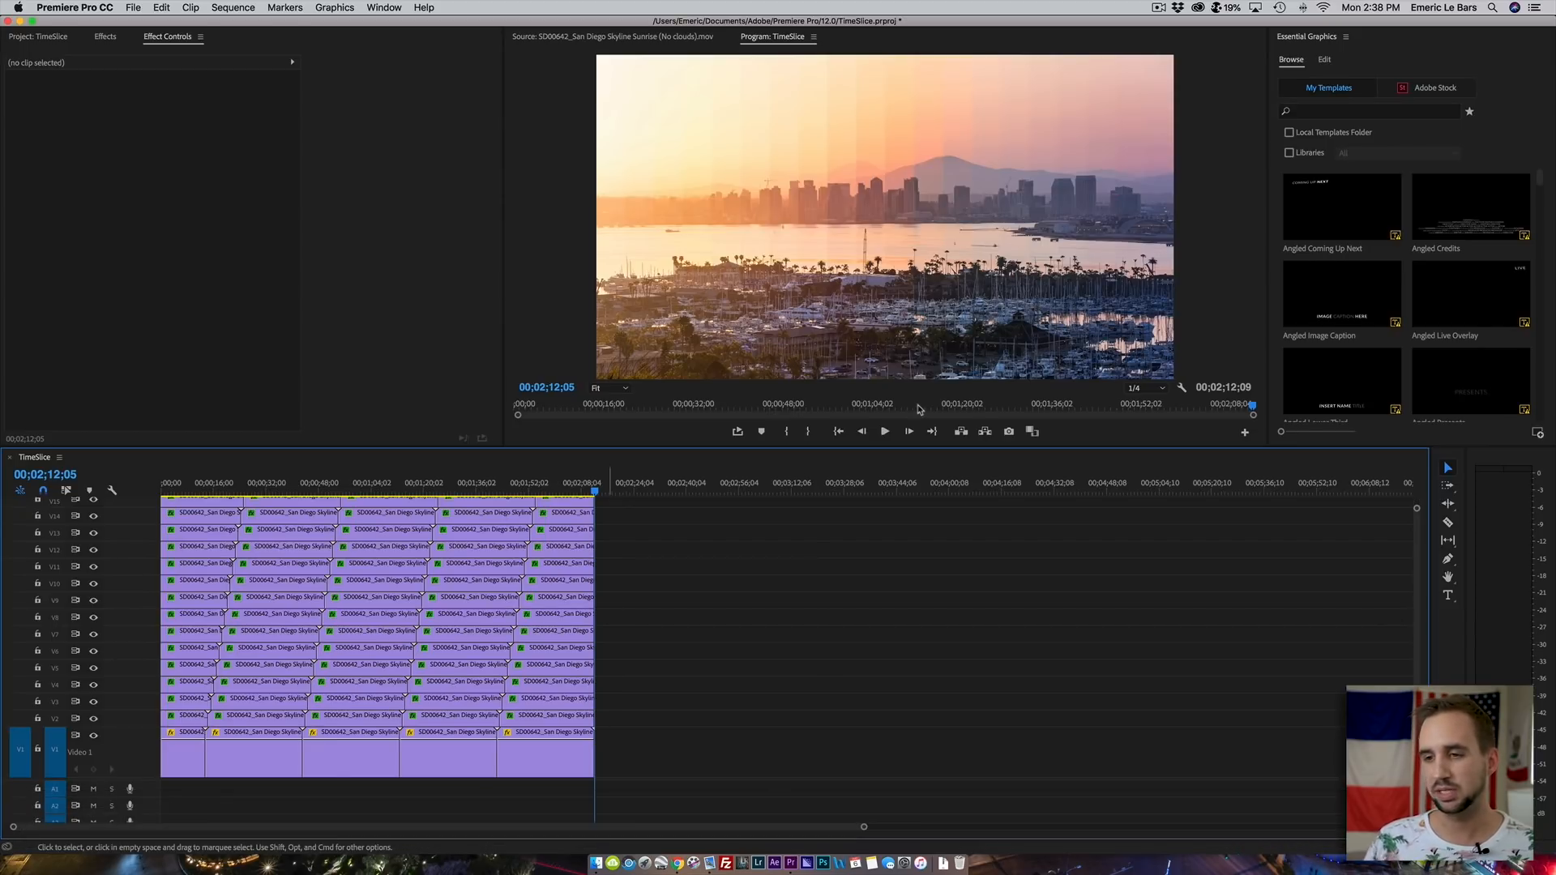
mouse_move(632, 534)
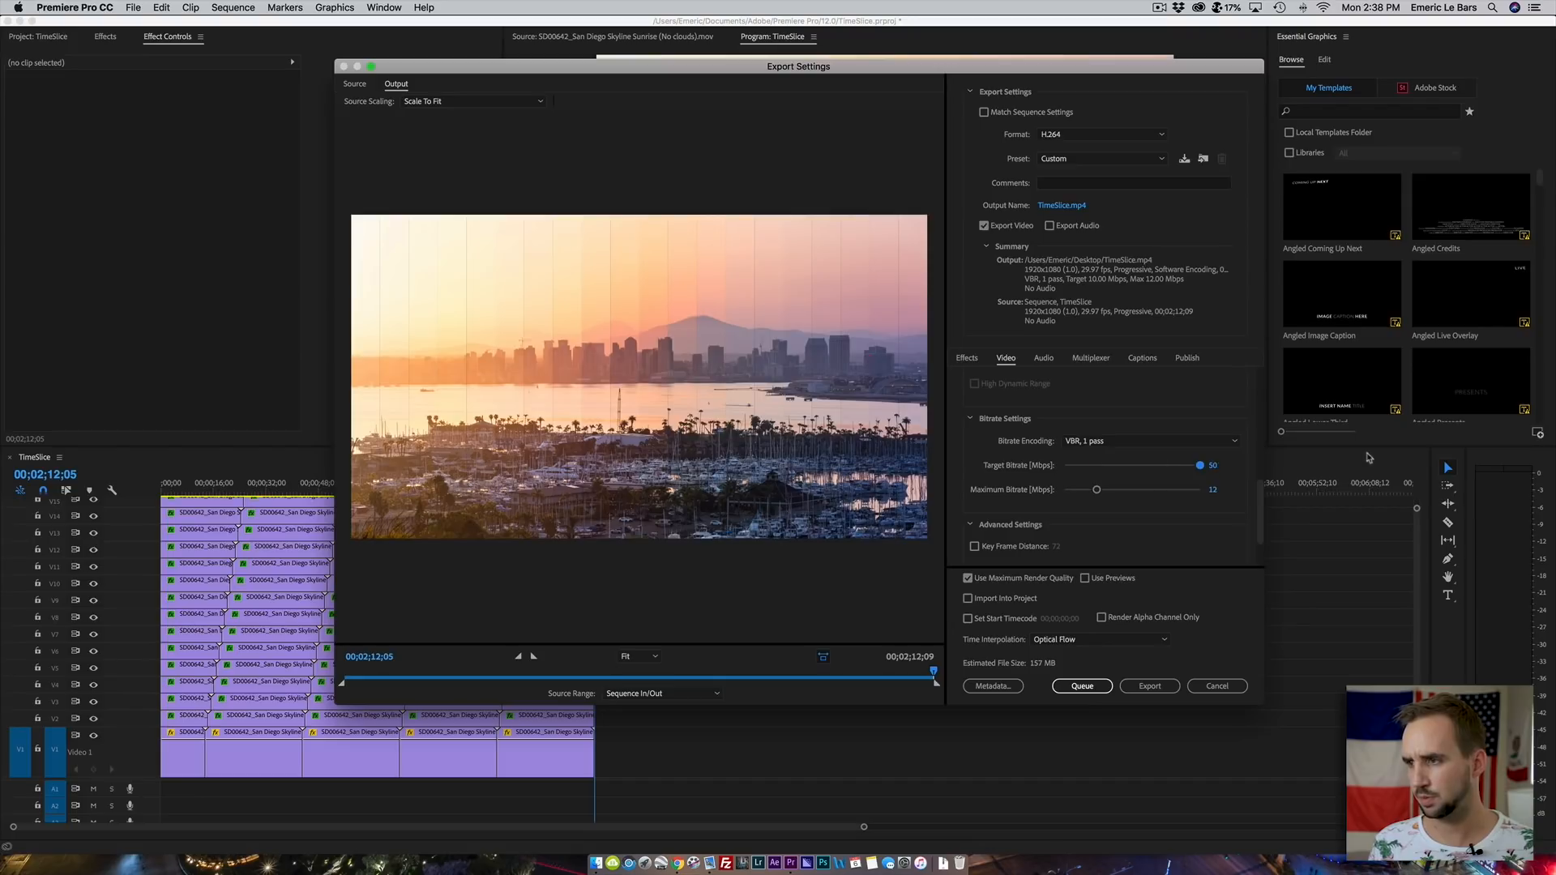
left_click_drag(1095, 490, 1190, 489)
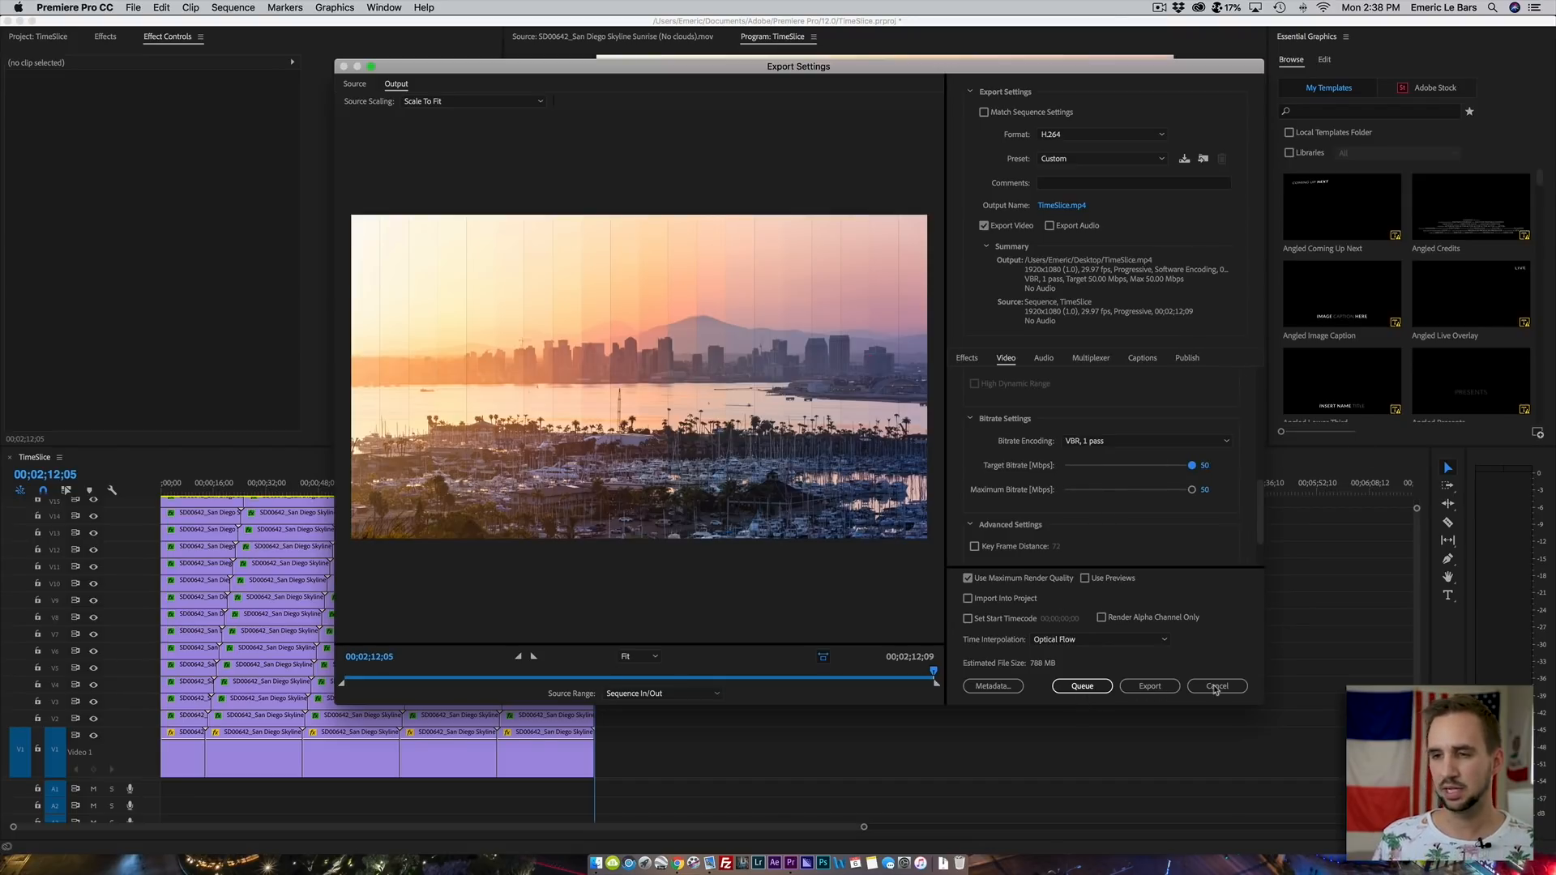
left_click(1215, 685)
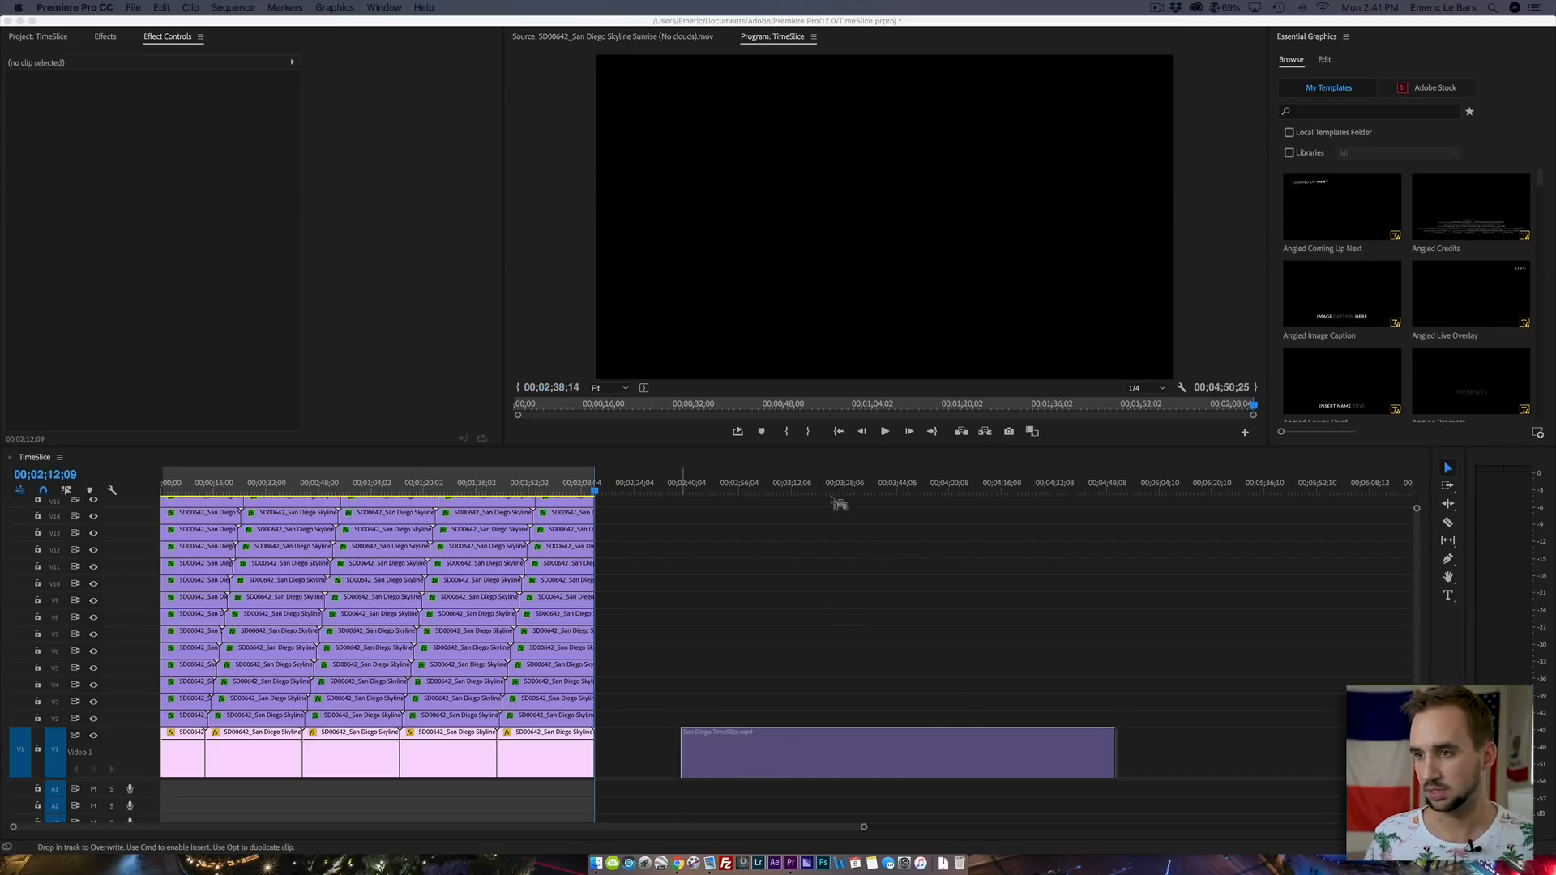
- Drop San Diego TimeSlice.mp4 after the staircase and set its duration to 00;00;20;00
left_click(803, 482)
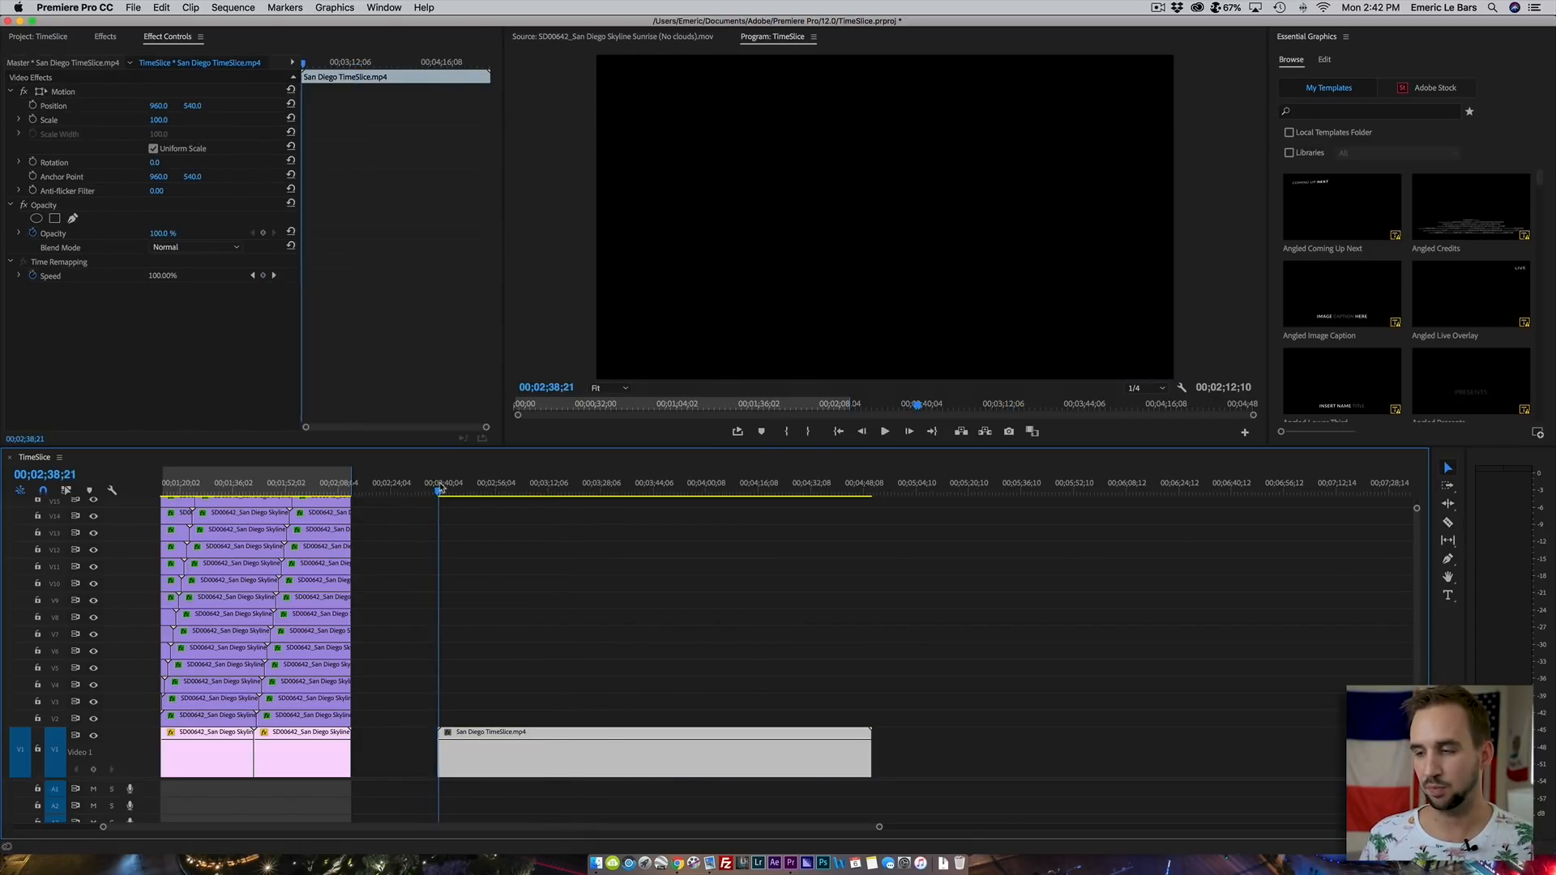
left_click(883, 429)
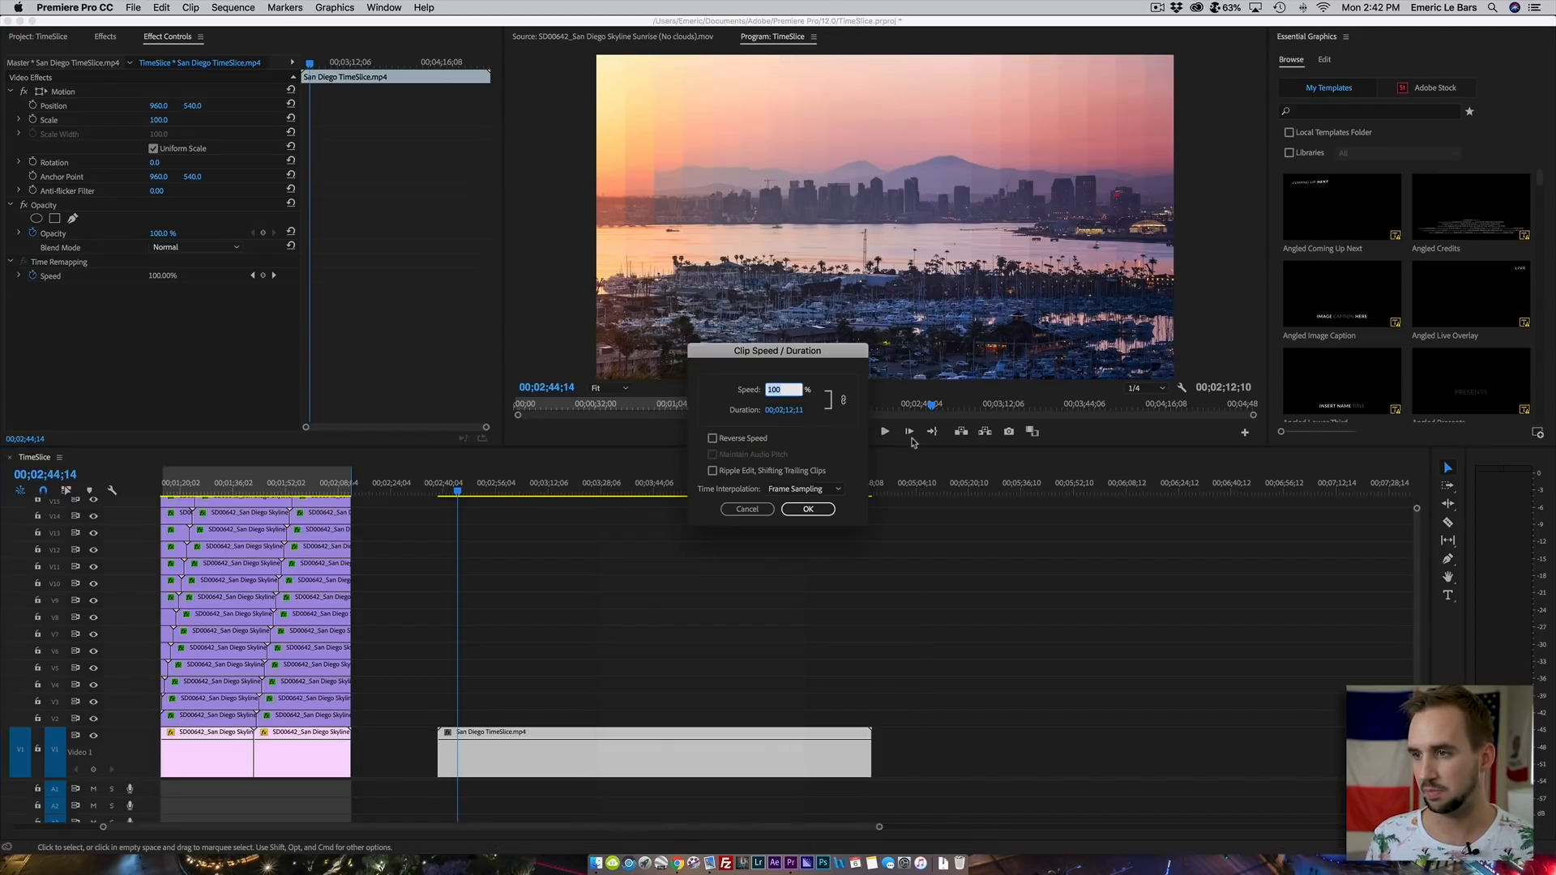
left_click(784, 410)
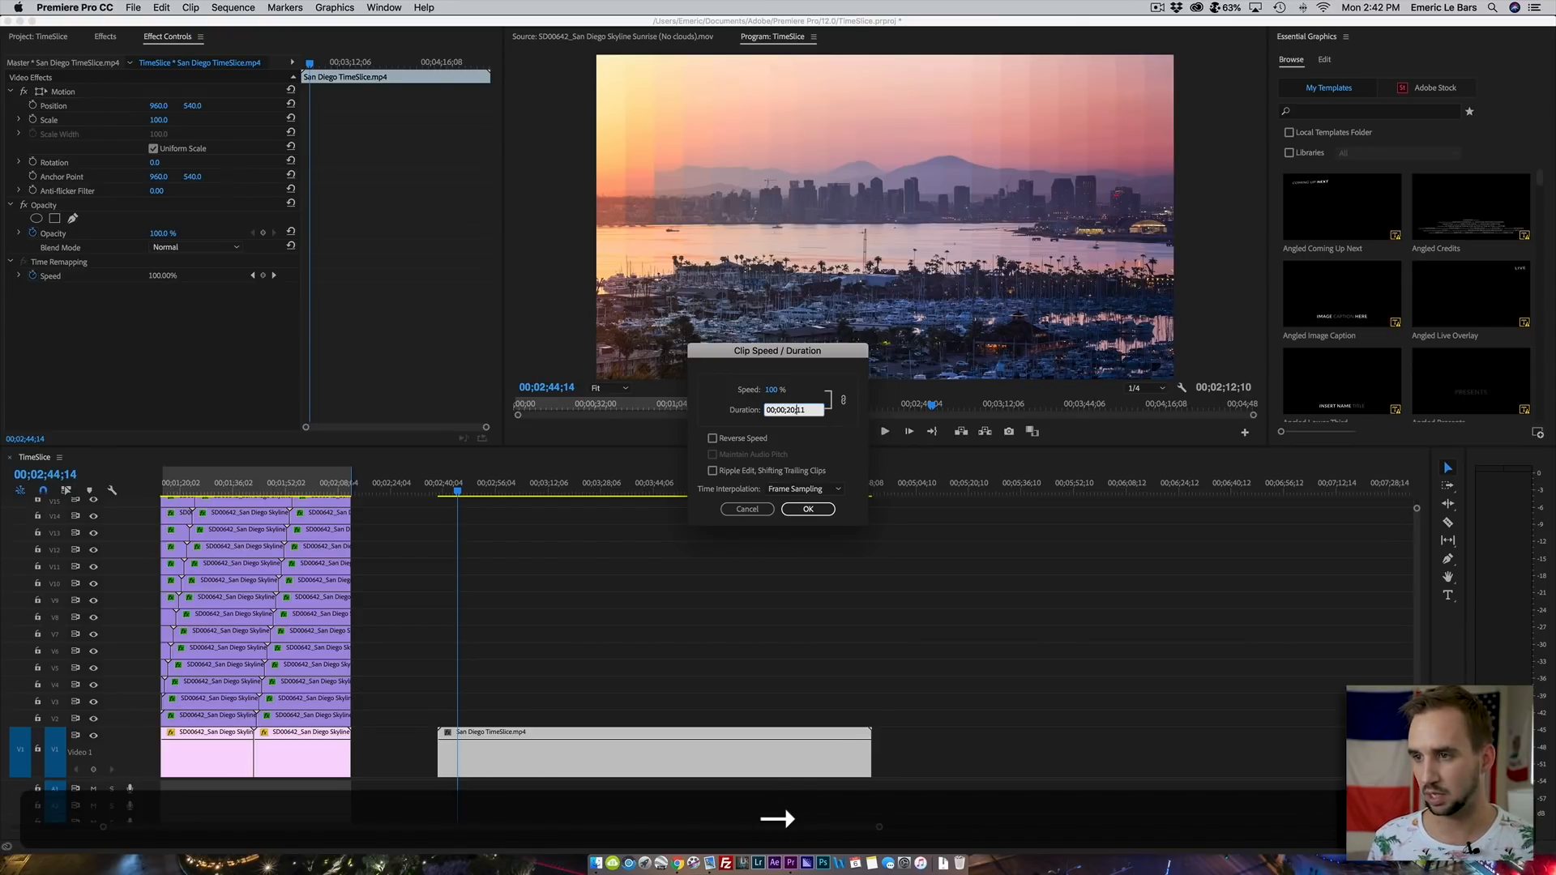
left_click(807, 508)
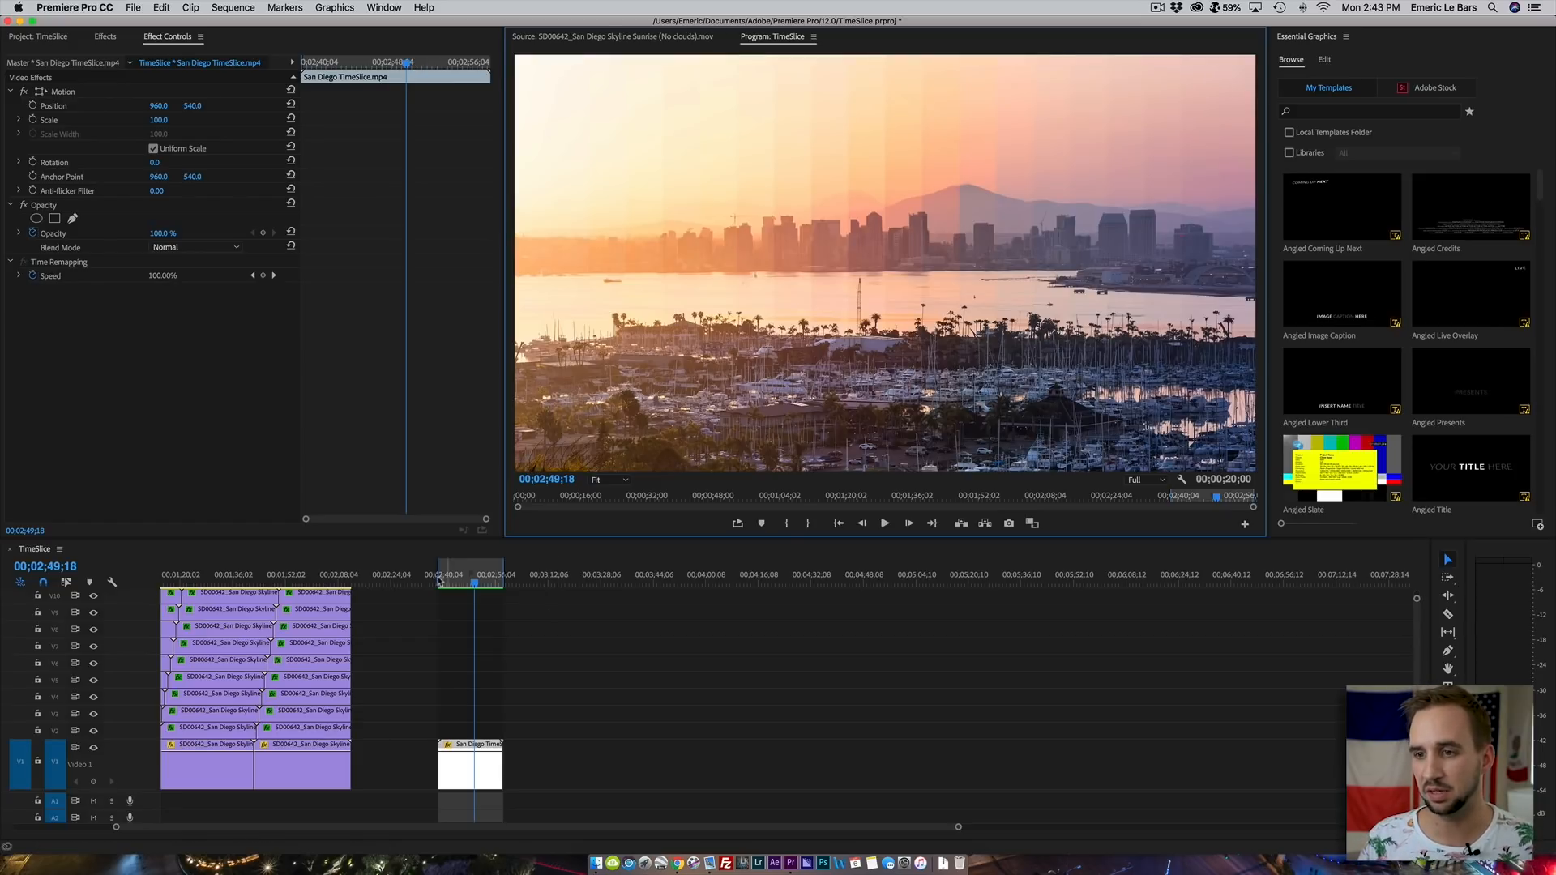
- Set the time-slice clip and its reversed copy to a 00;00;10;00 duration each
left_click(883, 522)
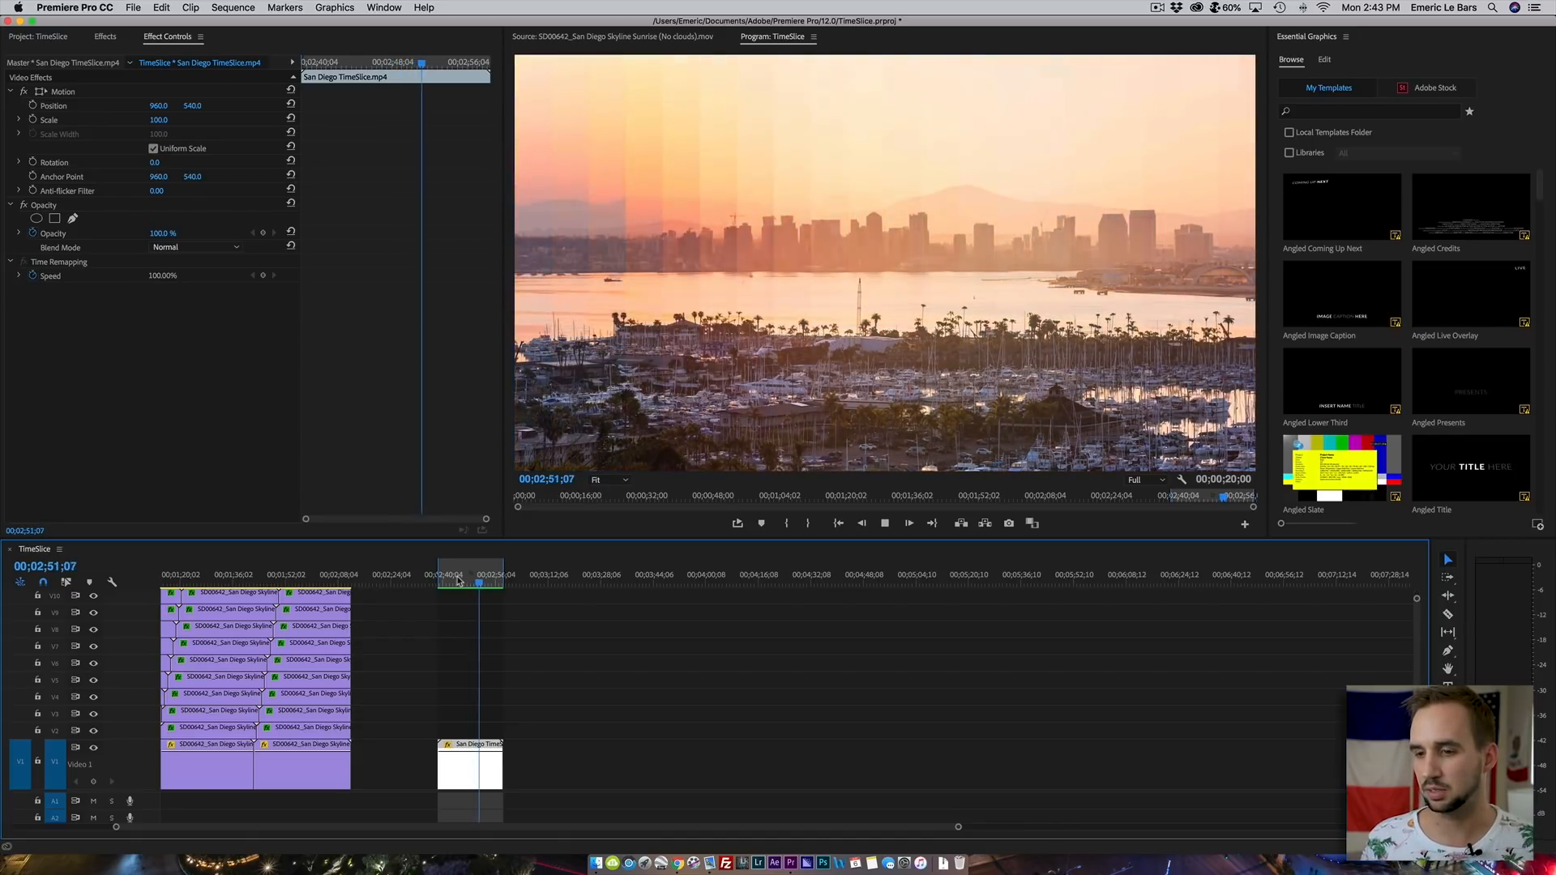
key("cmd+r")
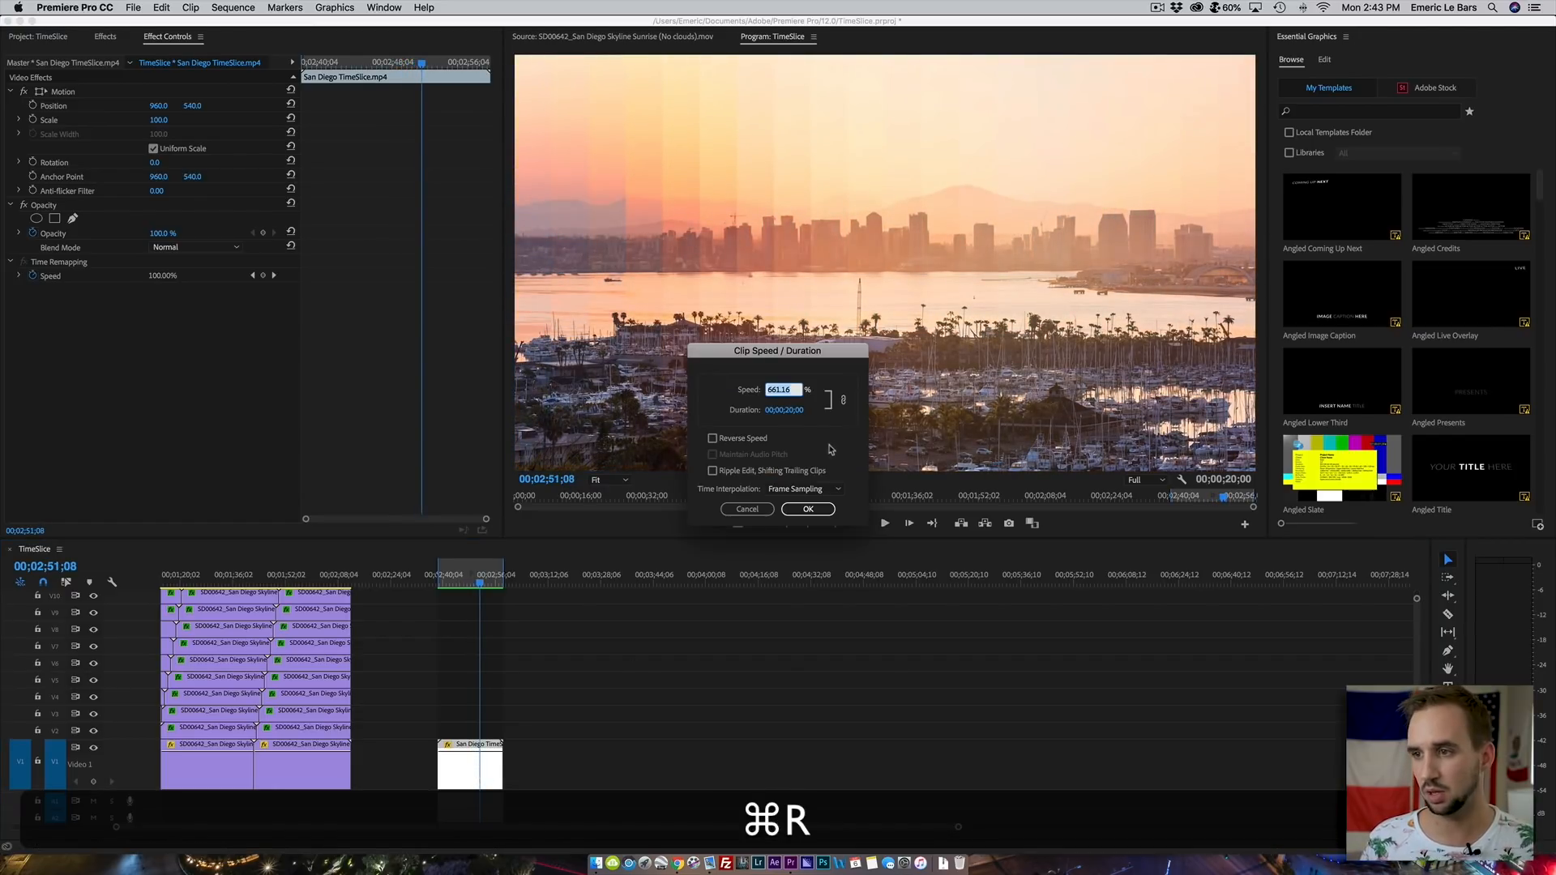
left_click(786, 410)
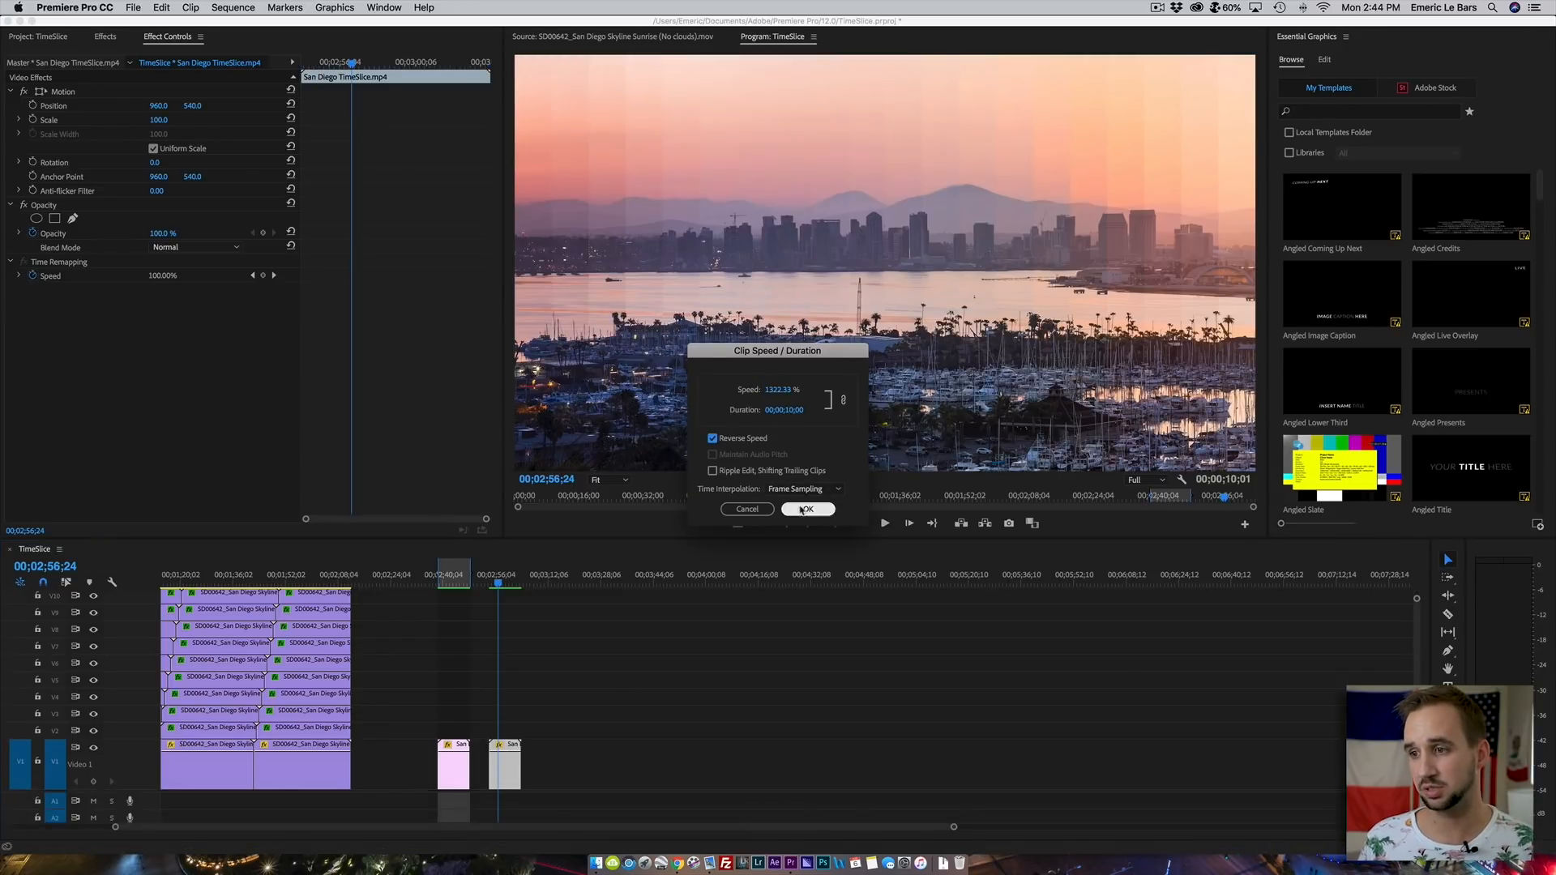
left_click(808, 509)
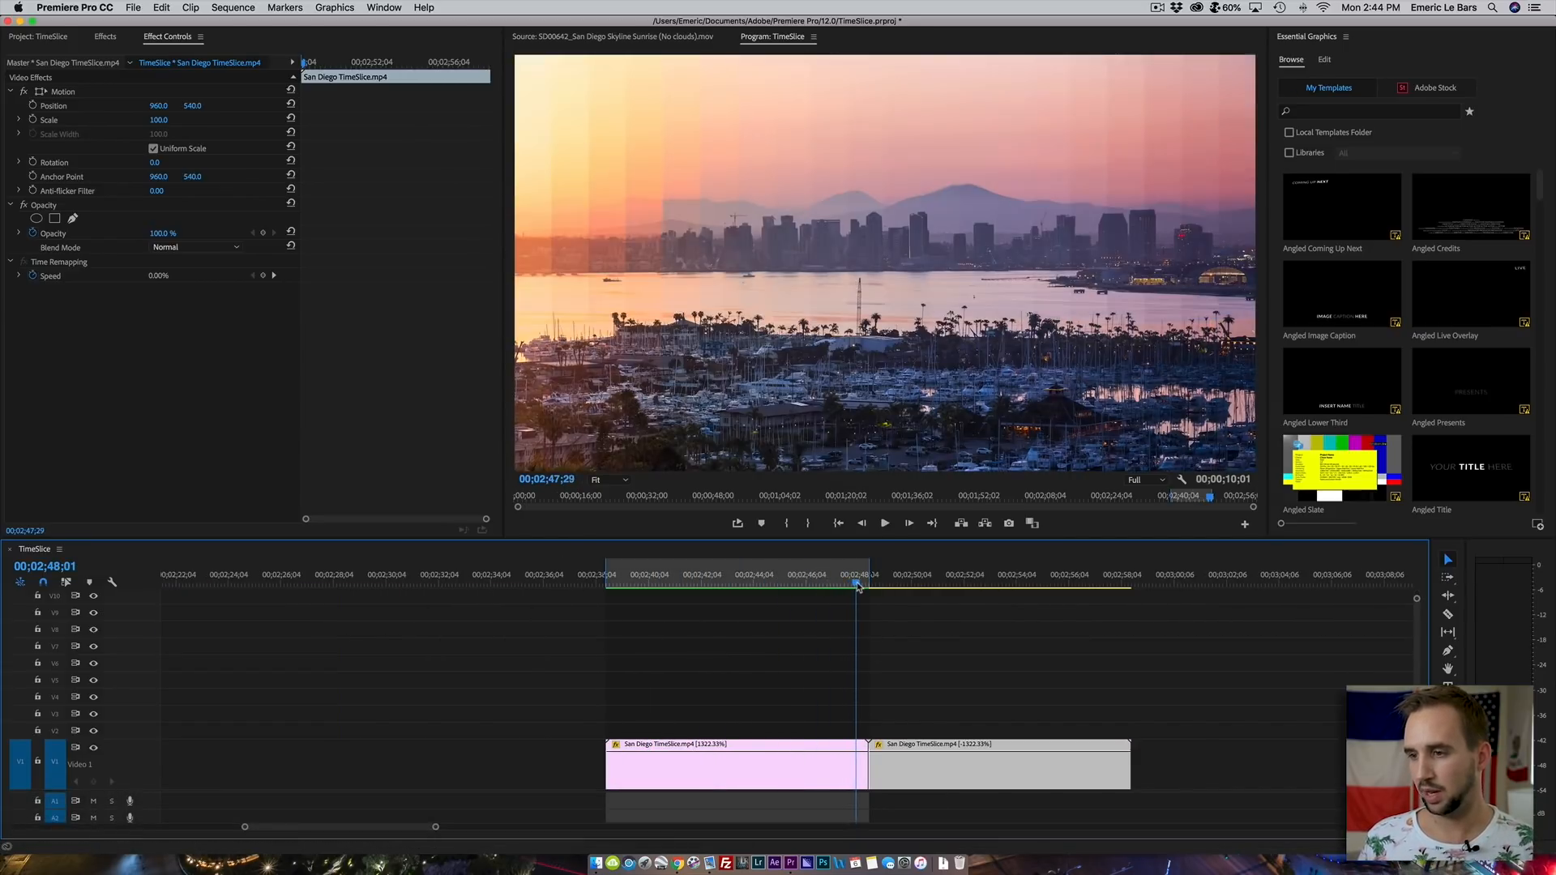
left_click(883, 523)
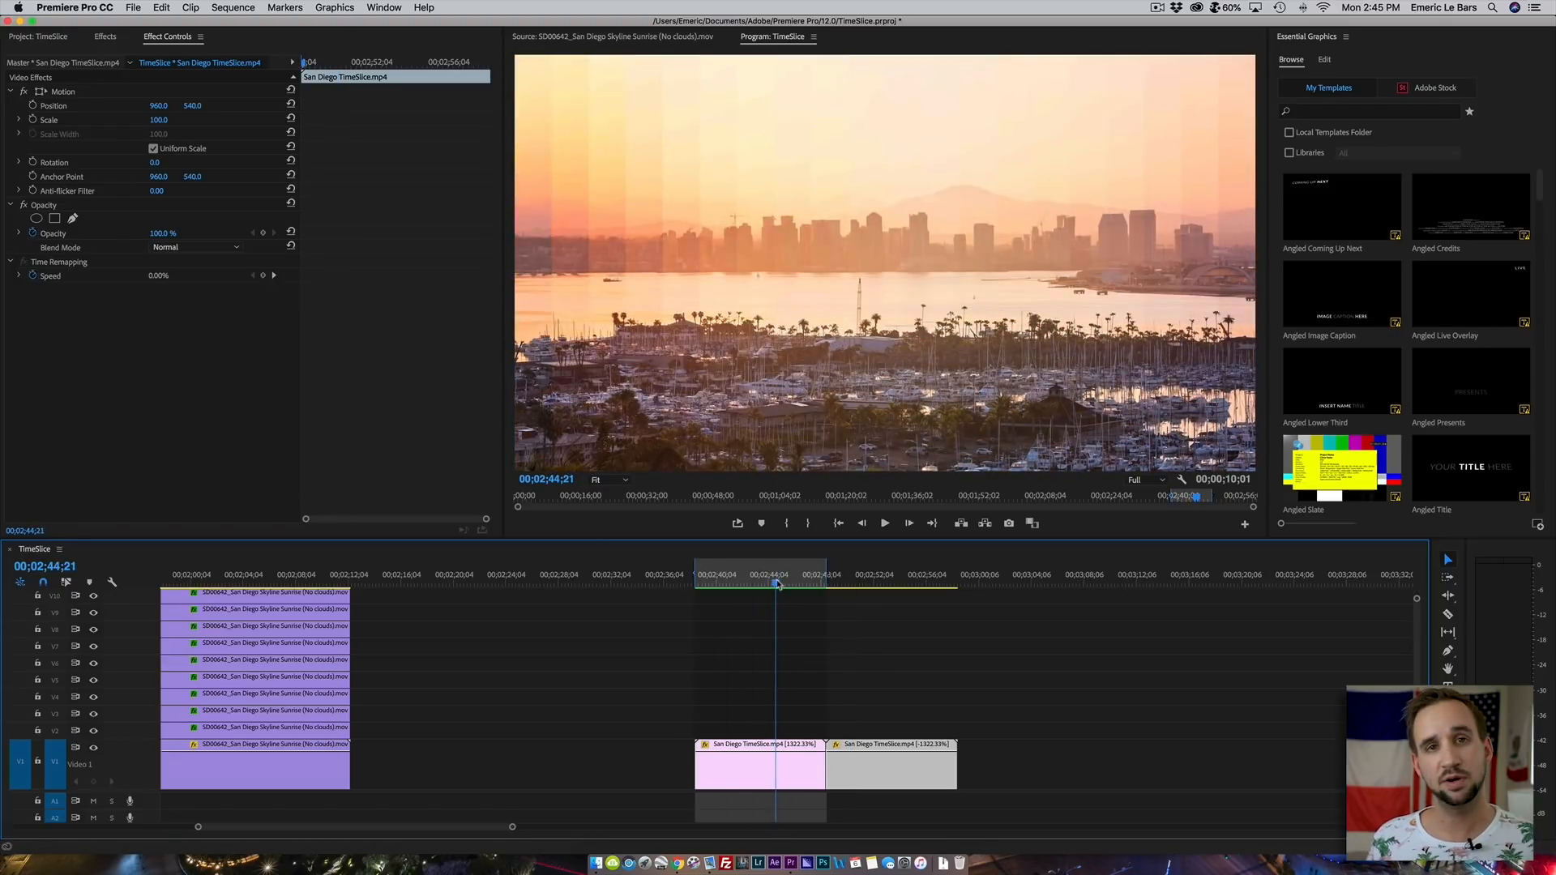
left_click_drag(774, 583, 752, 584)
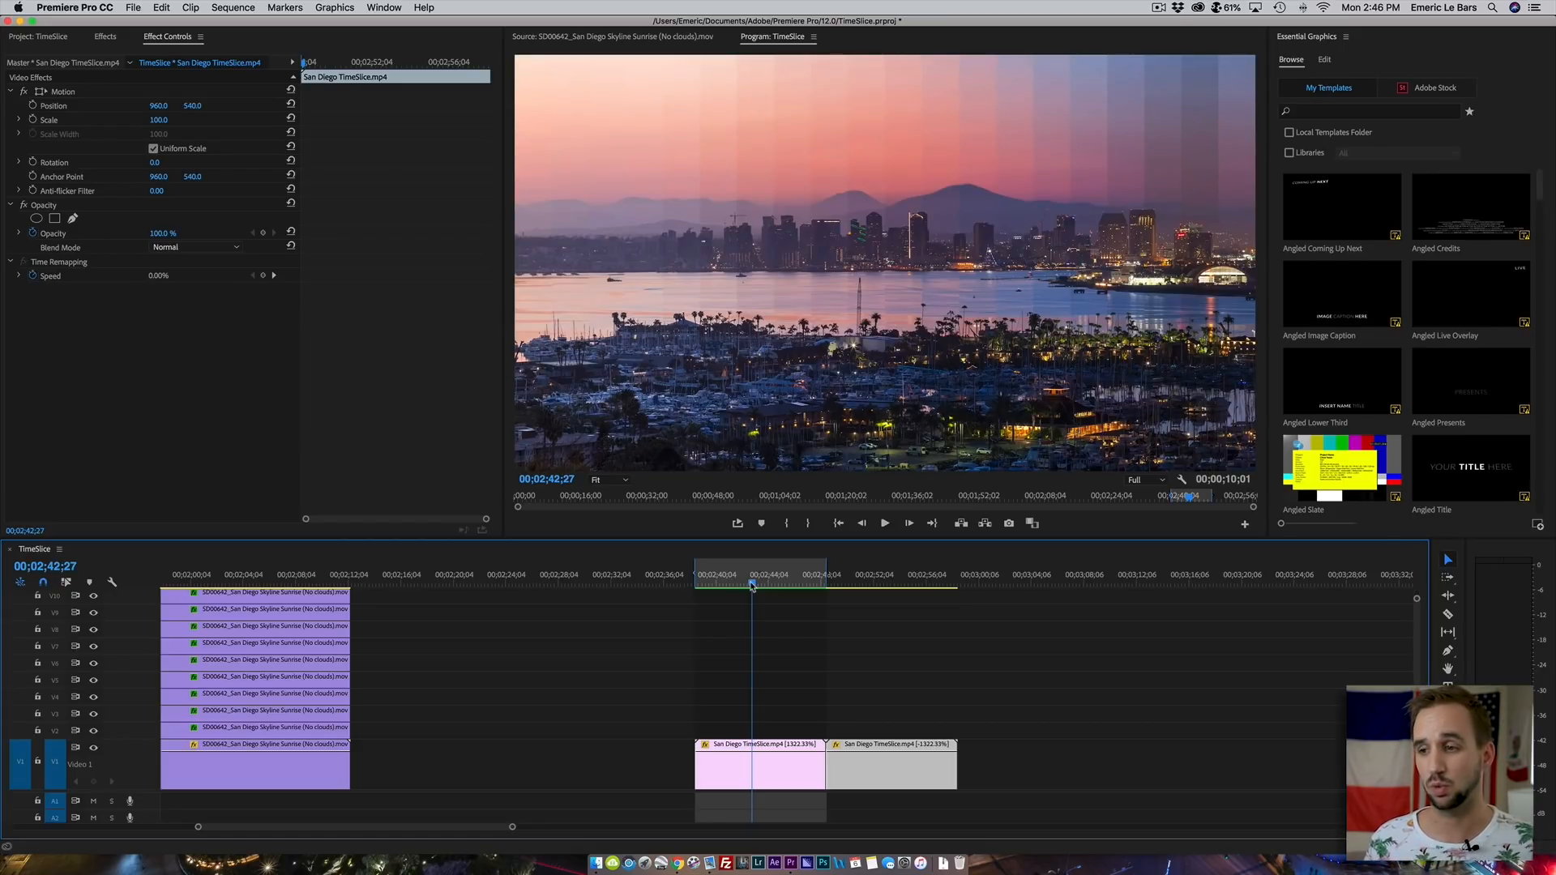
left_click_drag(751, 583, 702, 584)
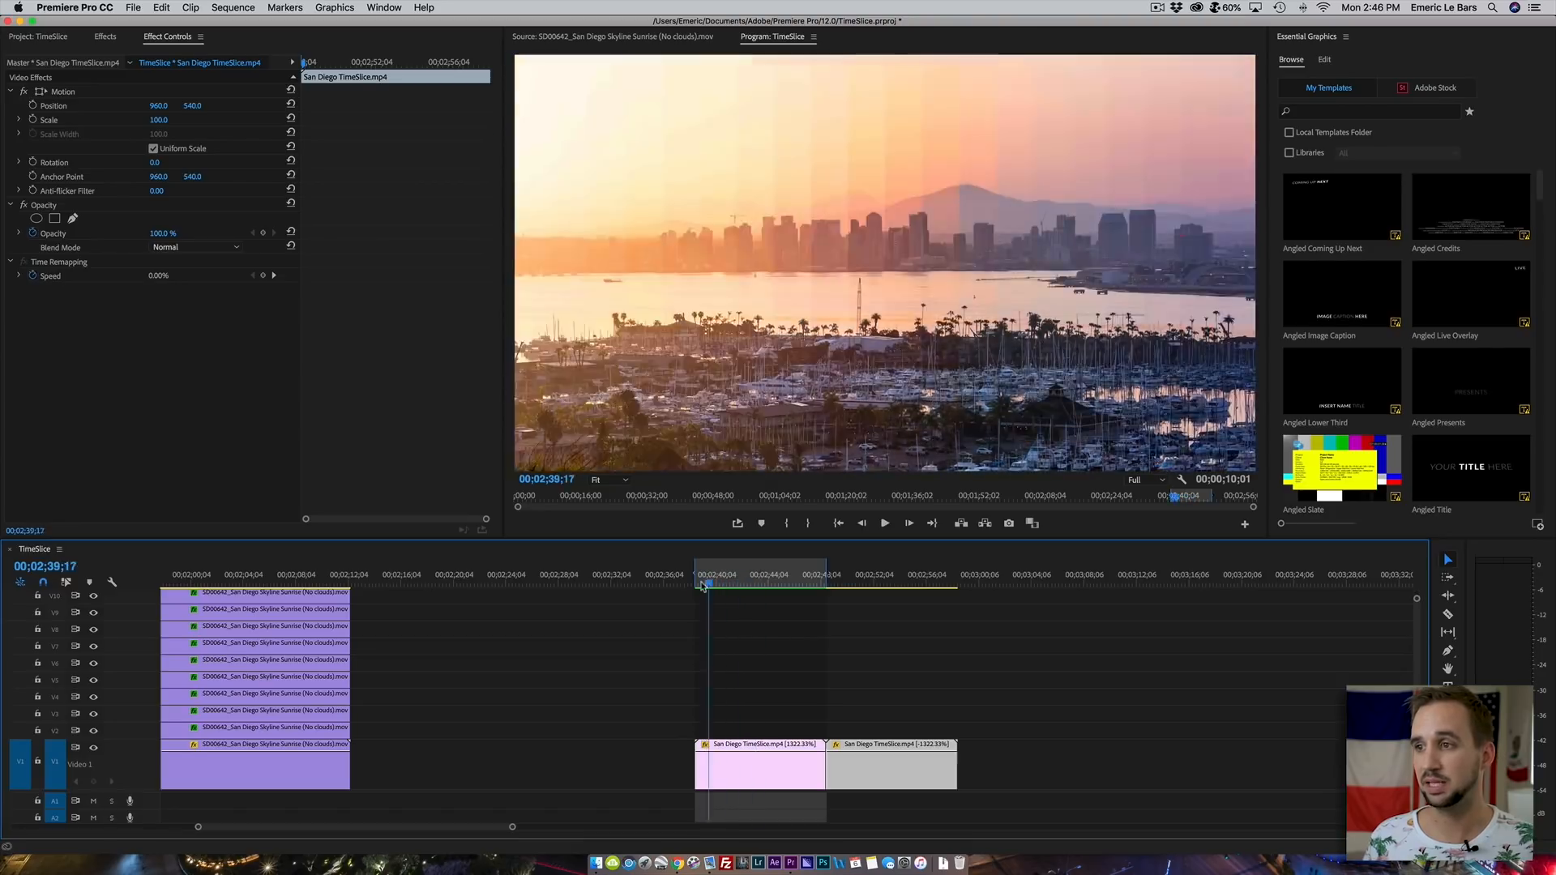